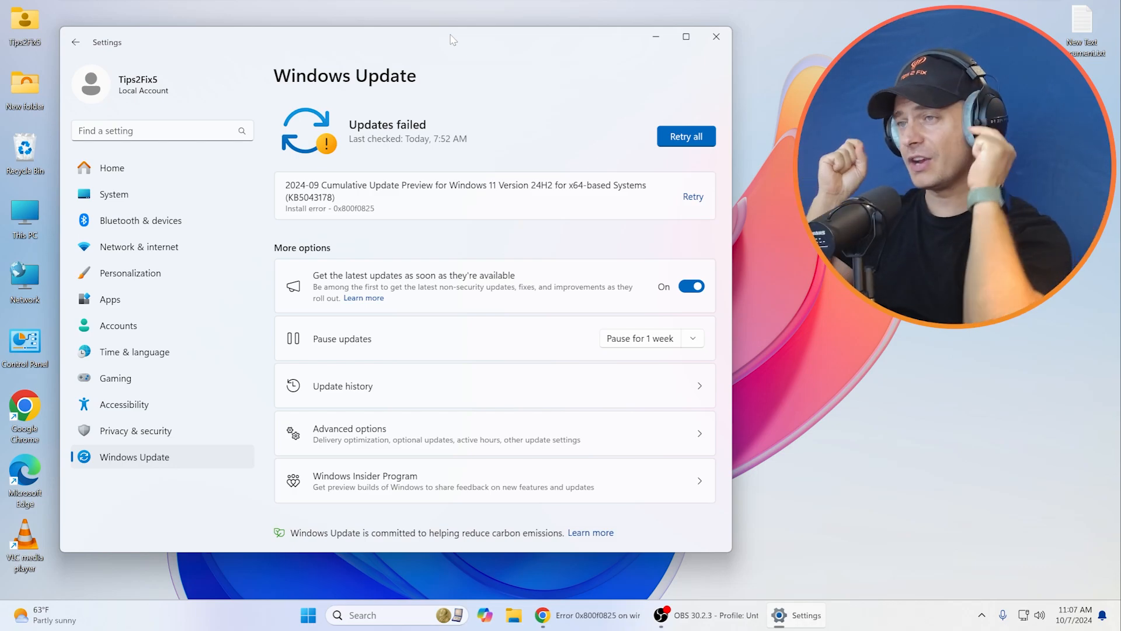
mouse_move(437, 130)
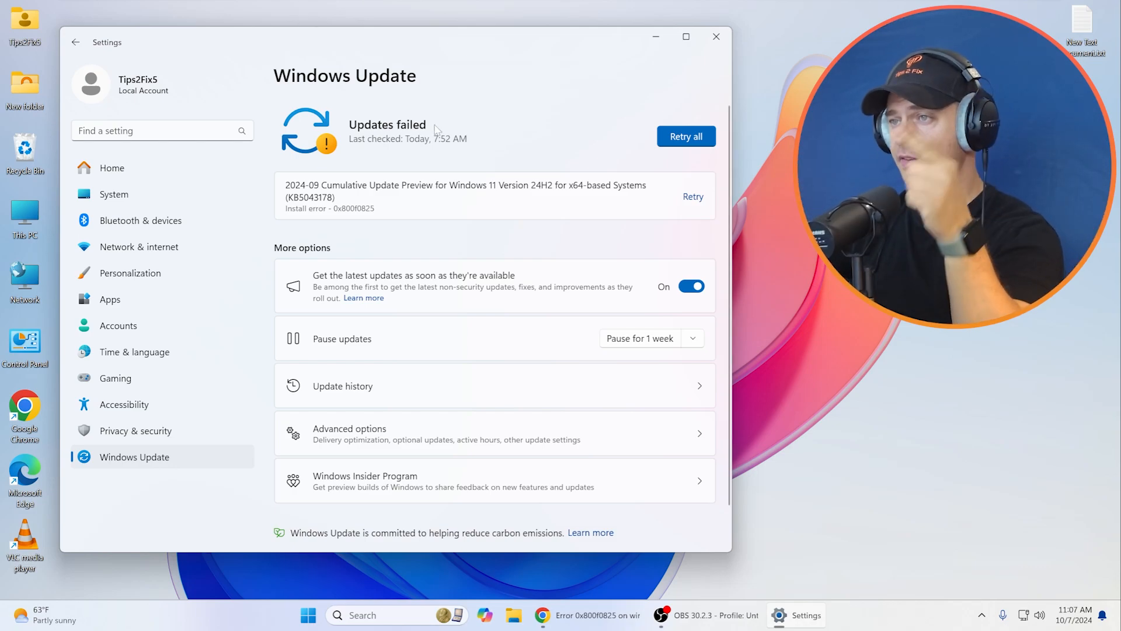
mouse_move(361, 224)
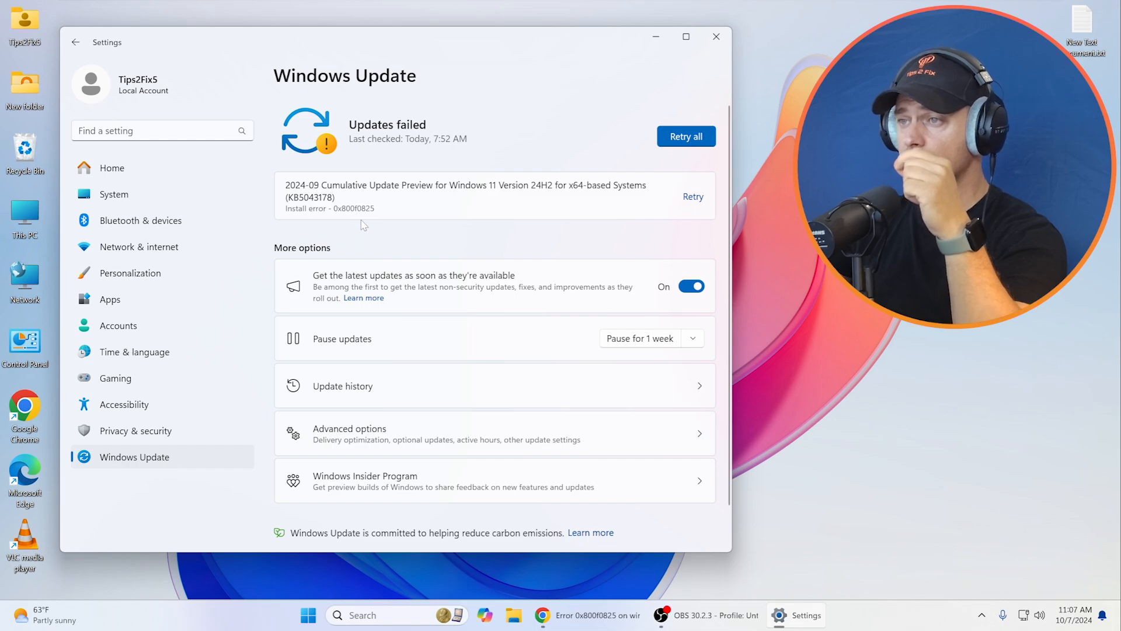
Bring up the Microsoft Community thread on error 0x800f0825 and scroll to its reply
double_click(352, 208)
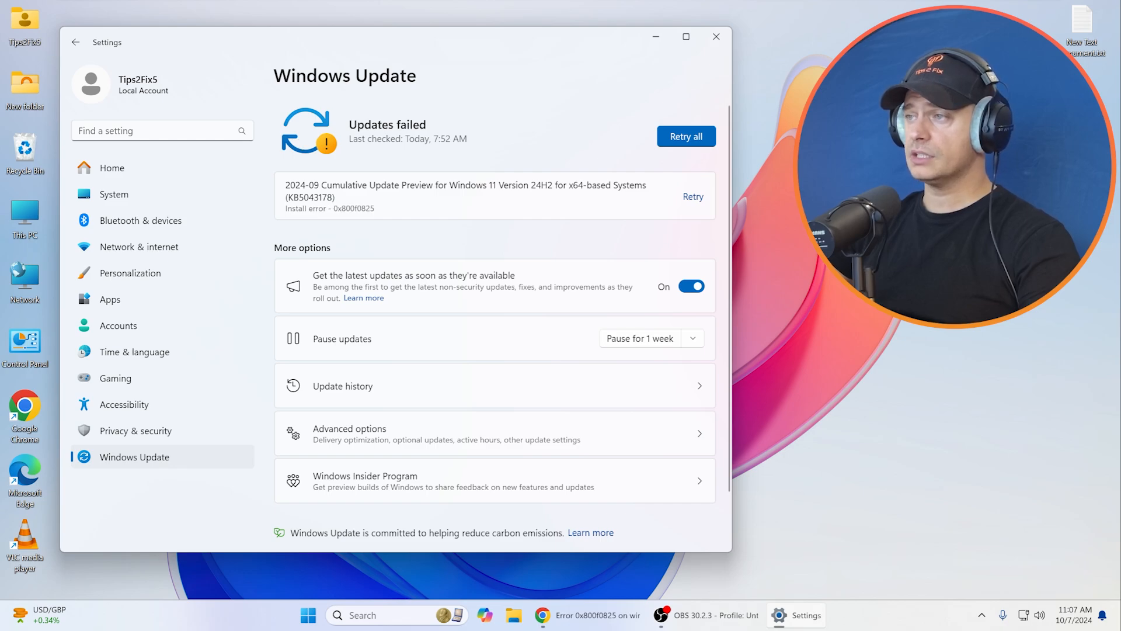
double_click(293, 208)
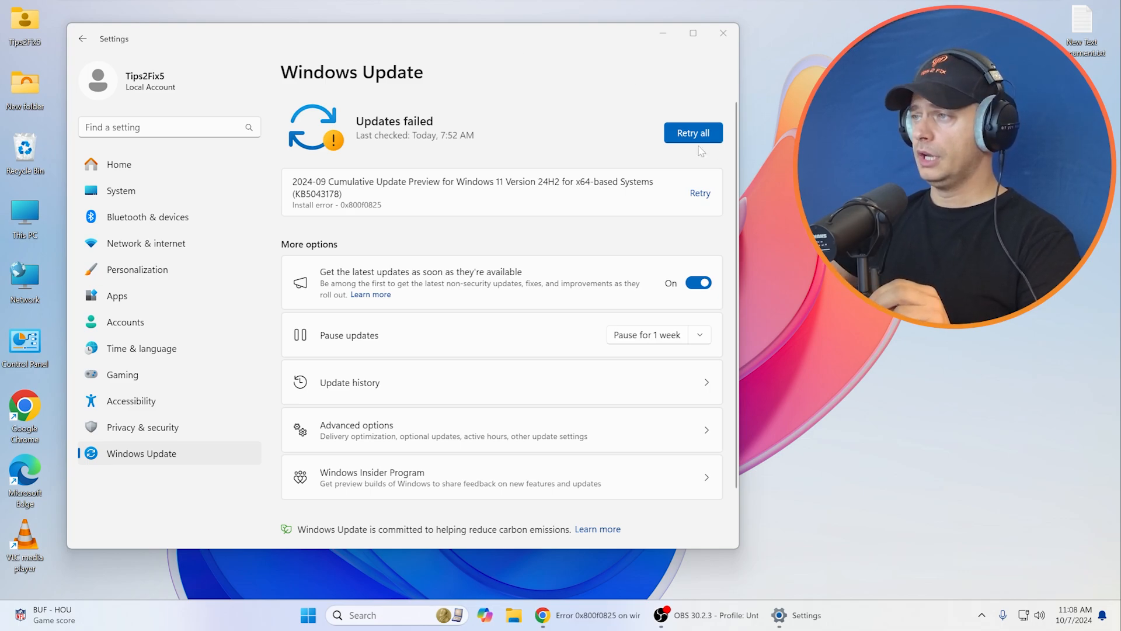
mouse_move(536, 127)
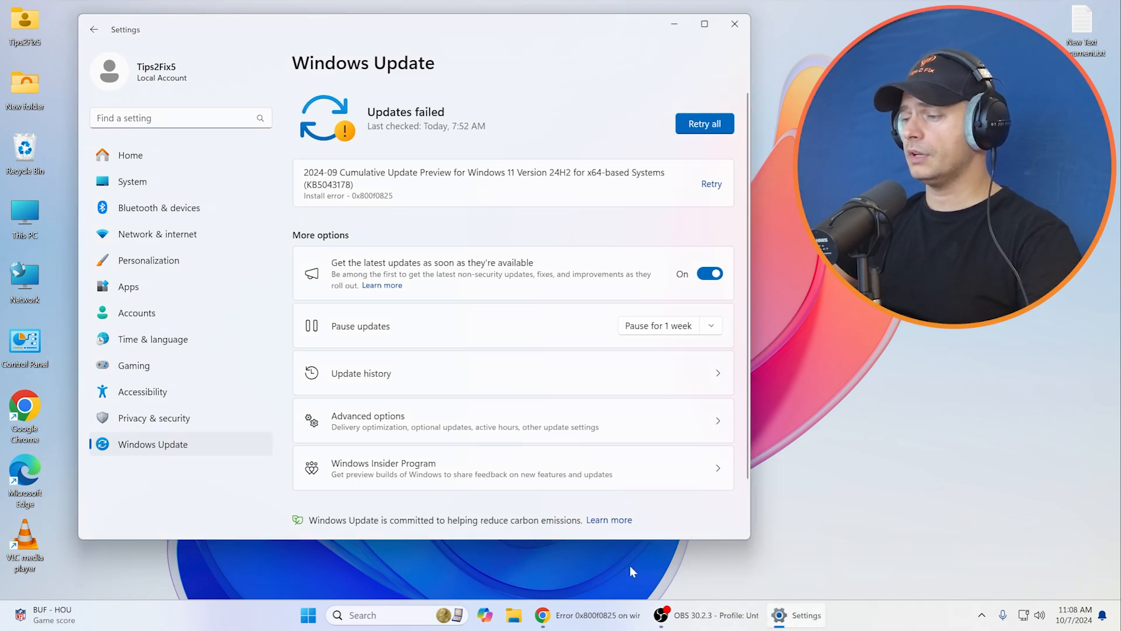
mouse_move(663, 615)
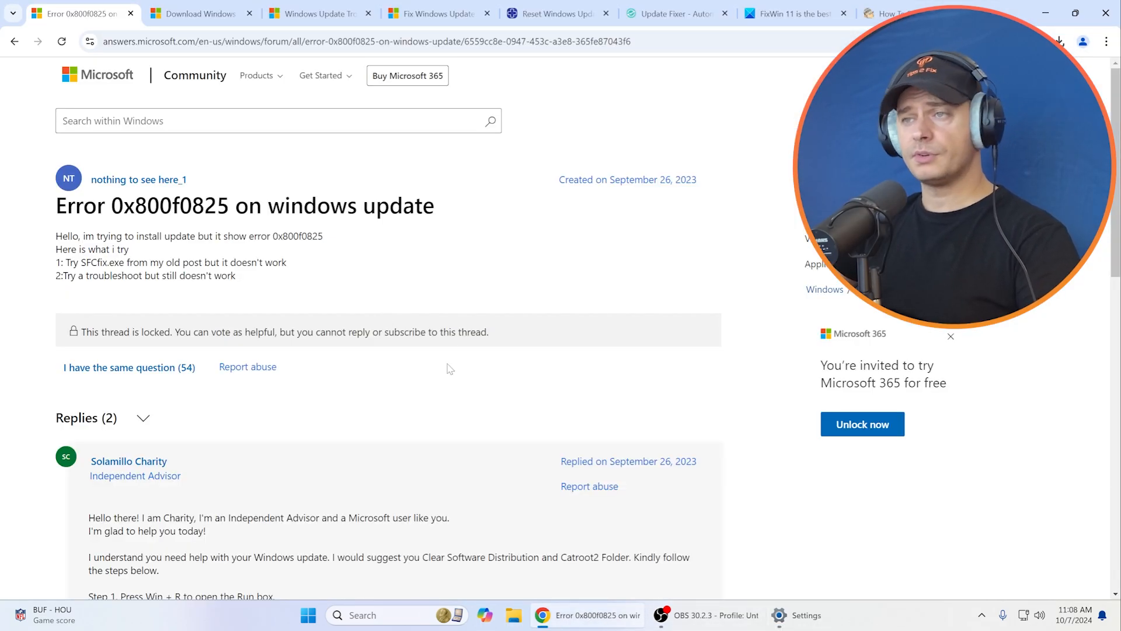
scroll("down", 3)
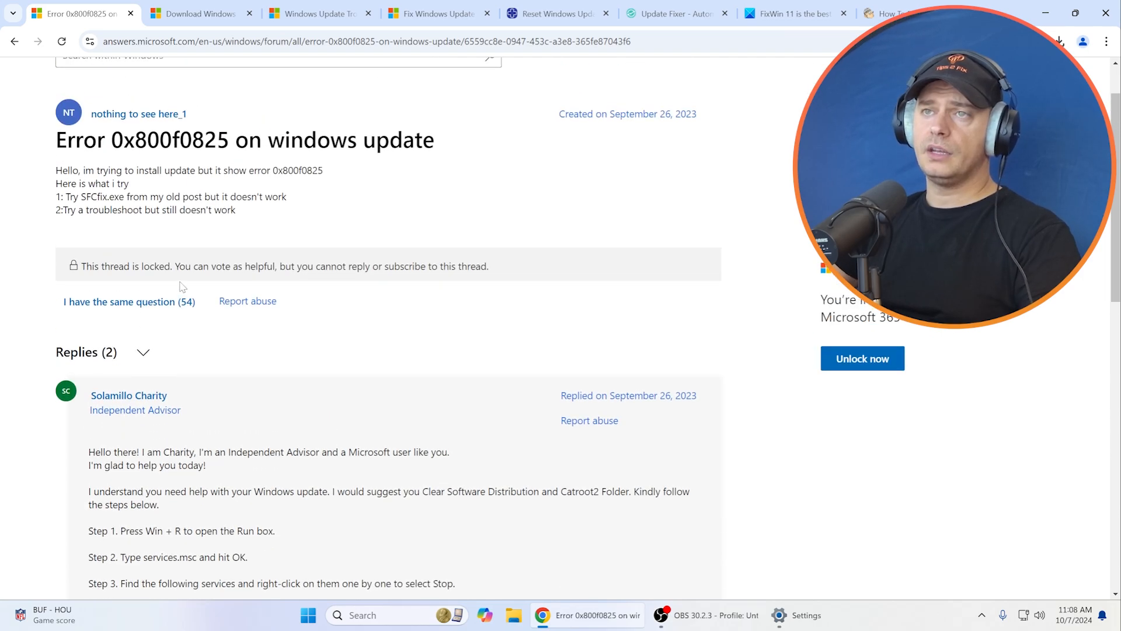
scroll("down", 3)
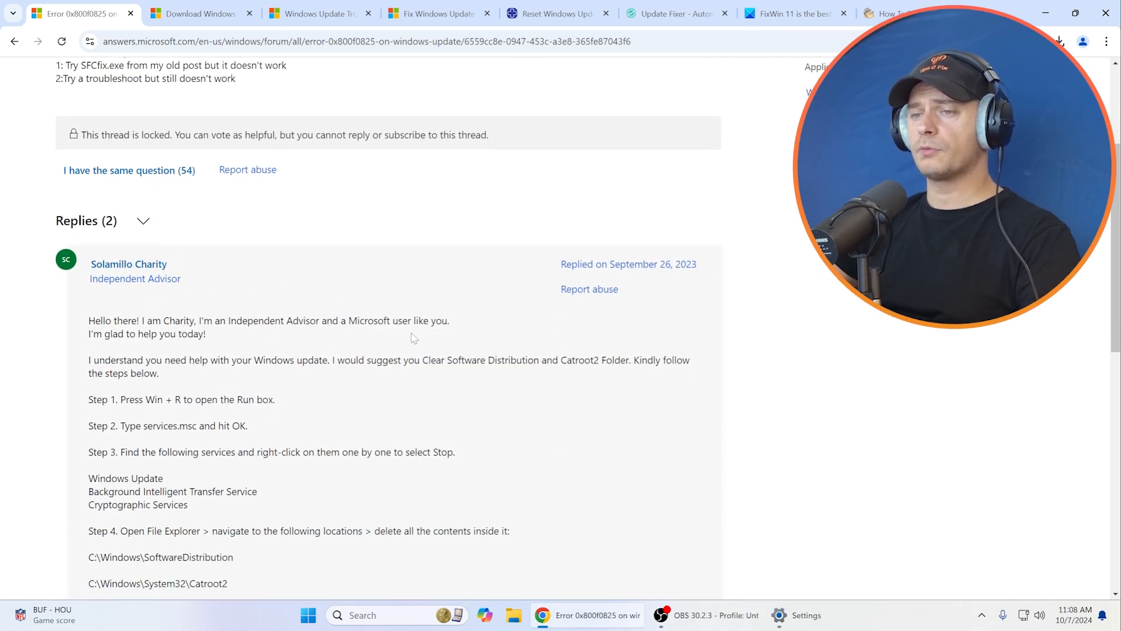
scroll("down", 3)
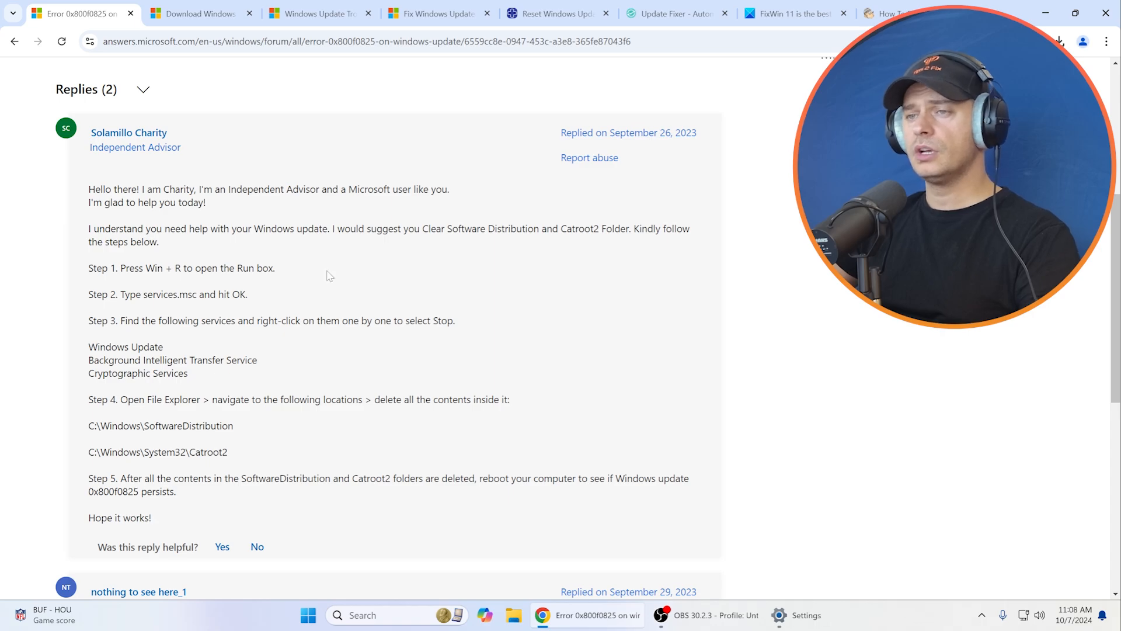
Highlight the reply's repair steps for clearing SoftwareDistribution and Catroot2, then read further
left_click_drag(88, 228, 271, 399)
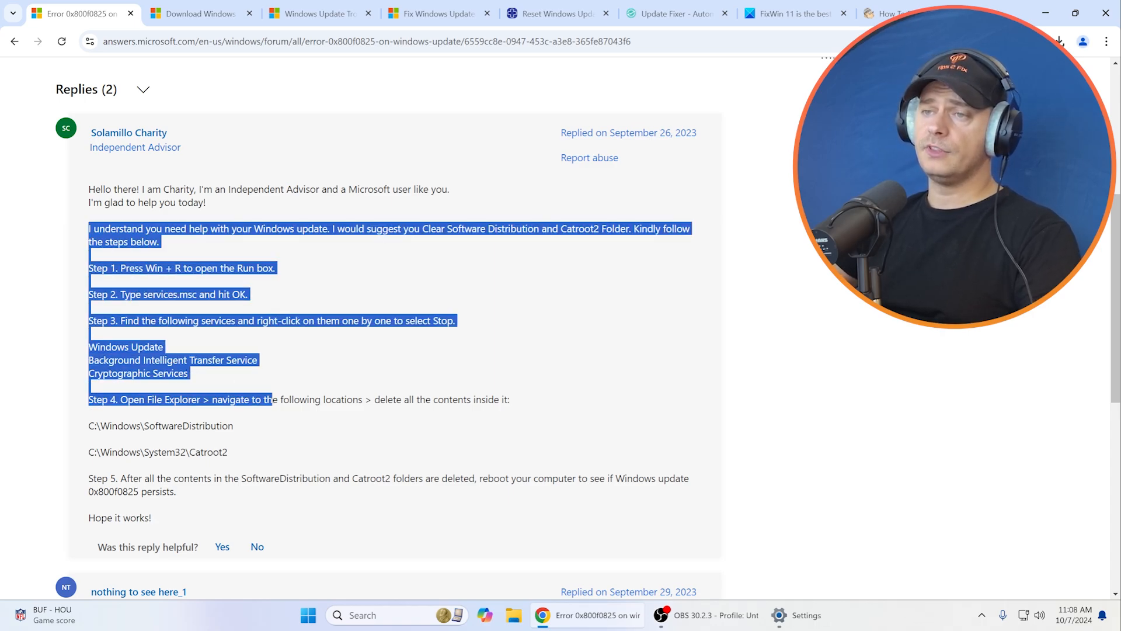
left_click(1107, 41)
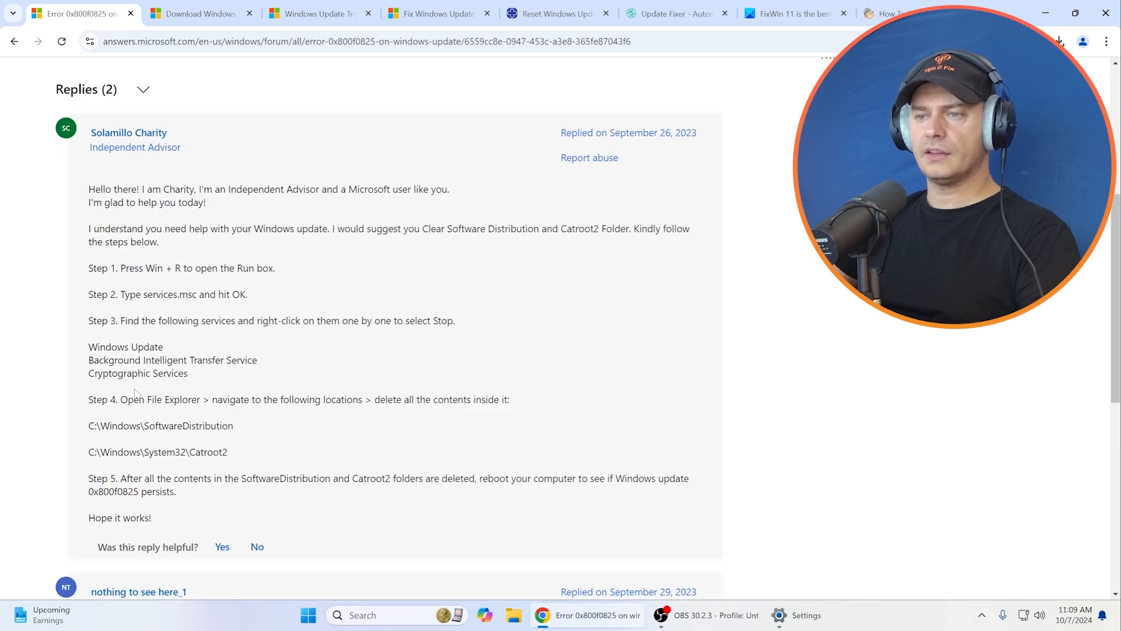
scroll("down", 3)
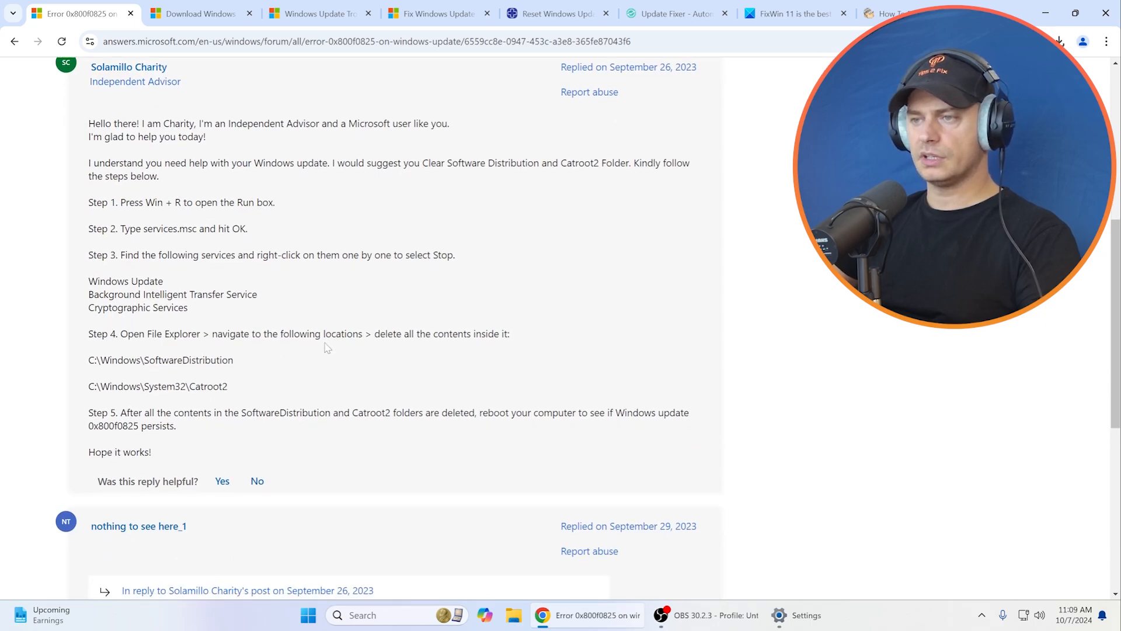
mouse_move(377, 387)
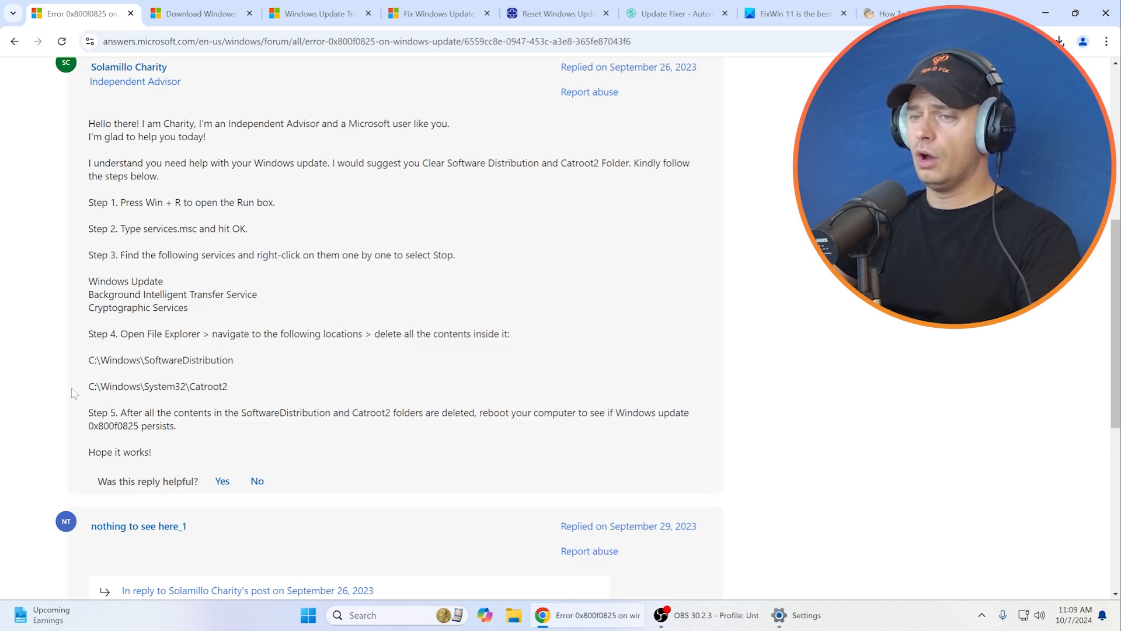
mouse_move(370, 380)
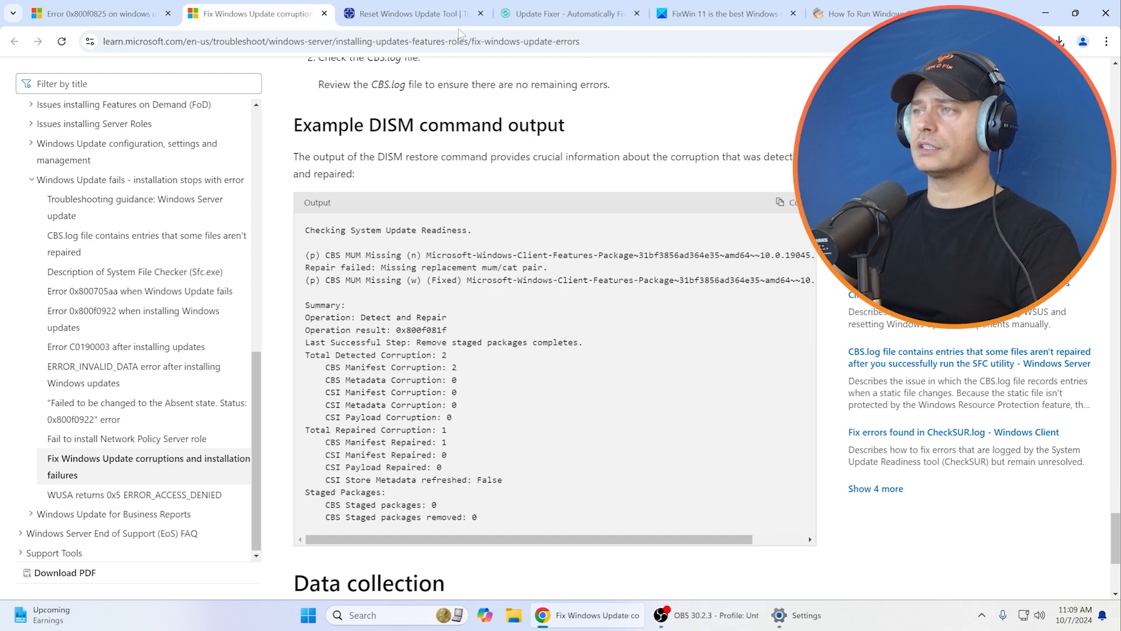
Browse the Update Fixer and FixWin 11 pages, then read the MajorGeeks 0x800F0825 guide
left_click(568, 13)
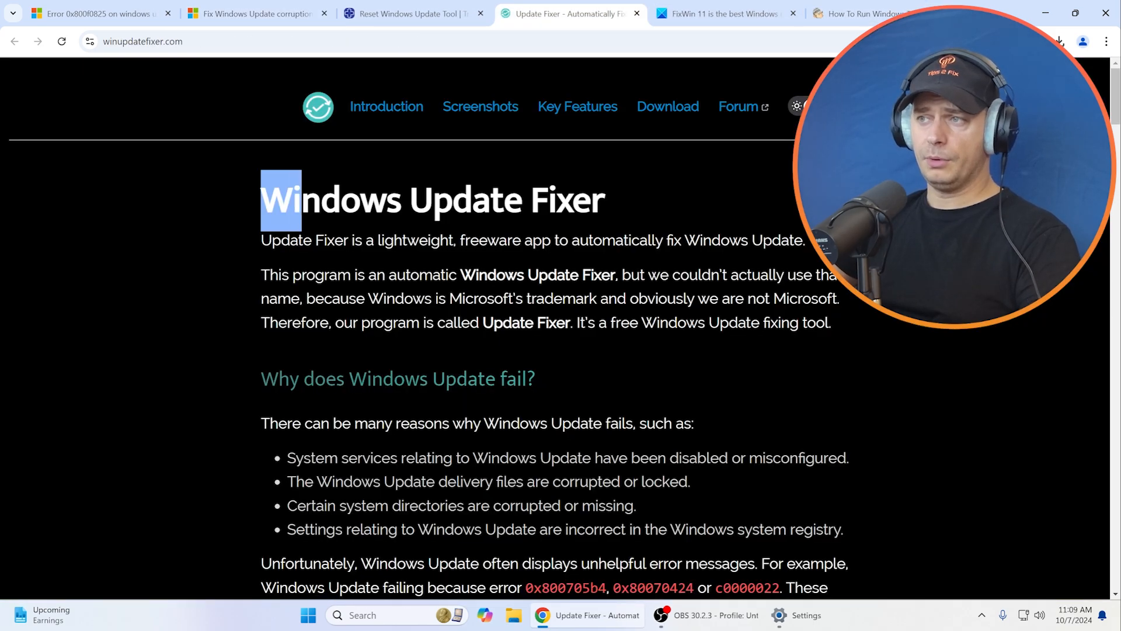
left_click(725, 13)
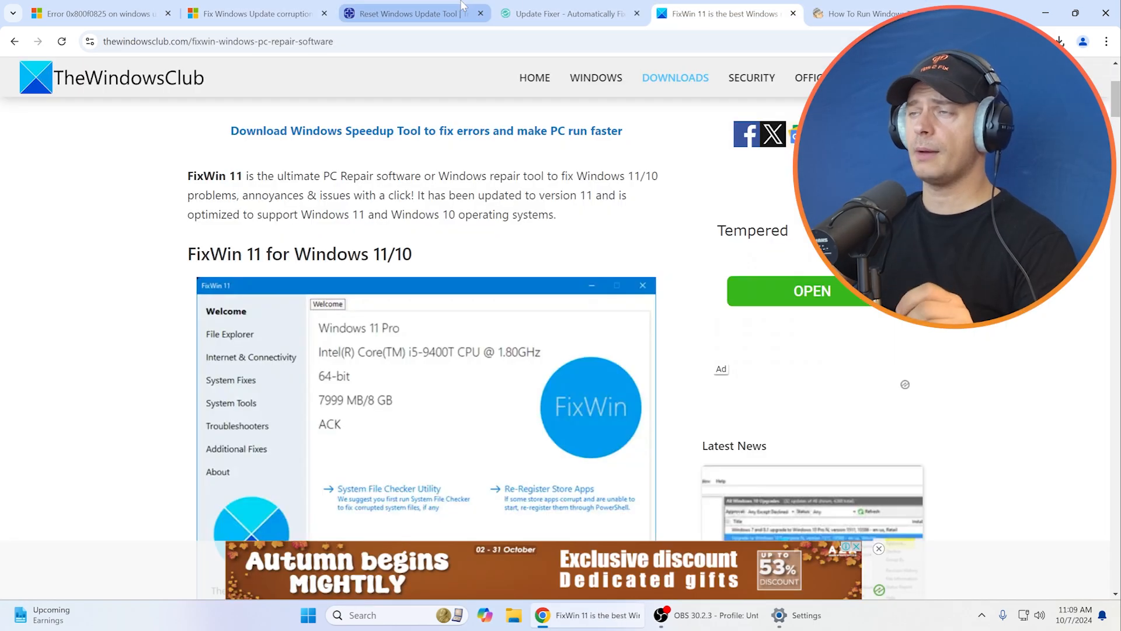
left_click(407, 13)
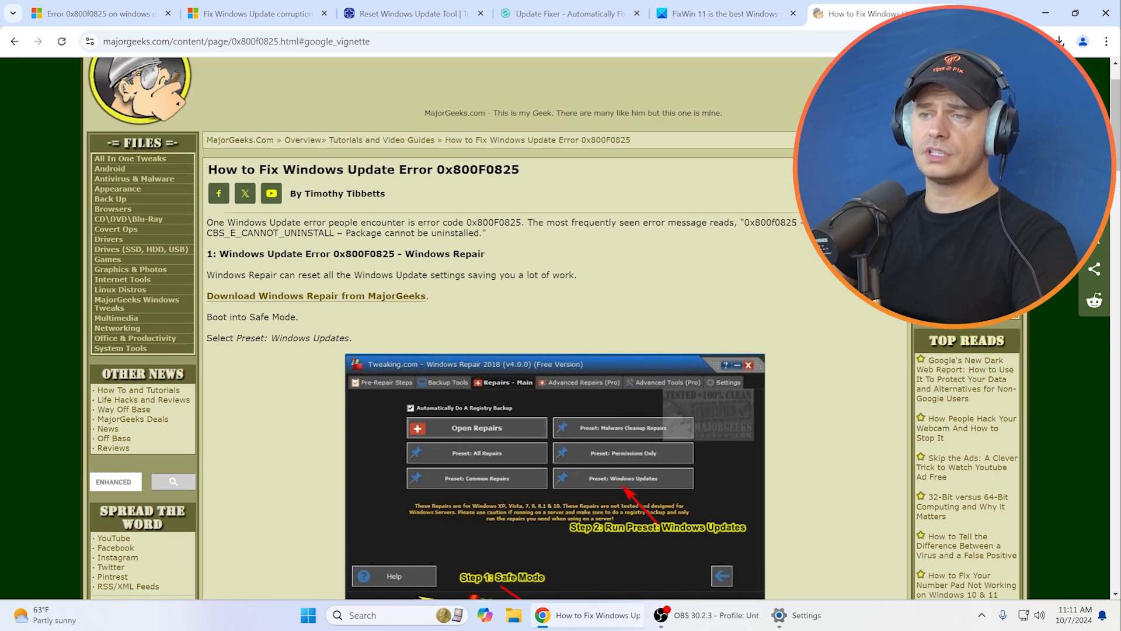
mouse_move(472, 313)
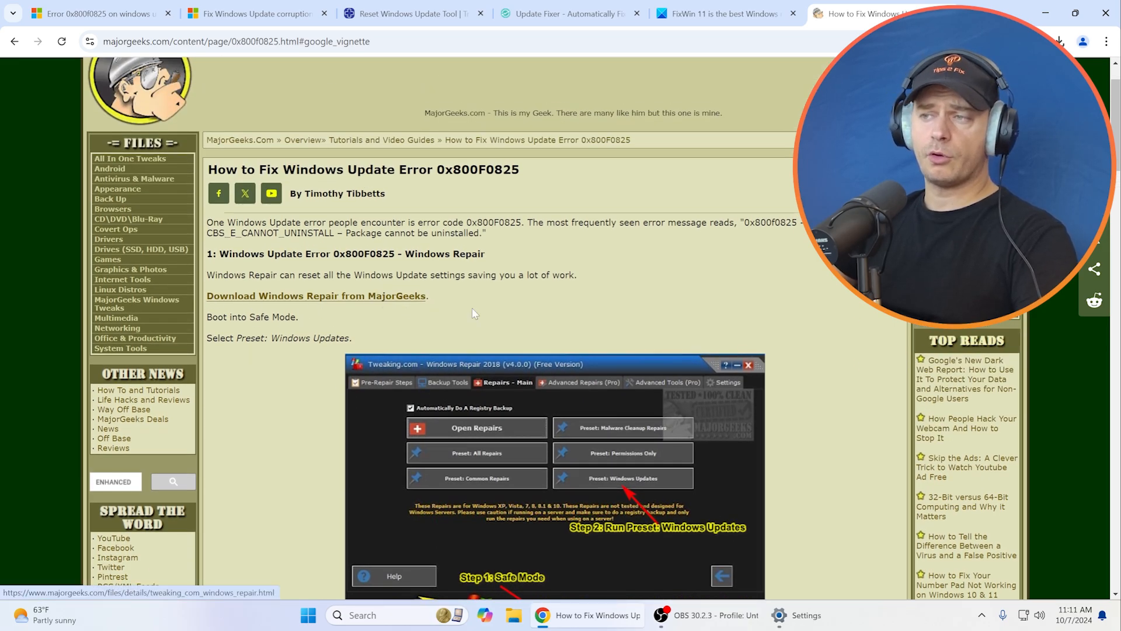
scroll("down", 3)
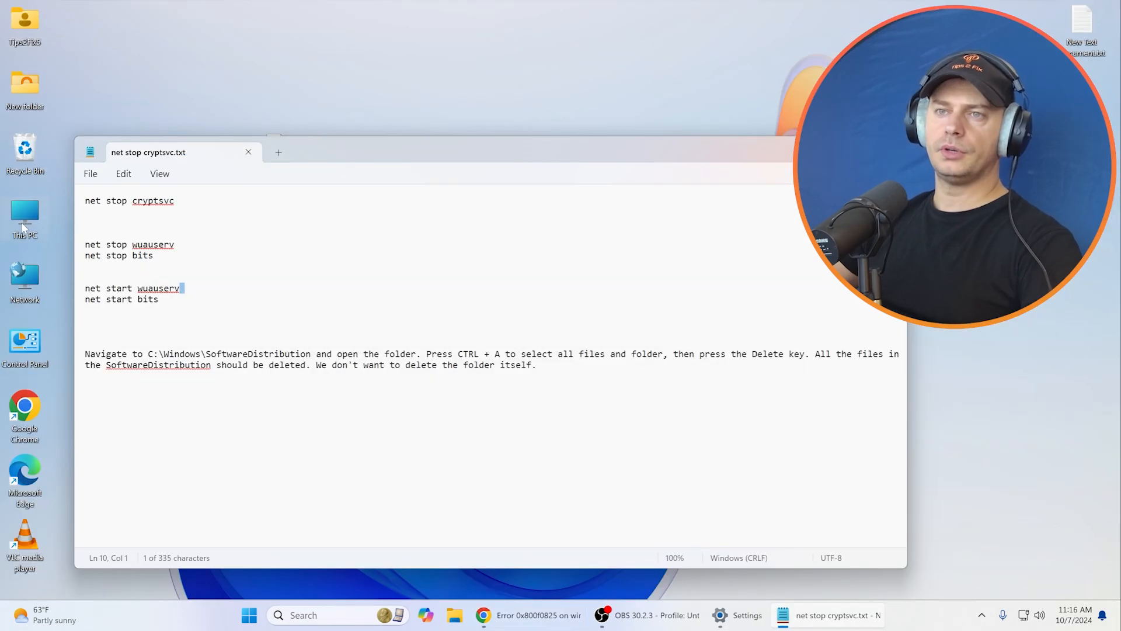
Permanently delete all six items inside C:\Windows\SoftwareDistribution
left_click(453, 614)
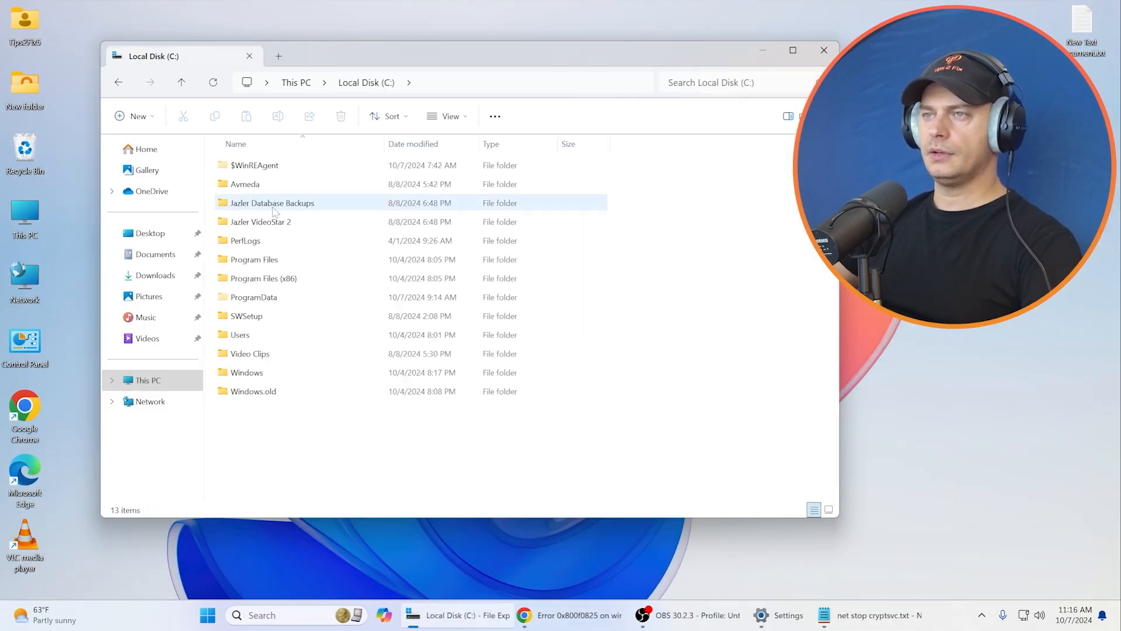
double_click(248, 372)
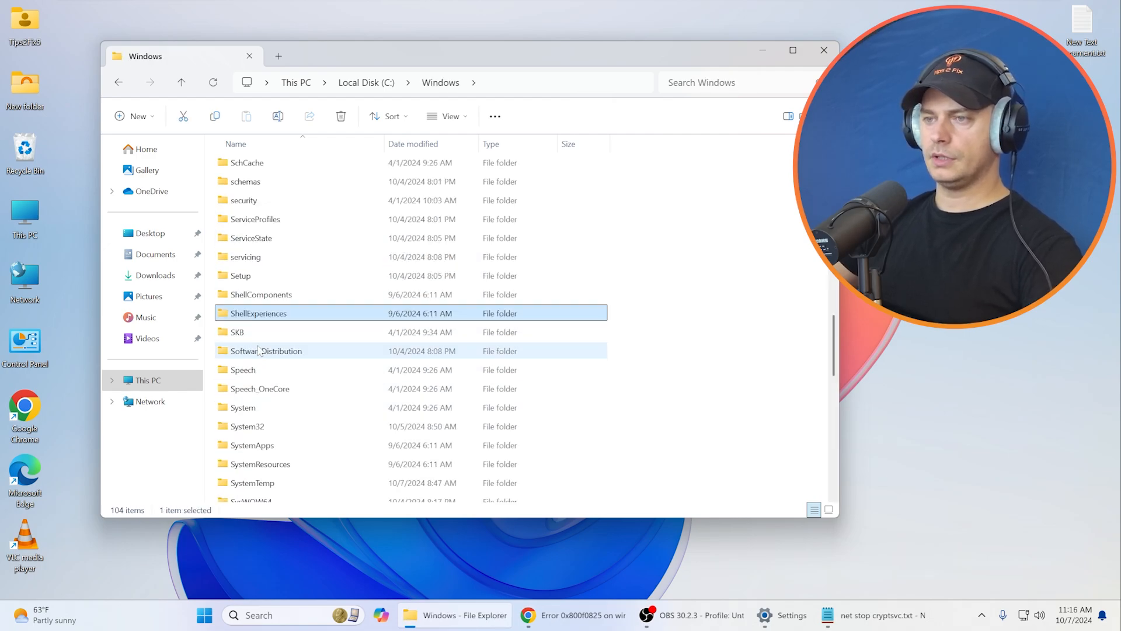
double_click(265, 350)
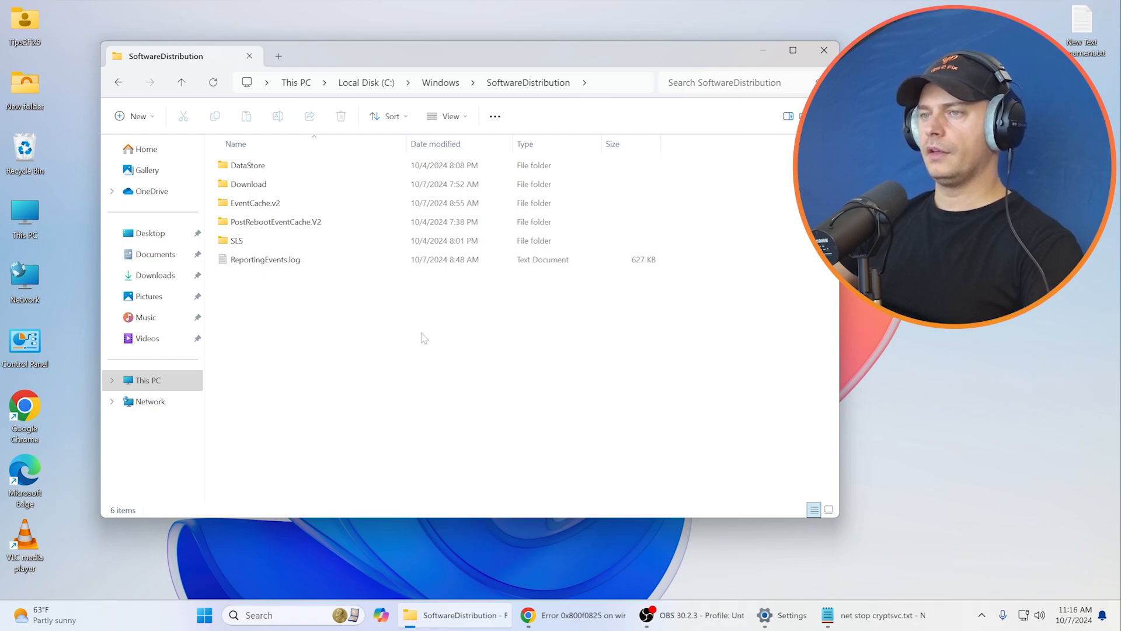
key("ctrl+a")
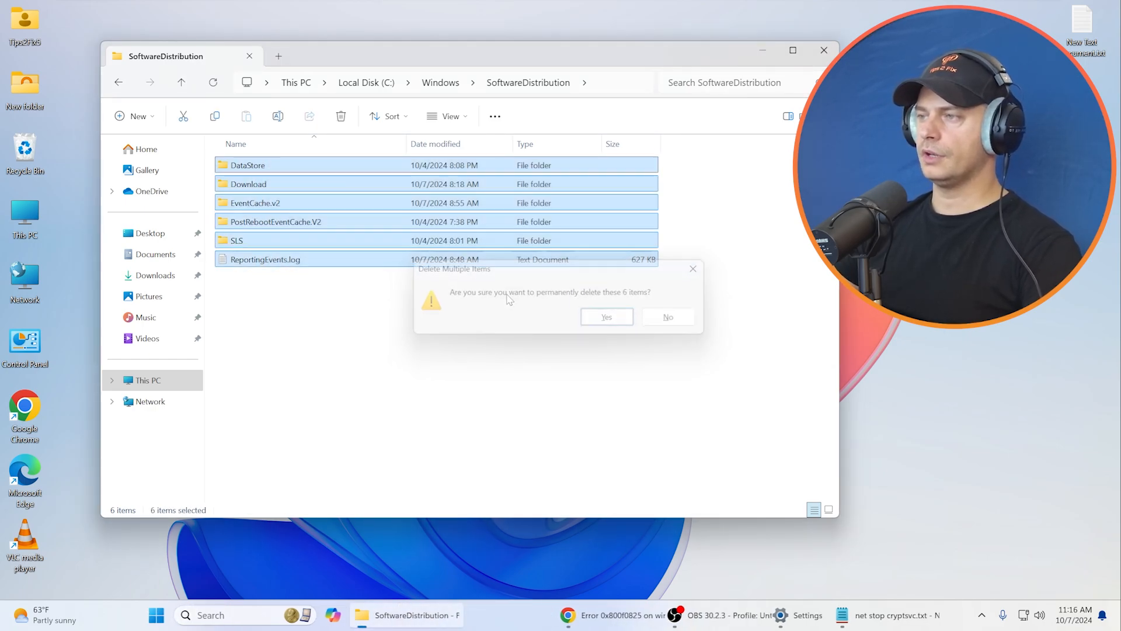
left_click(606, 316)
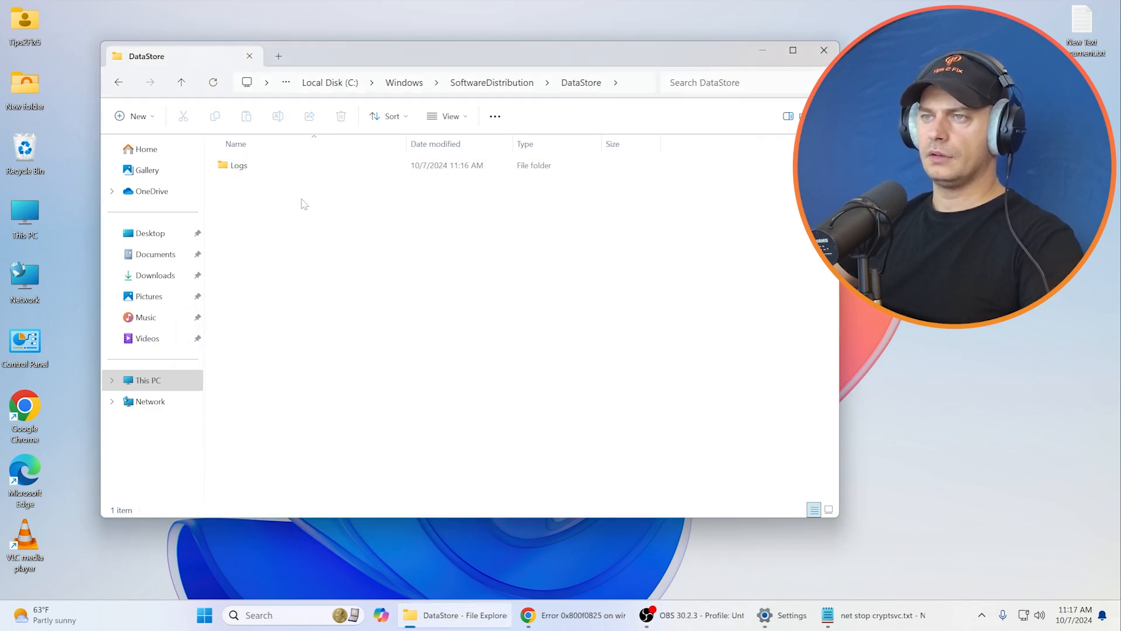
Check DataStore\Logs, go back up to Windows and into System32, then recheck the forum steps
double_click(238, 165)
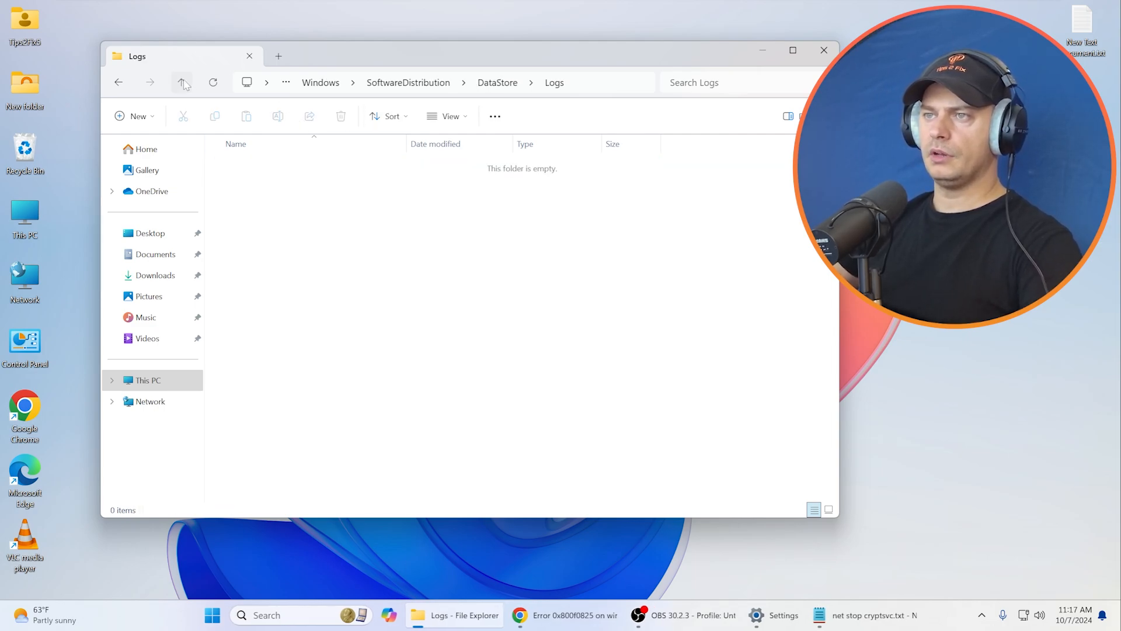
left_click(181, 83)
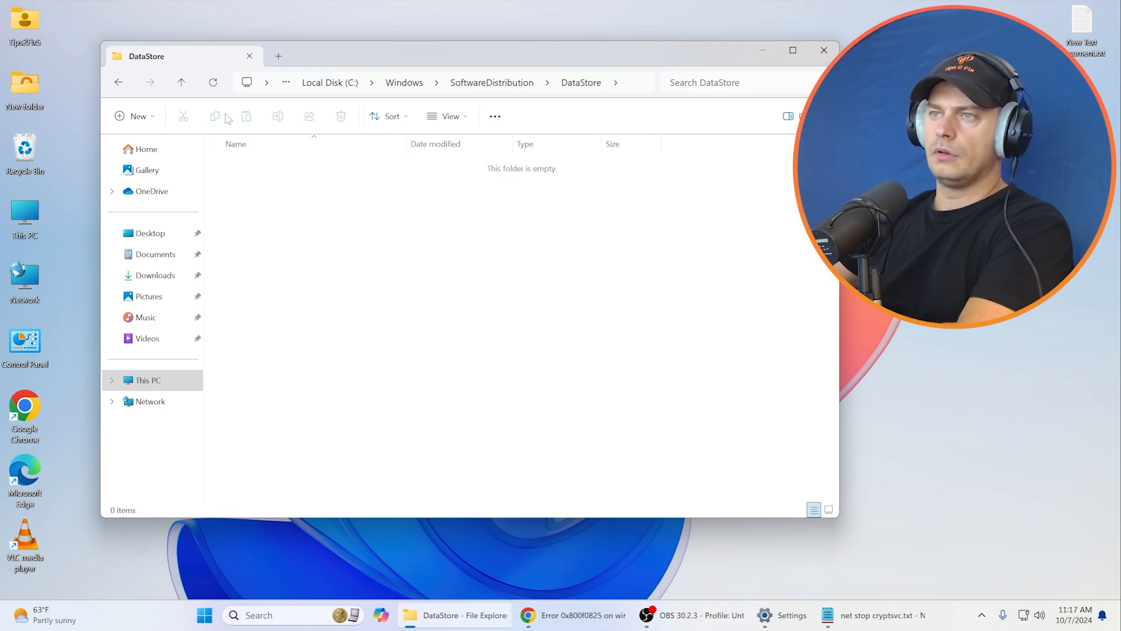
left_click(491, 82)
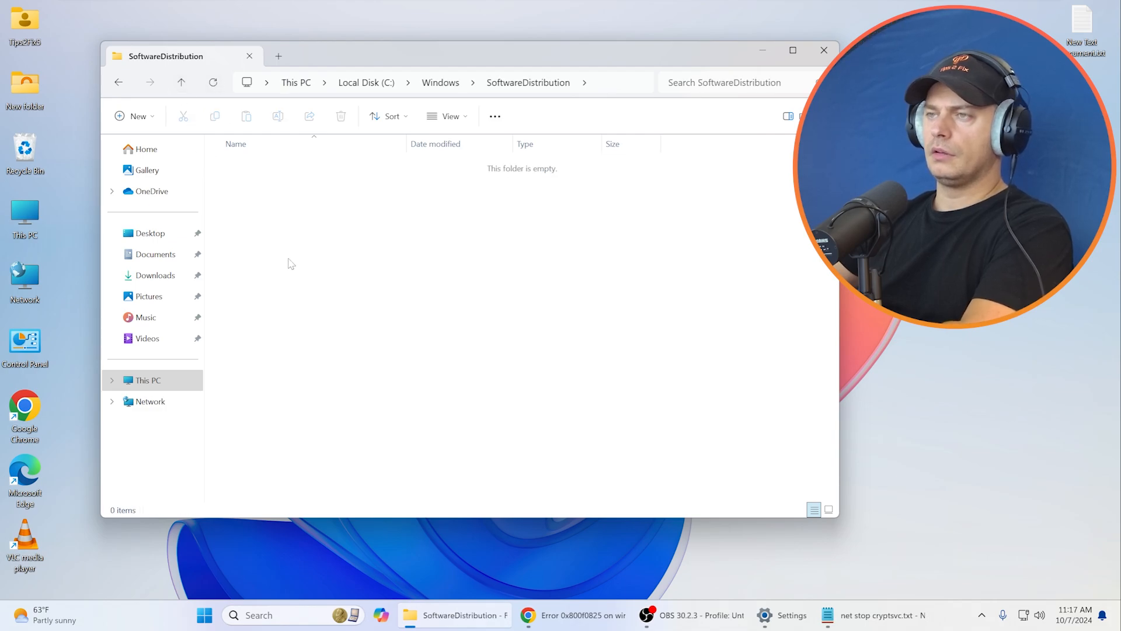
left_click(181, 82)
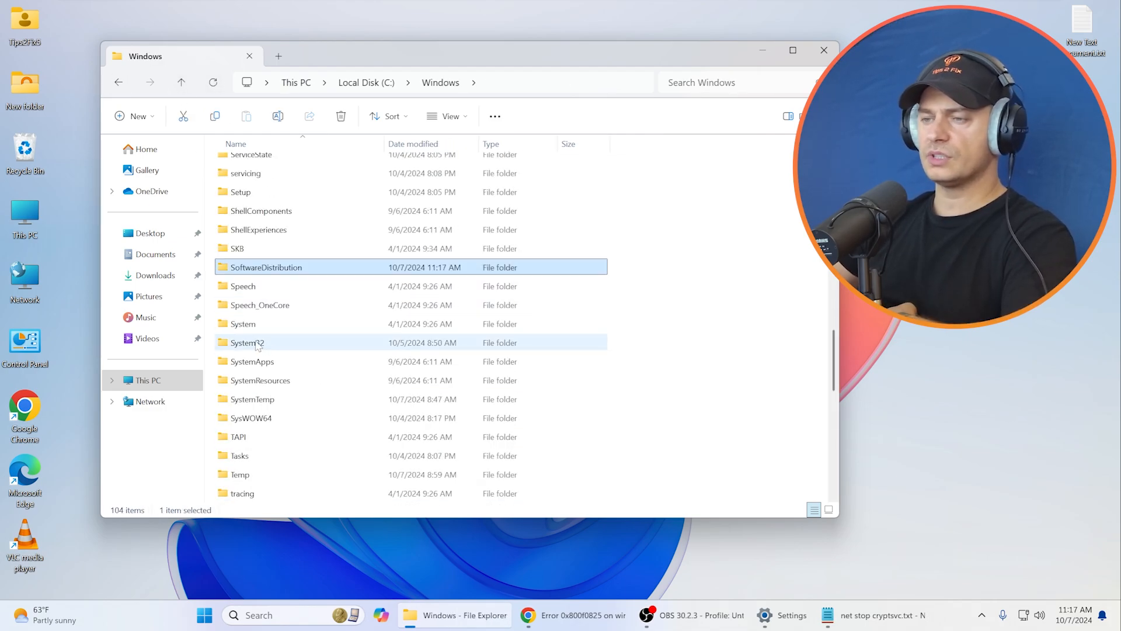
double_click(246, 343)
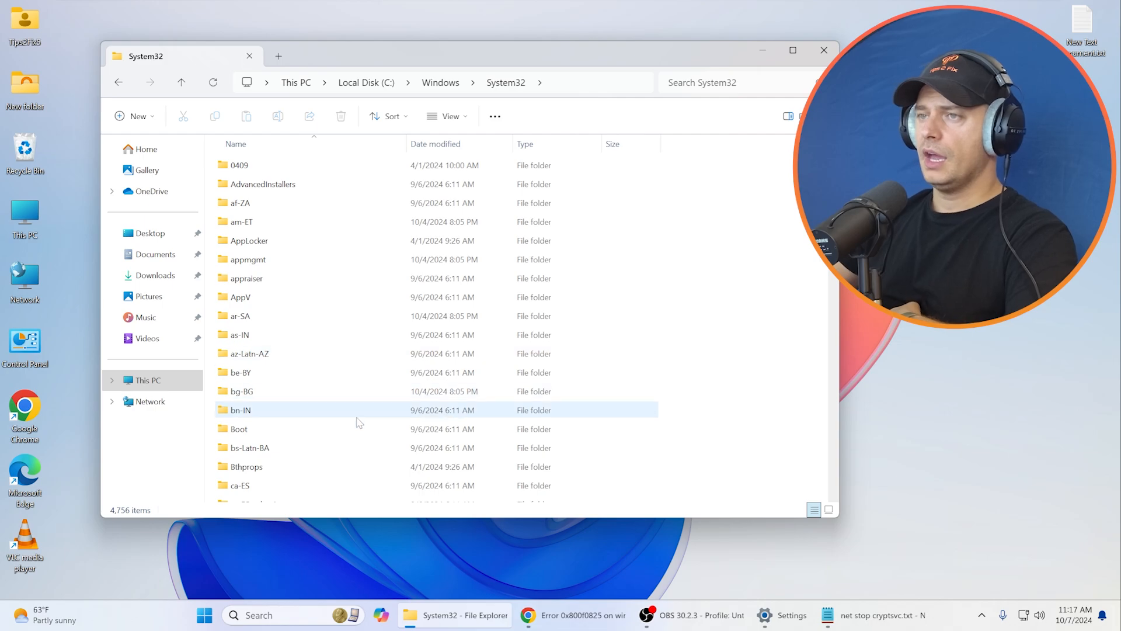
left_click(572, 615)
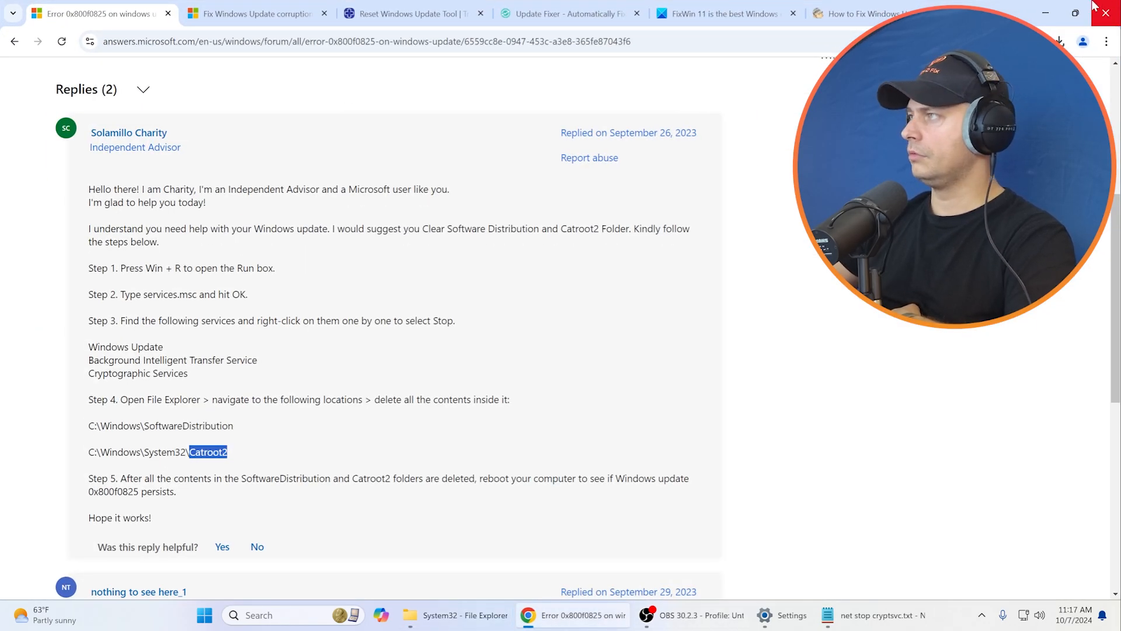
Permanently delete all eight items inside System32\catroot2
left_click(456, 615)
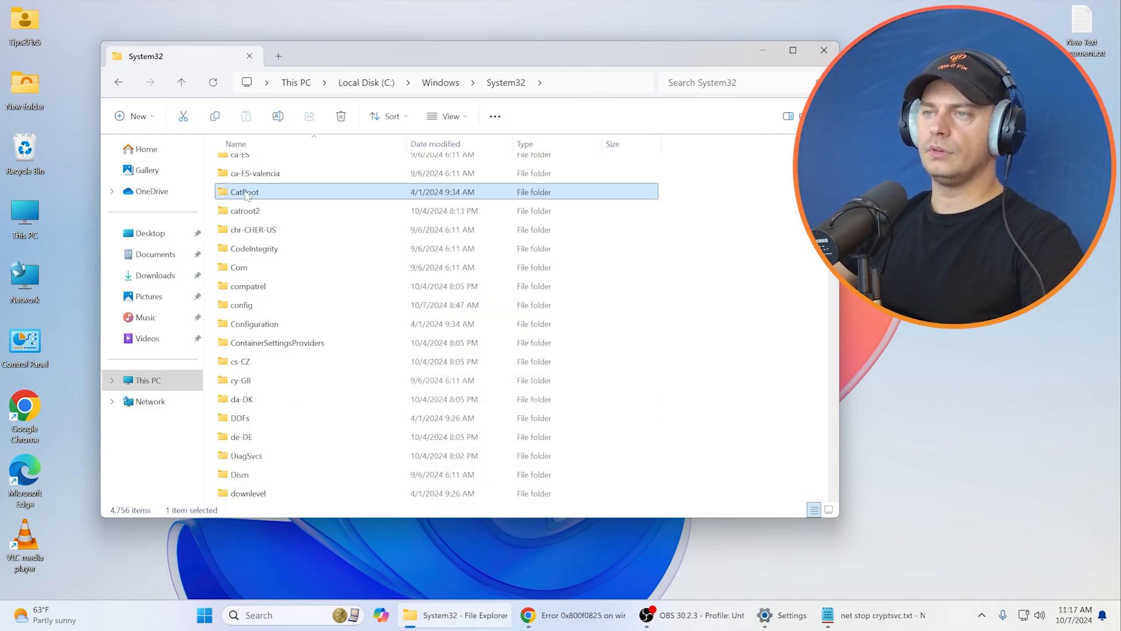
mouse_move(245, 192)
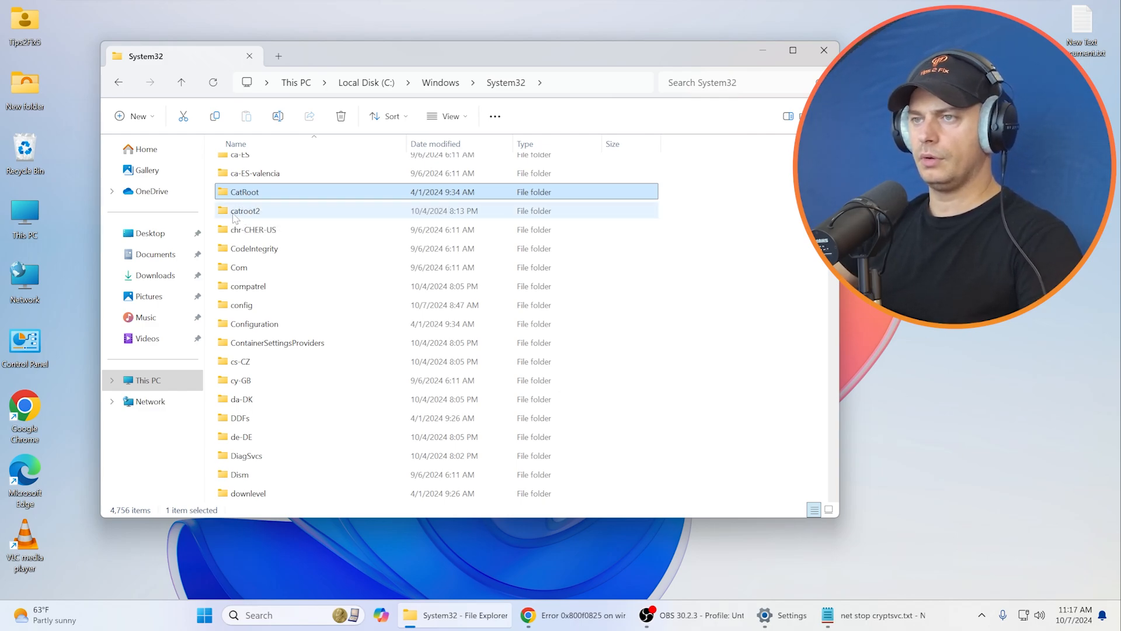
double_click(245, 211)
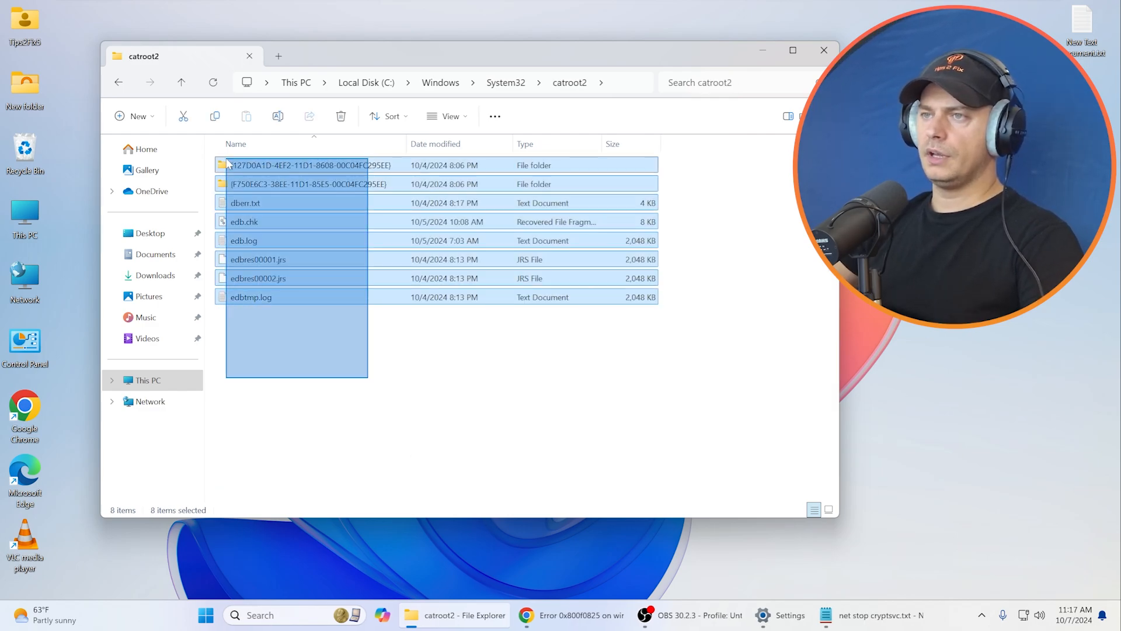
left_click(341, 115)
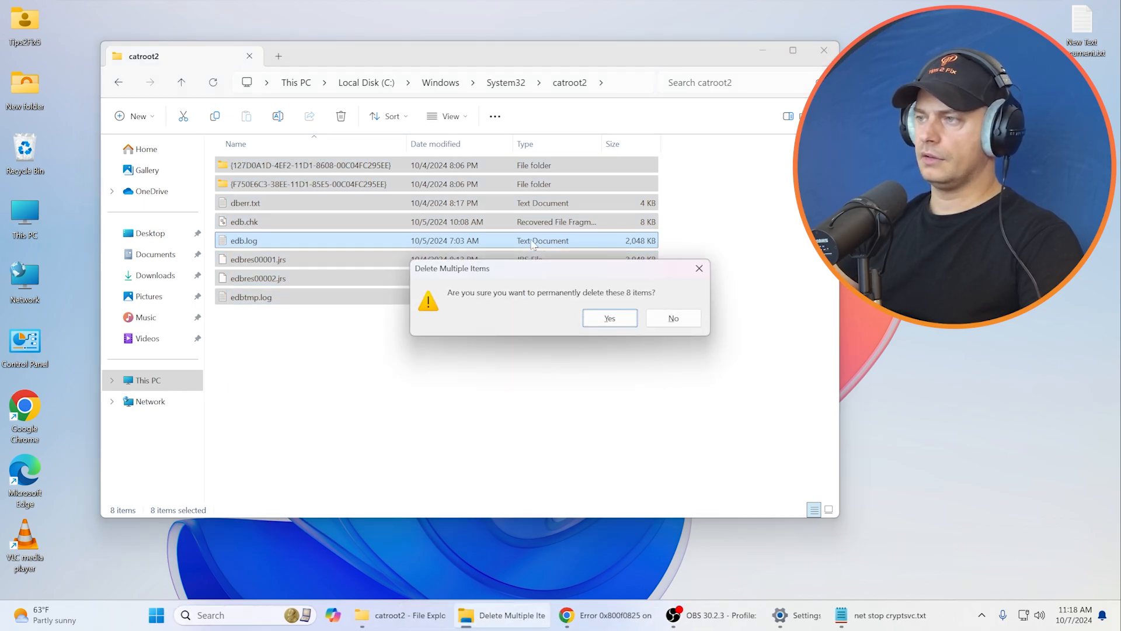
left_click(609, 318)
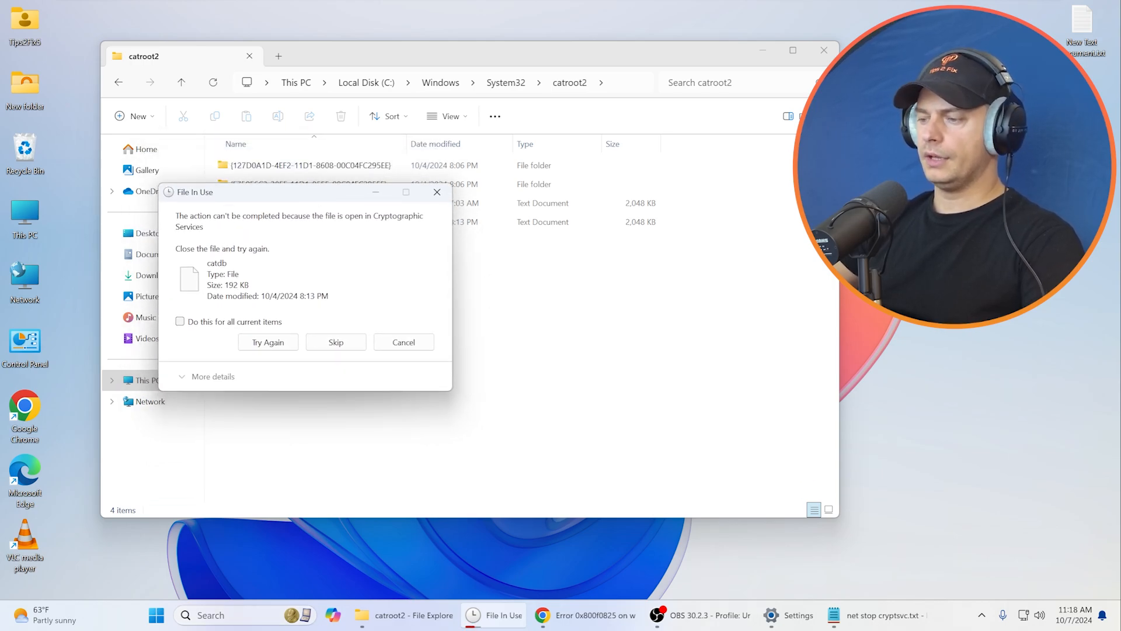
Stop Cryptographic Services via cmd, retry the in-use file and skip the missing item
type("cmd")
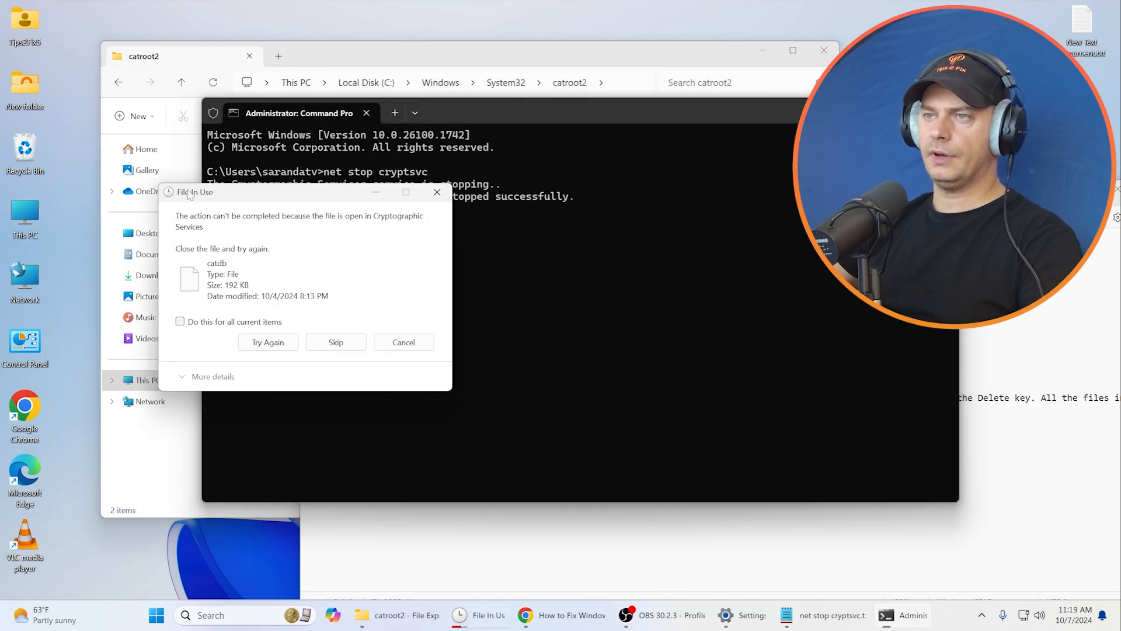
left_click(268, 342)
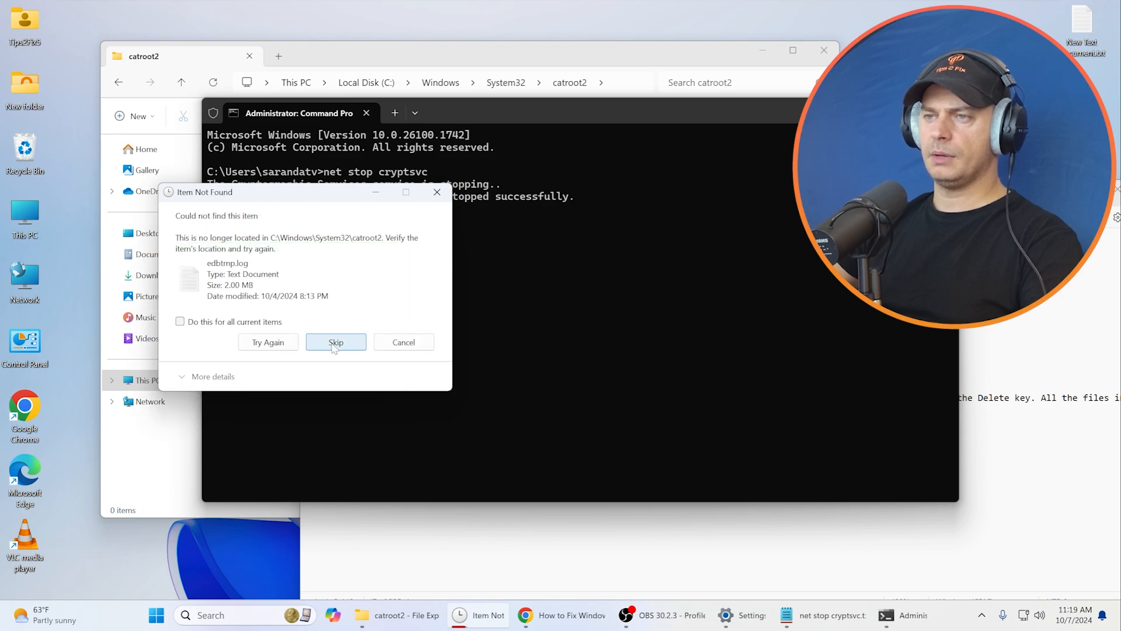
left_click(335, 341)
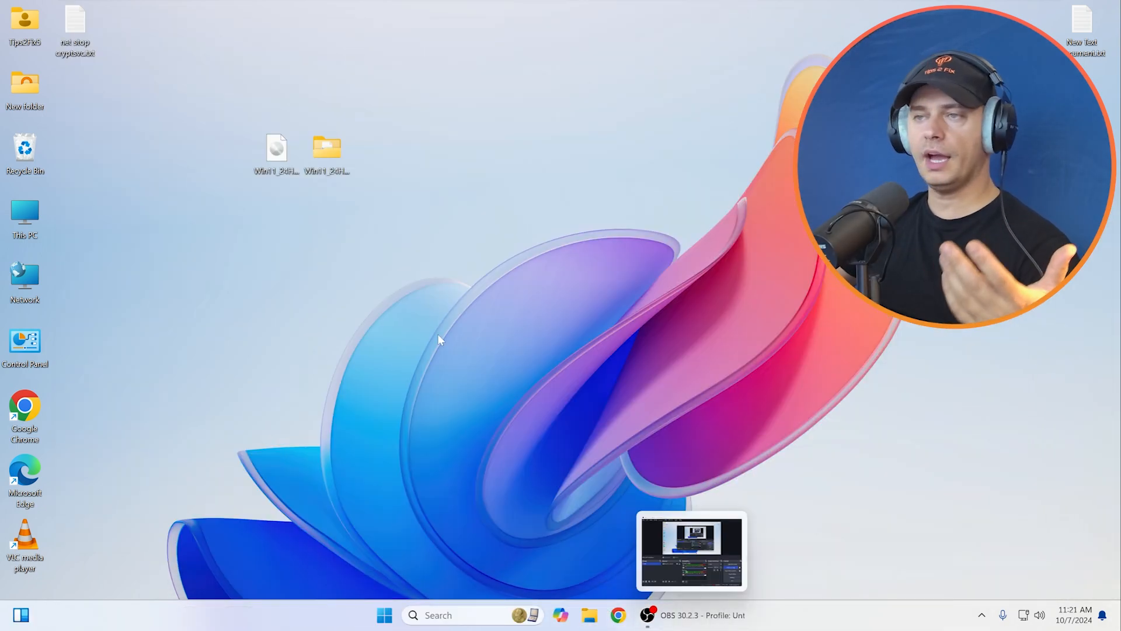
Retry all failed updates in Windows Update and review KB5043178 in the update history
left_click(384, 615)
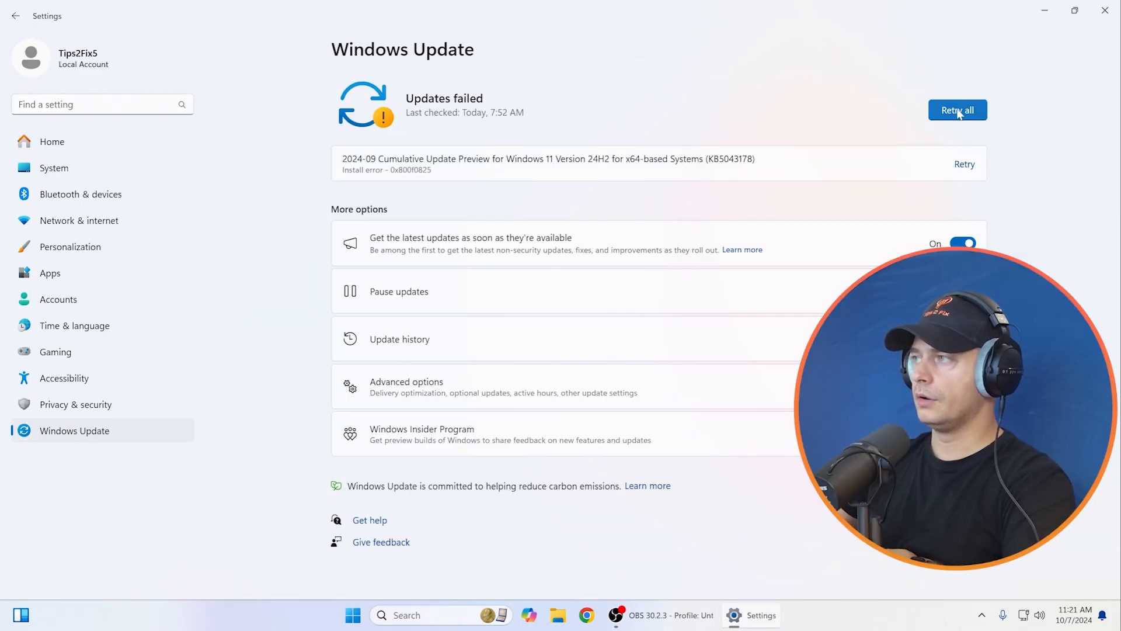
left_click(957, 109)
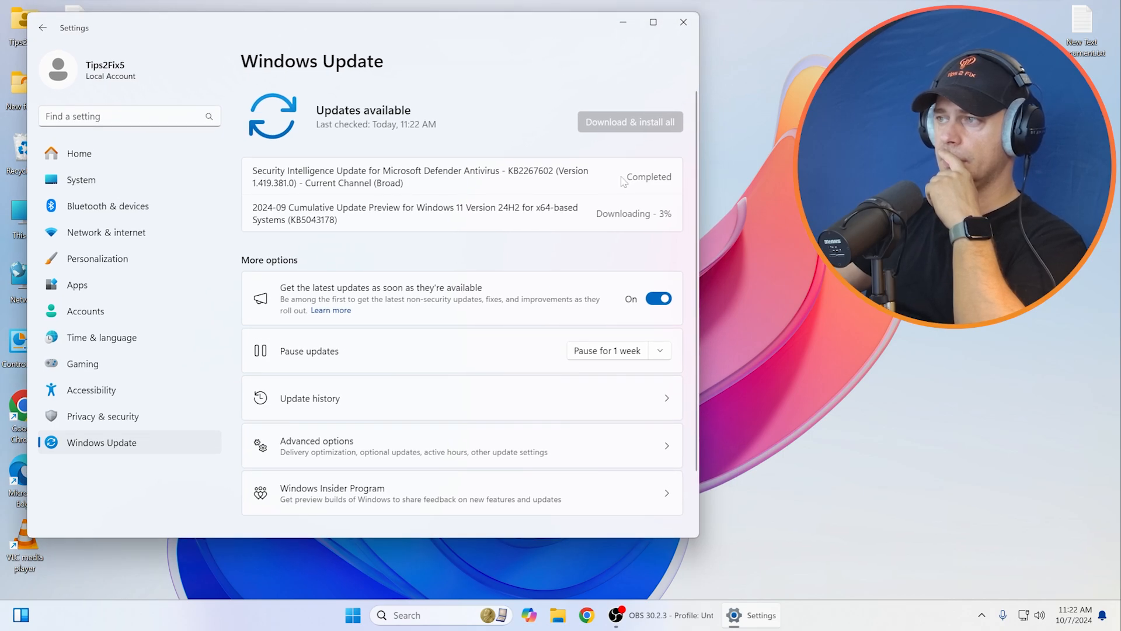
double_click(647, 177)
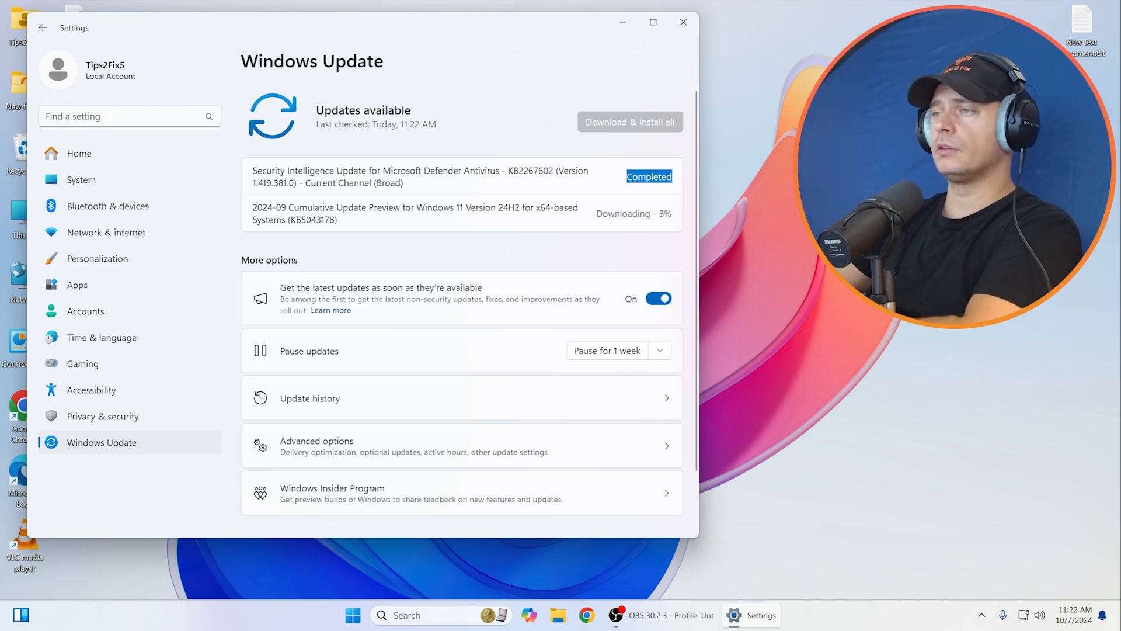
left_click(309, 398)
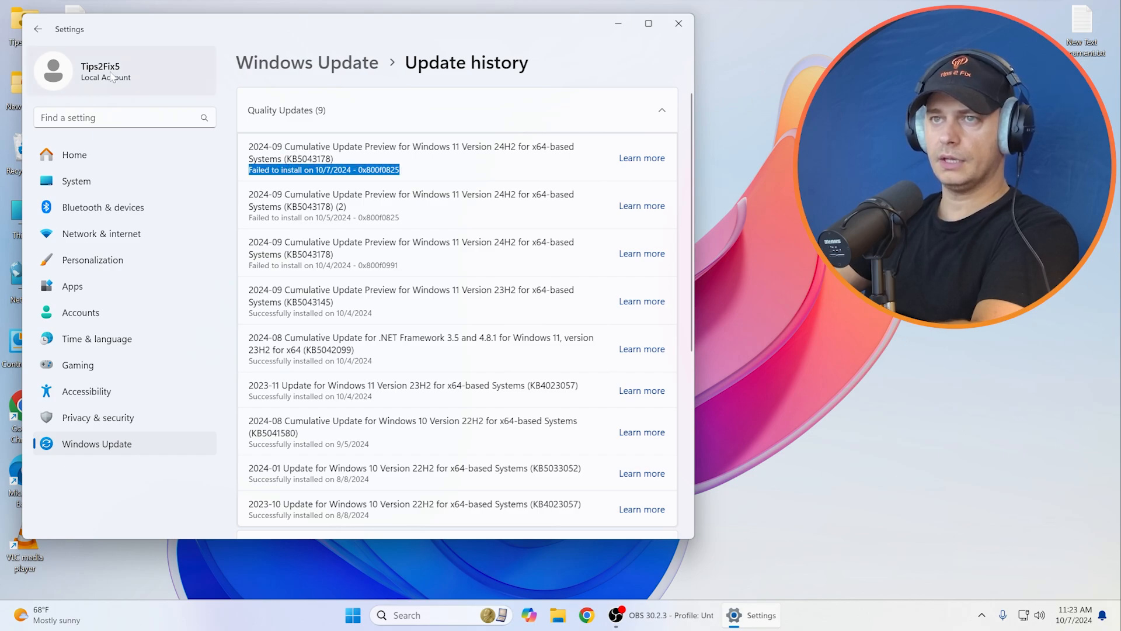
left_click(38, 28)
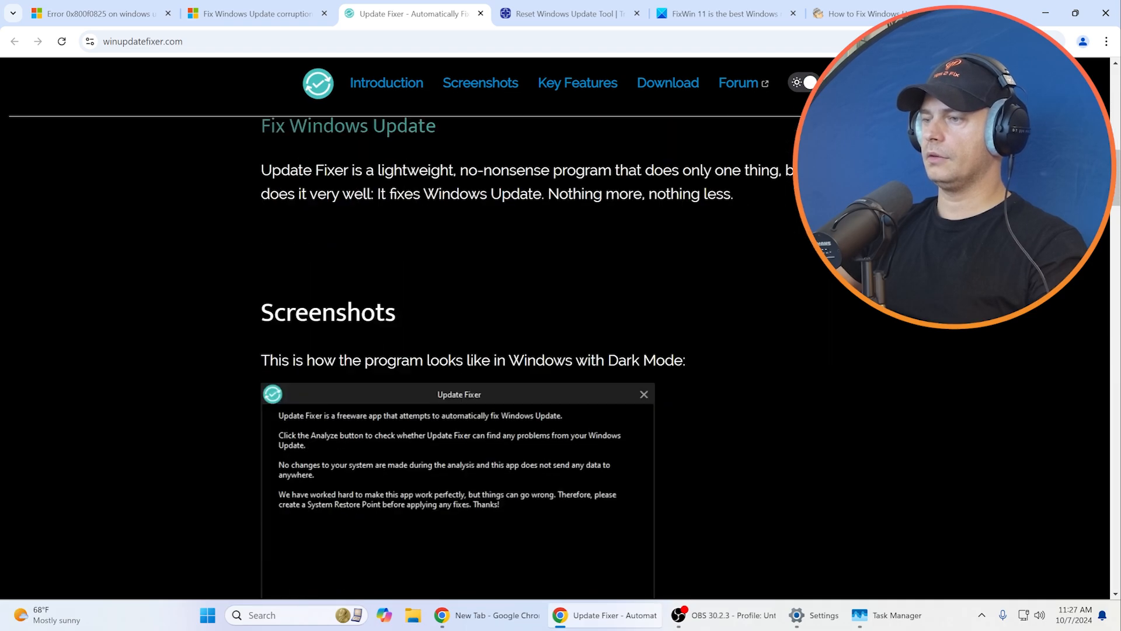
Download the portable Update Fixer from winupdatefixer.com and clear the windows to the desktop
left_click(666, 82)
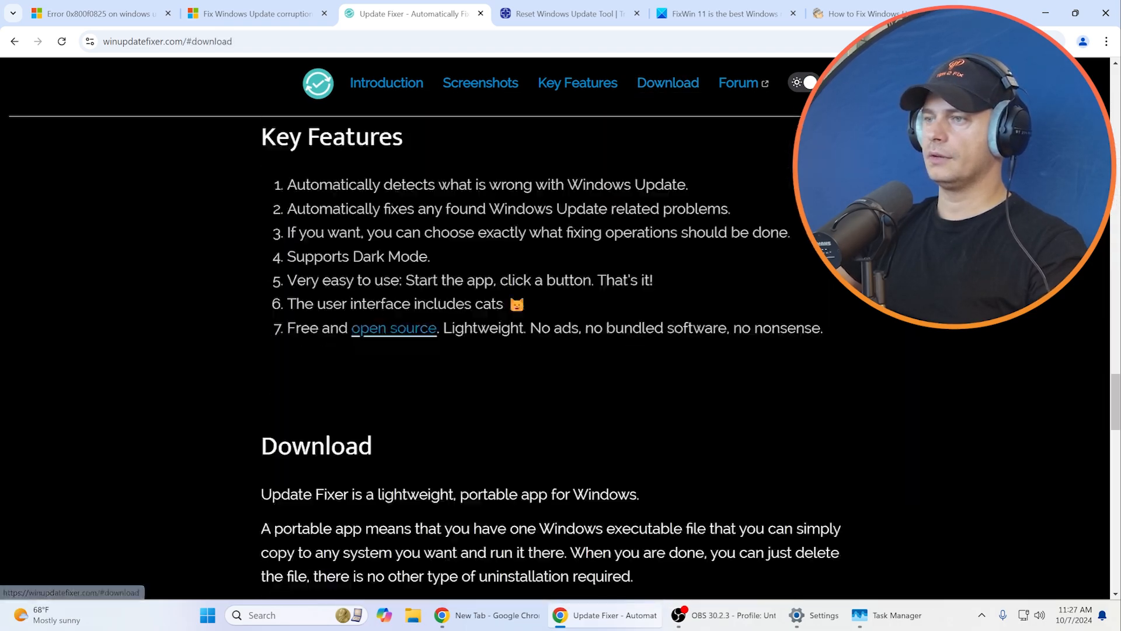
scroll("down", 3)
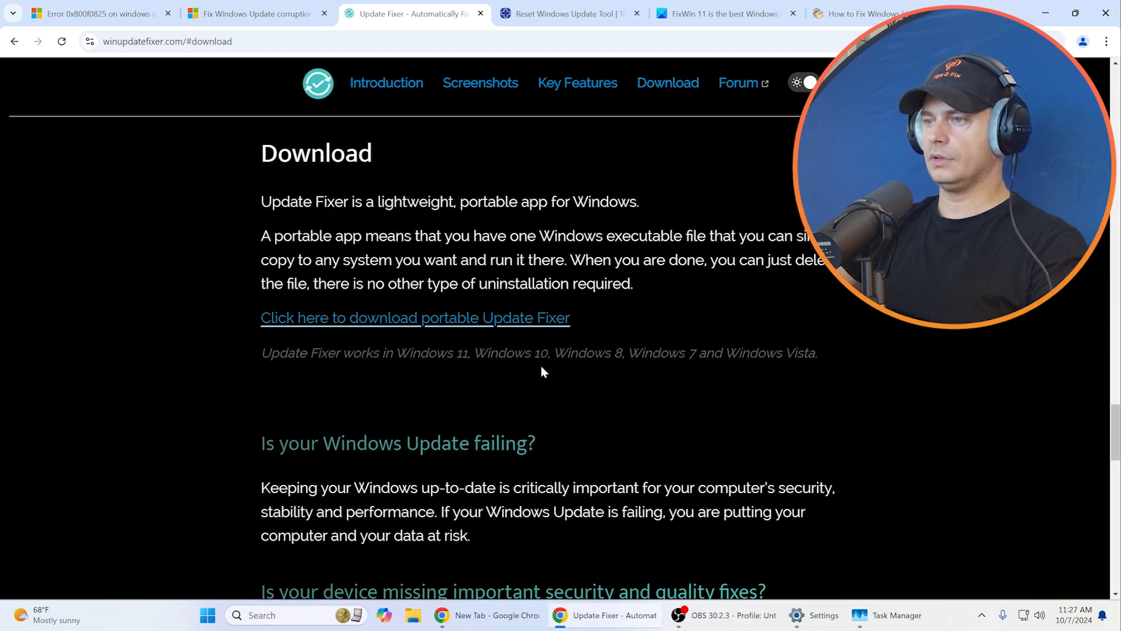
left_click(415, 318)
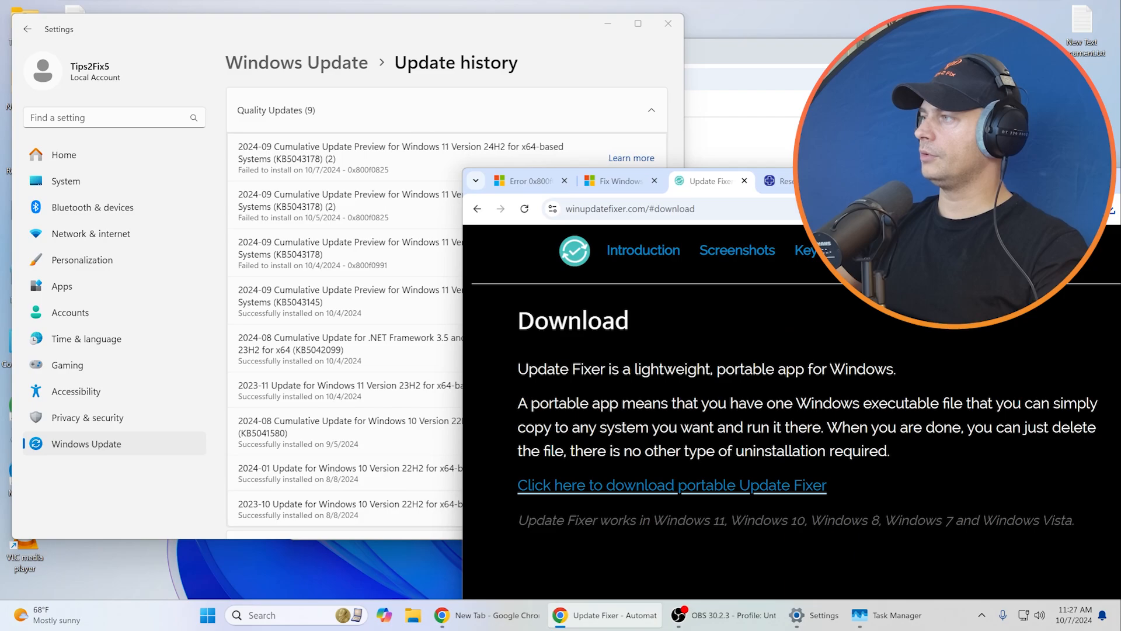
left_click(659, 191)
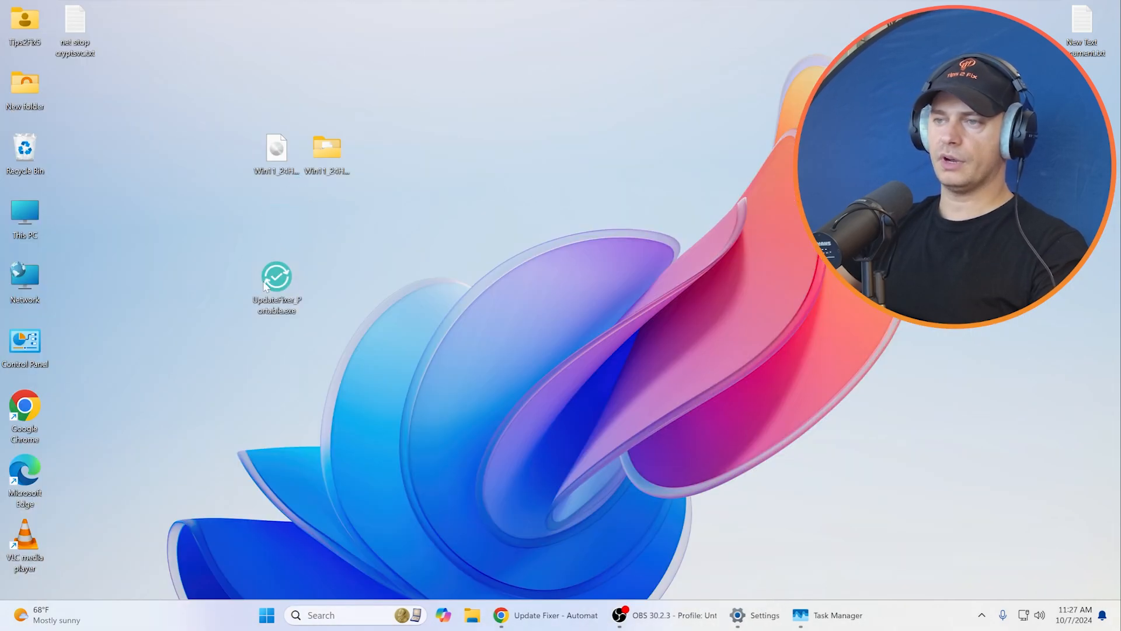
Launch the downloaded Update Fixer and analyze the system for Windows Update problems
double_click(277, 279)
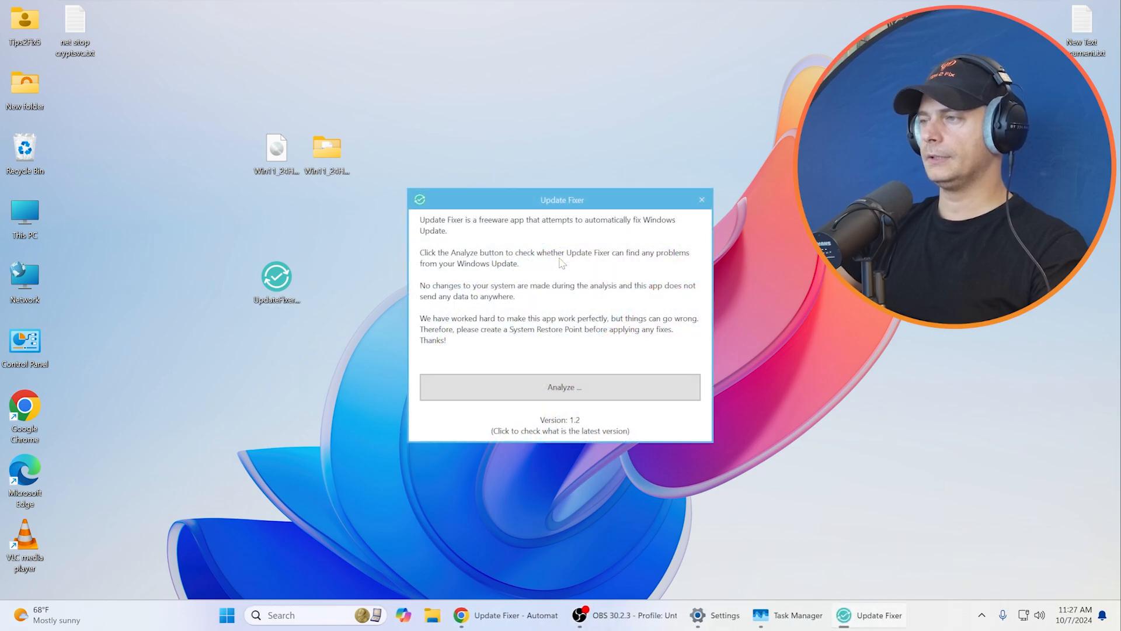
left_click(560, 387)
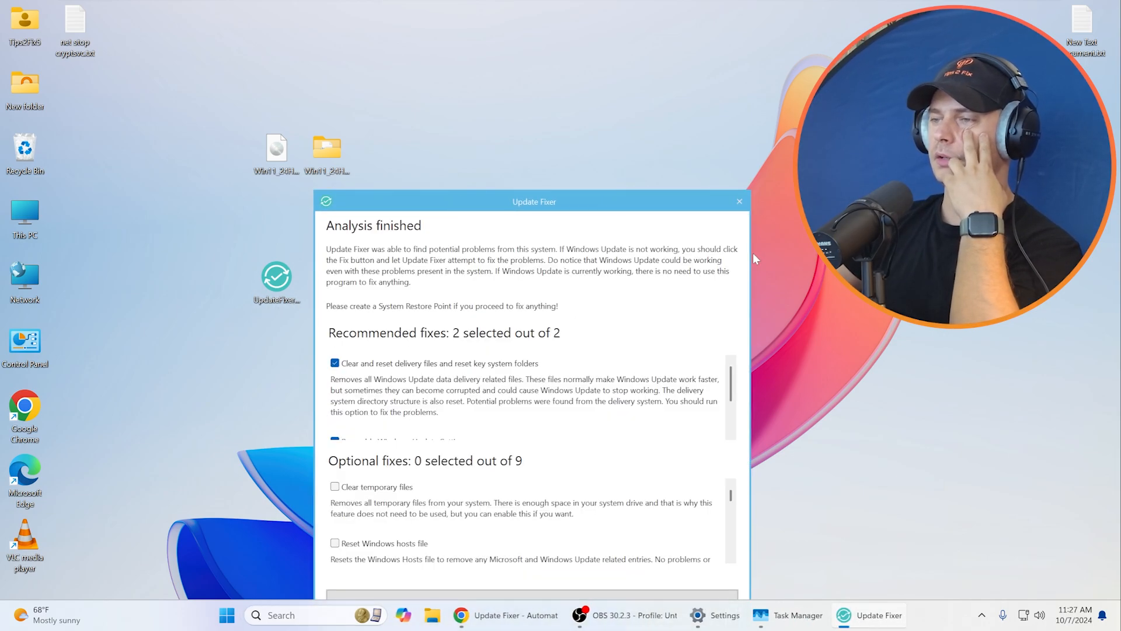
left_click_drag(533, 201, 381, 56)
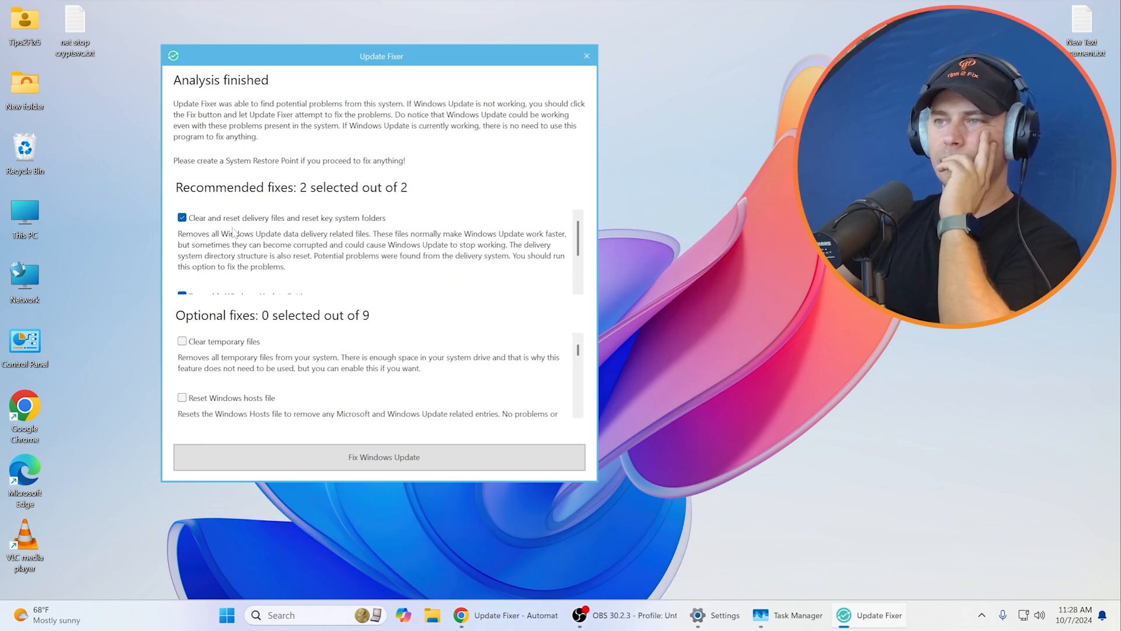
mouse_move(586, 236)
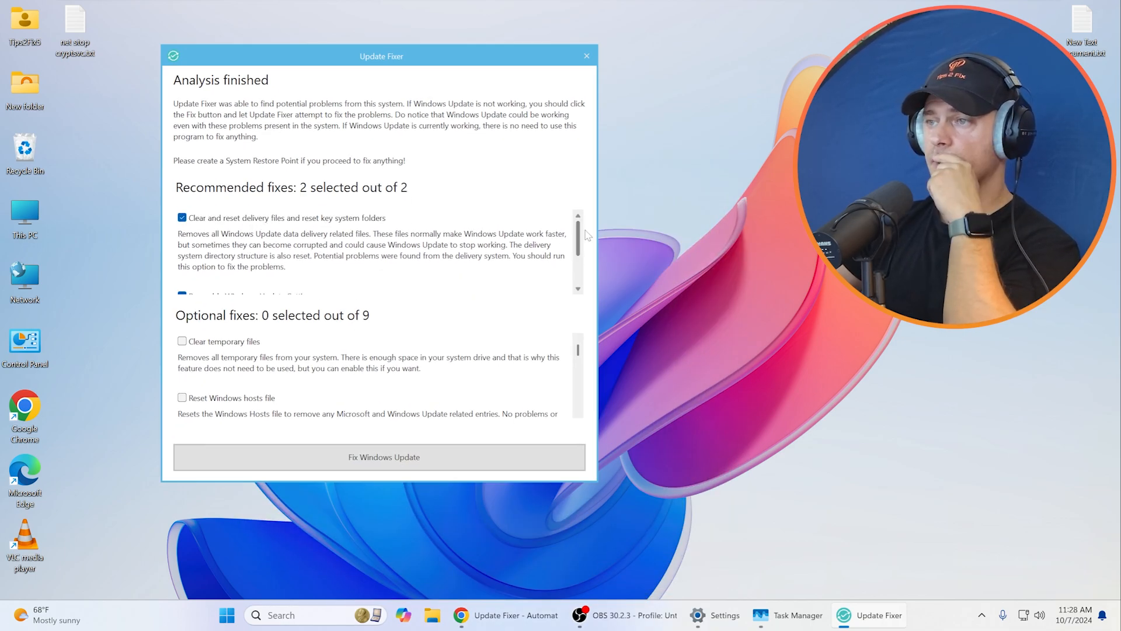
Add Clear temporary files and Reset Windows hosts file to the recommended fixes and run them
scroll("down", 3)
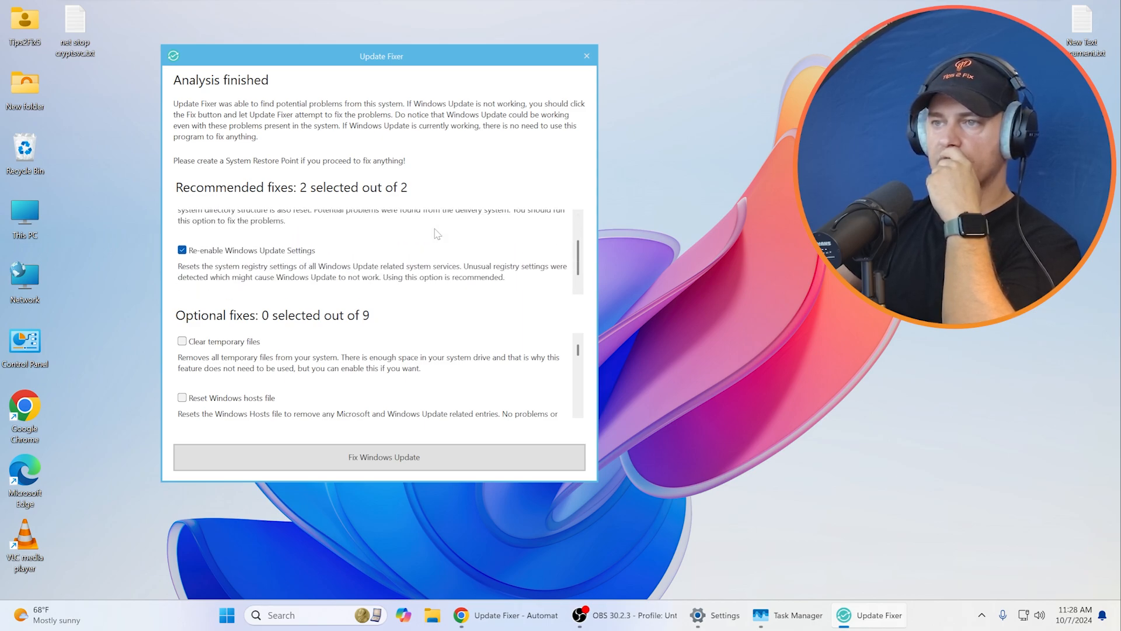
left_click(182, 341)
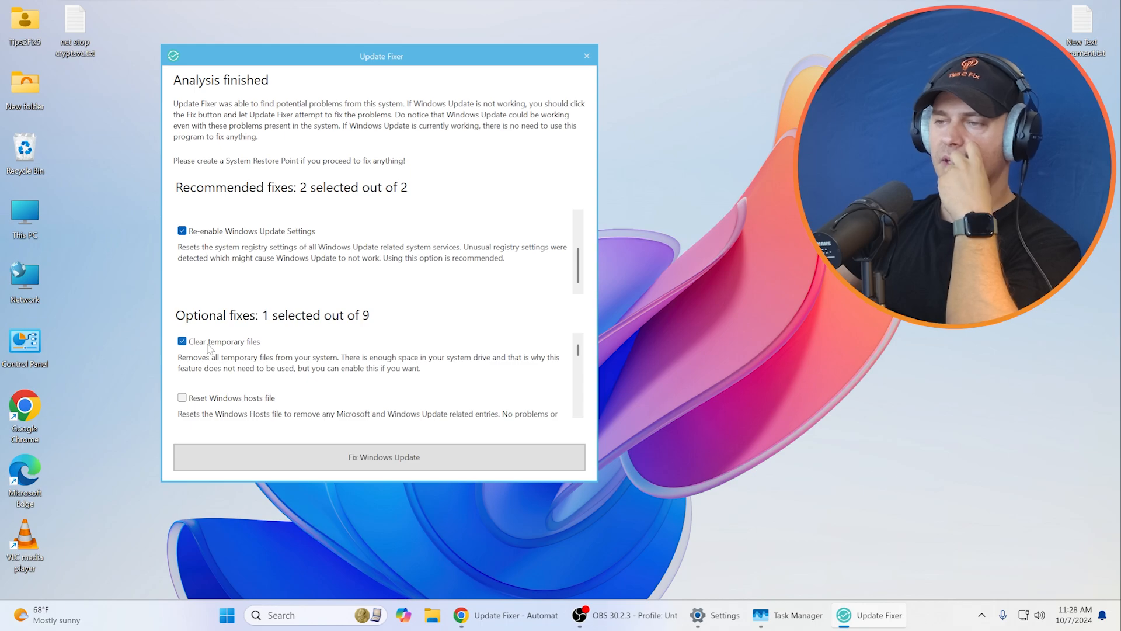
left_click(181, 397)
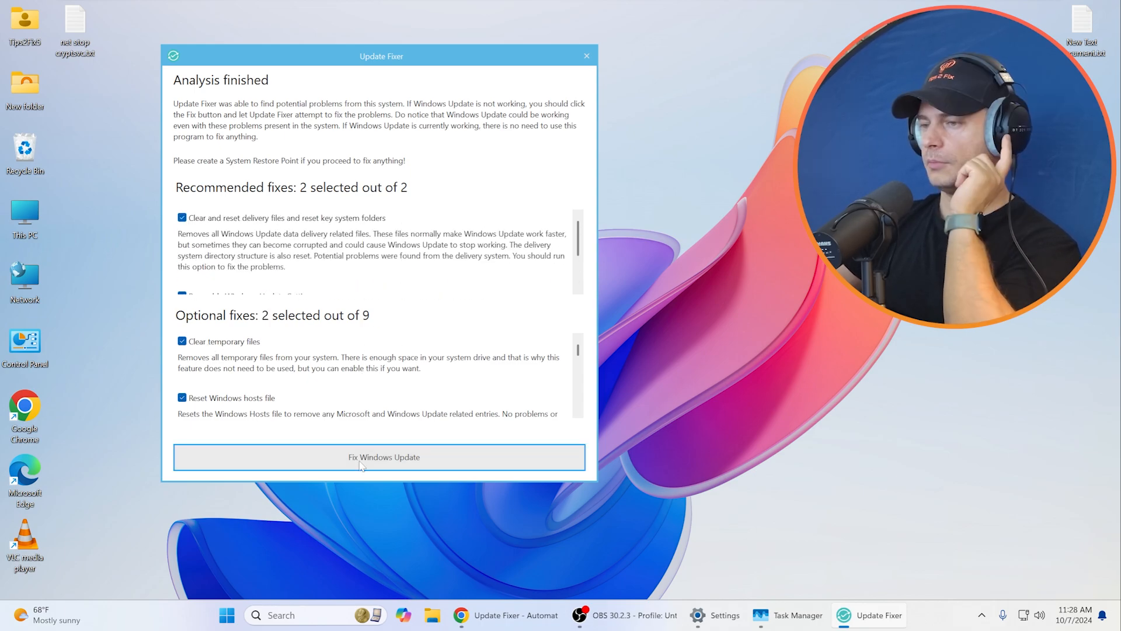
mouse_move(429, 482)
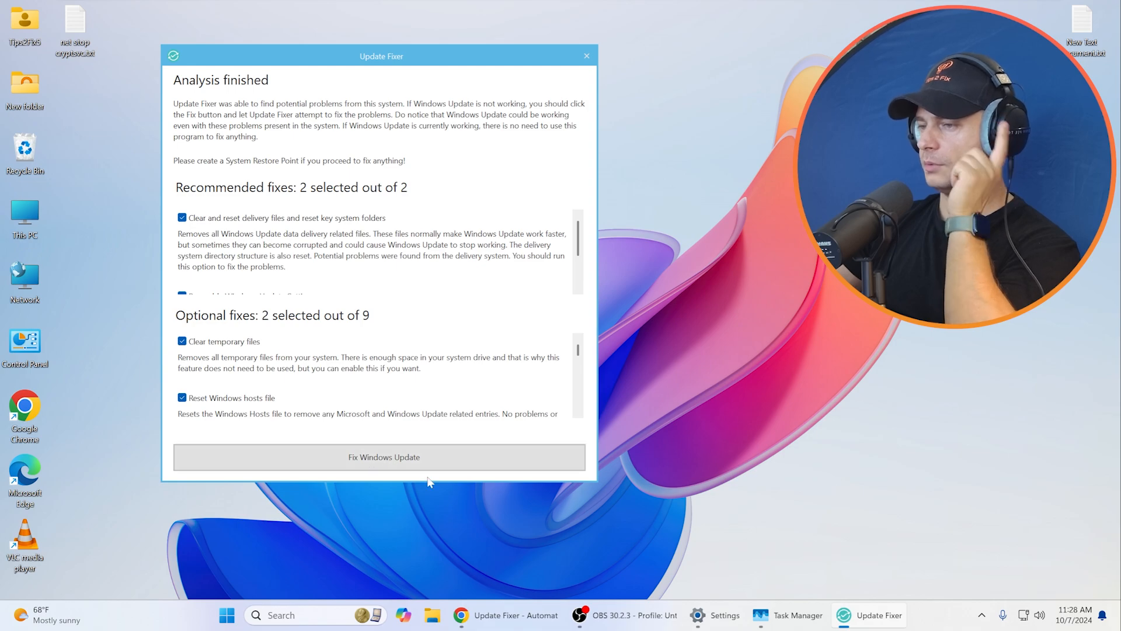
left_click(383, 457)
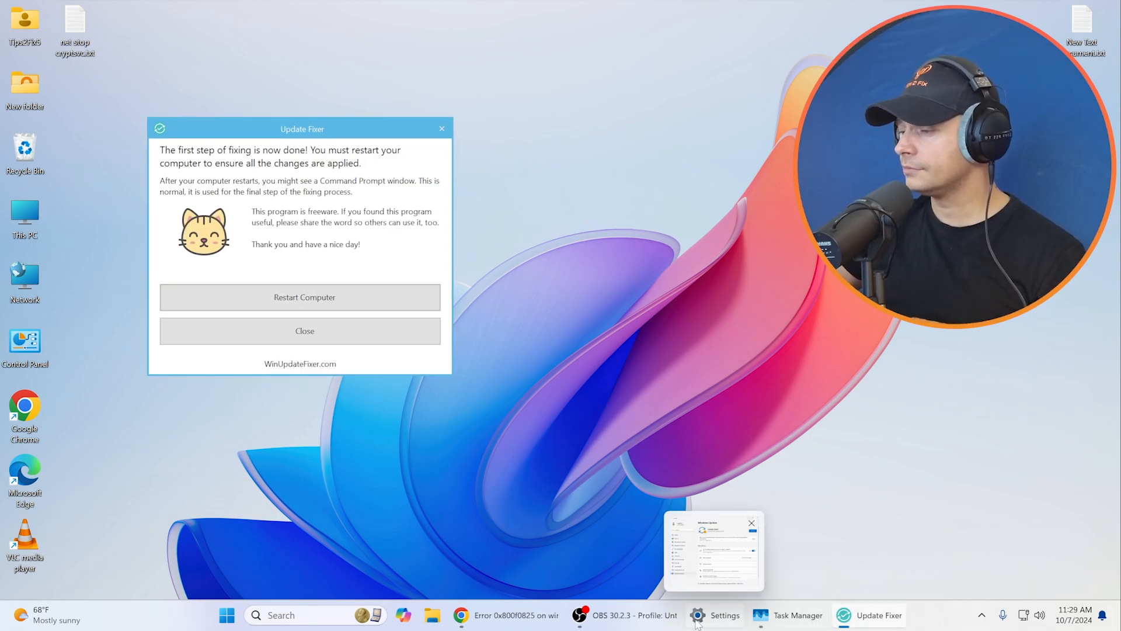
Retry all failed updates in Windows Update and start installing the KB5043178 preview
left_click(226, 615)
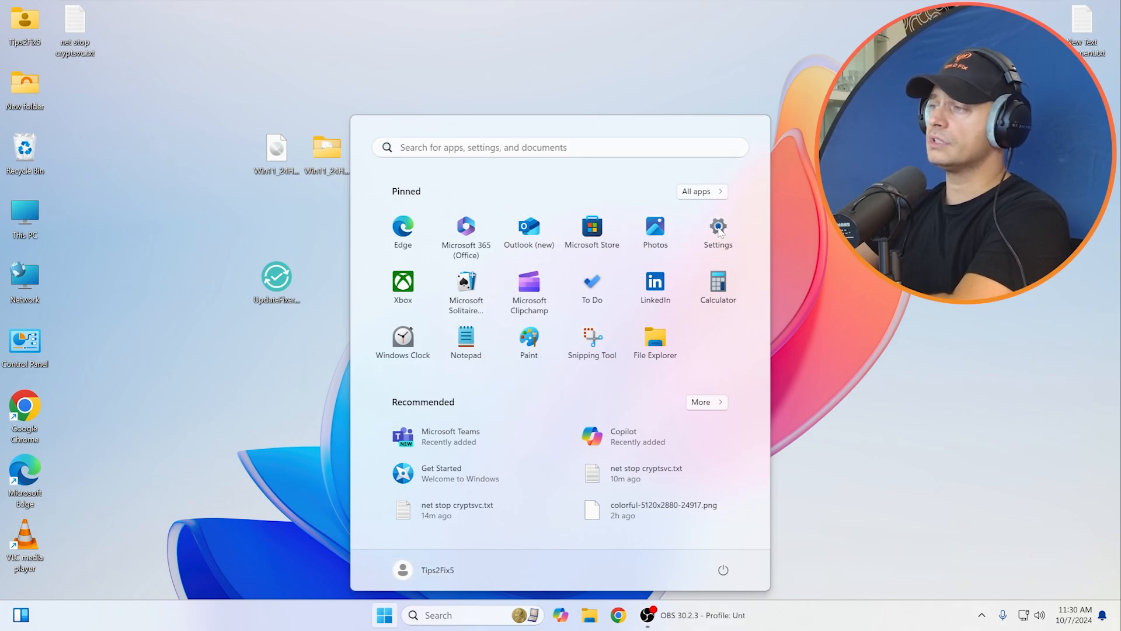
left_click(717, 233)
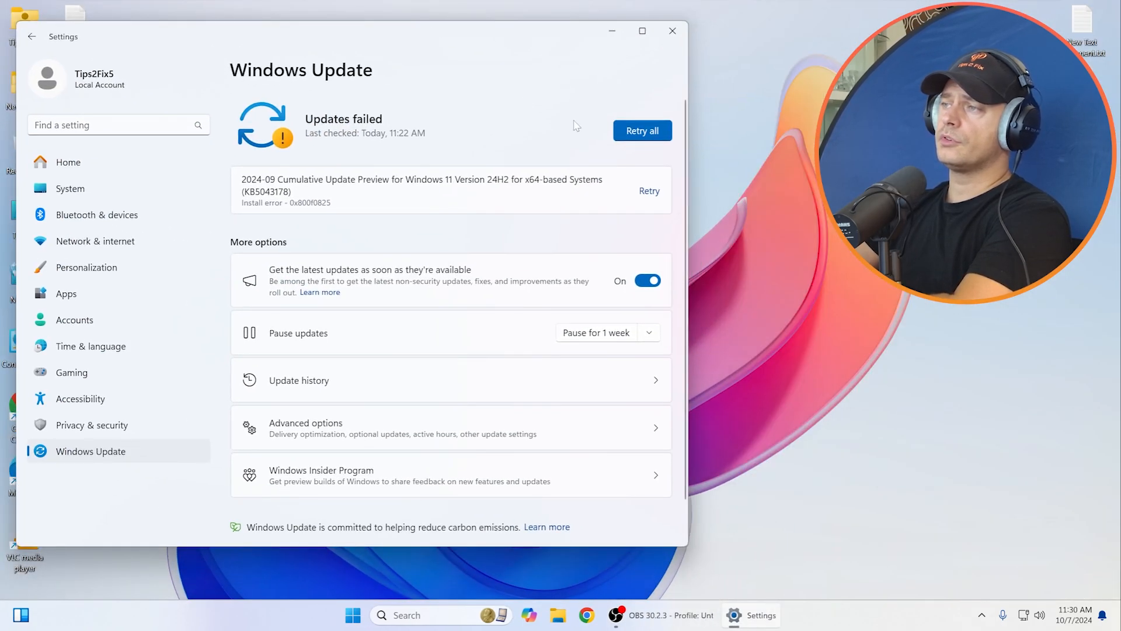
left_click(641, 130)
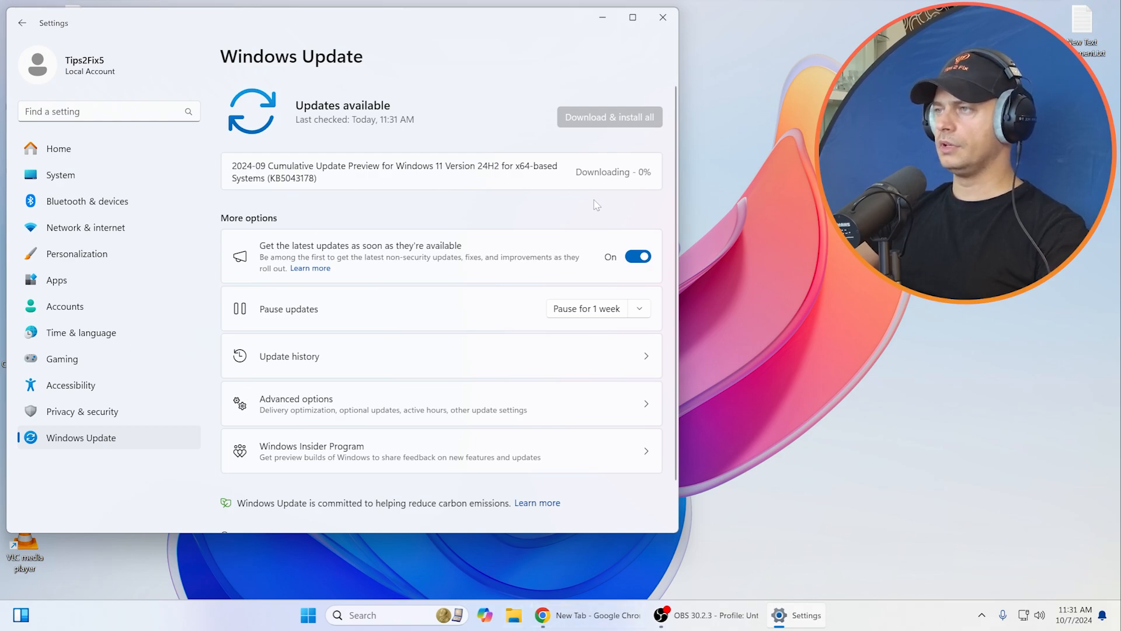
left_click(542, 615)
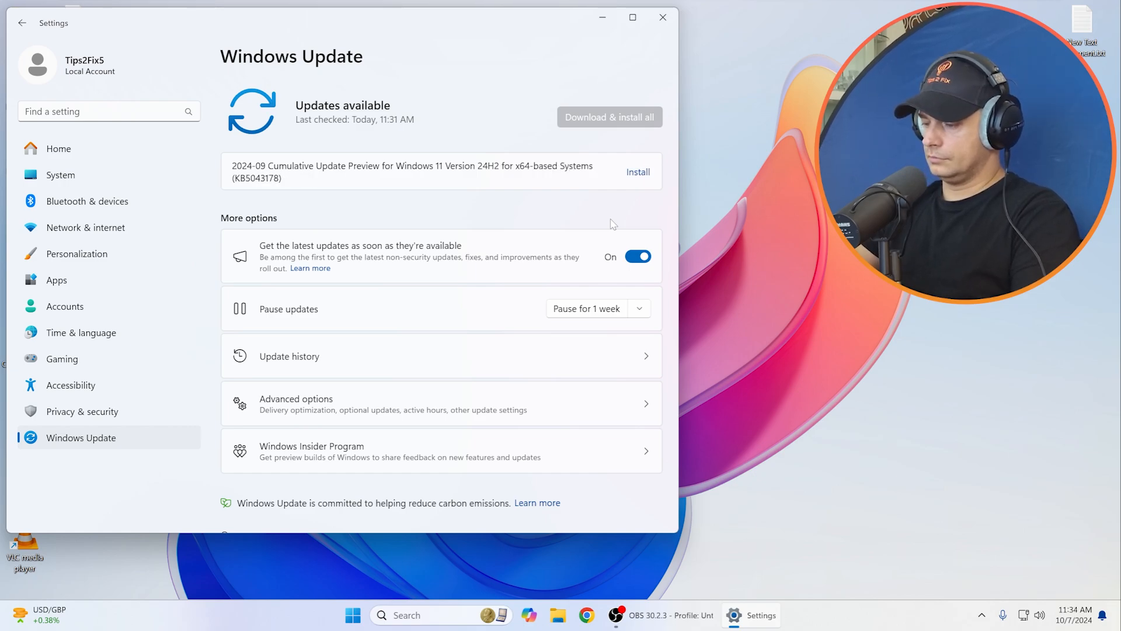
left_click(637, 171)
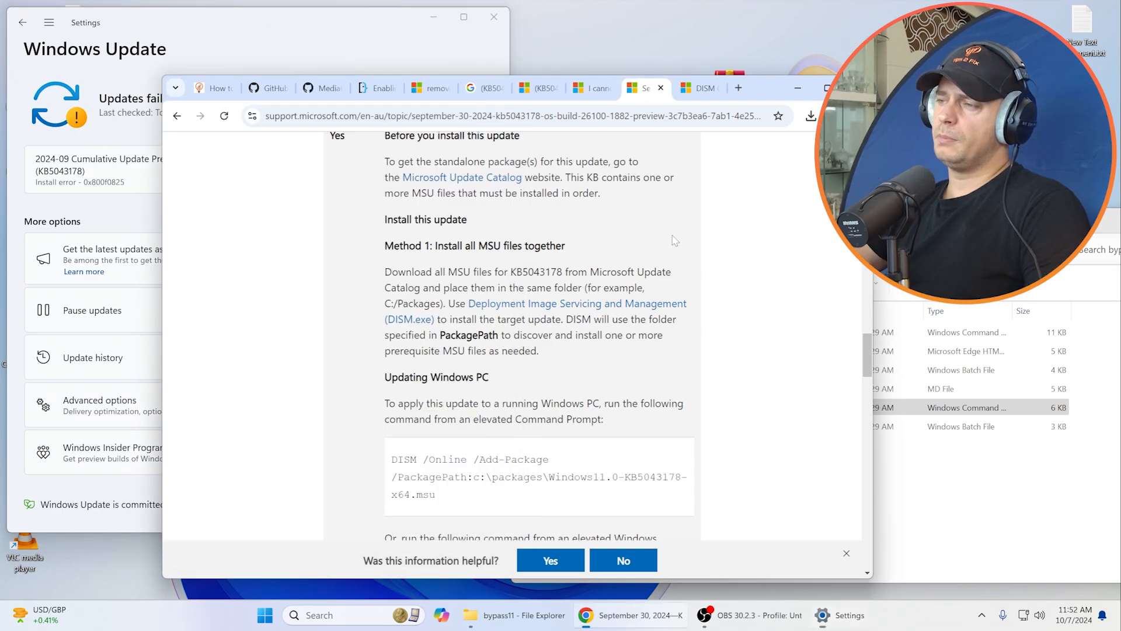
Scroll down the KB5043178 support article toward its DISM install method
scroll("down", 3)
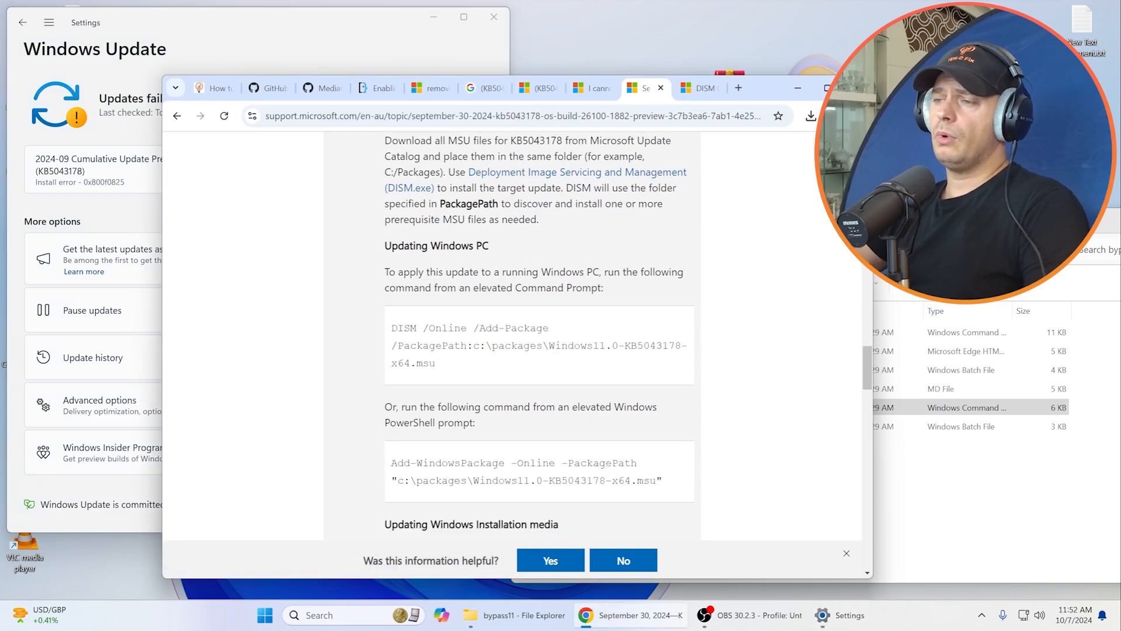
scroll("down", 3)
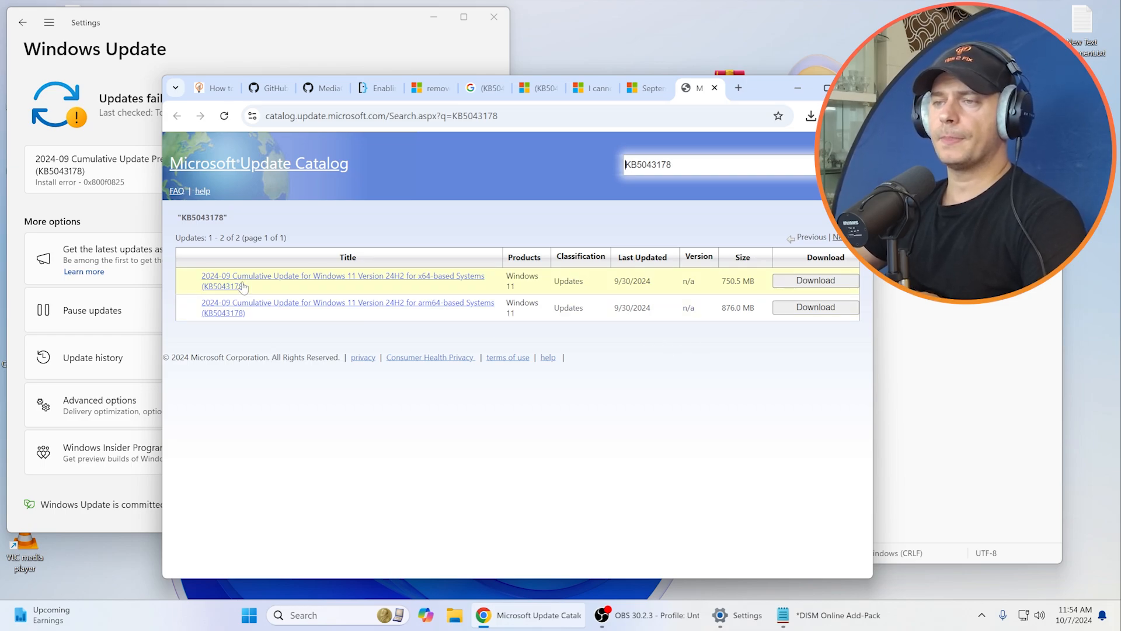
mouse_move(529, 506)
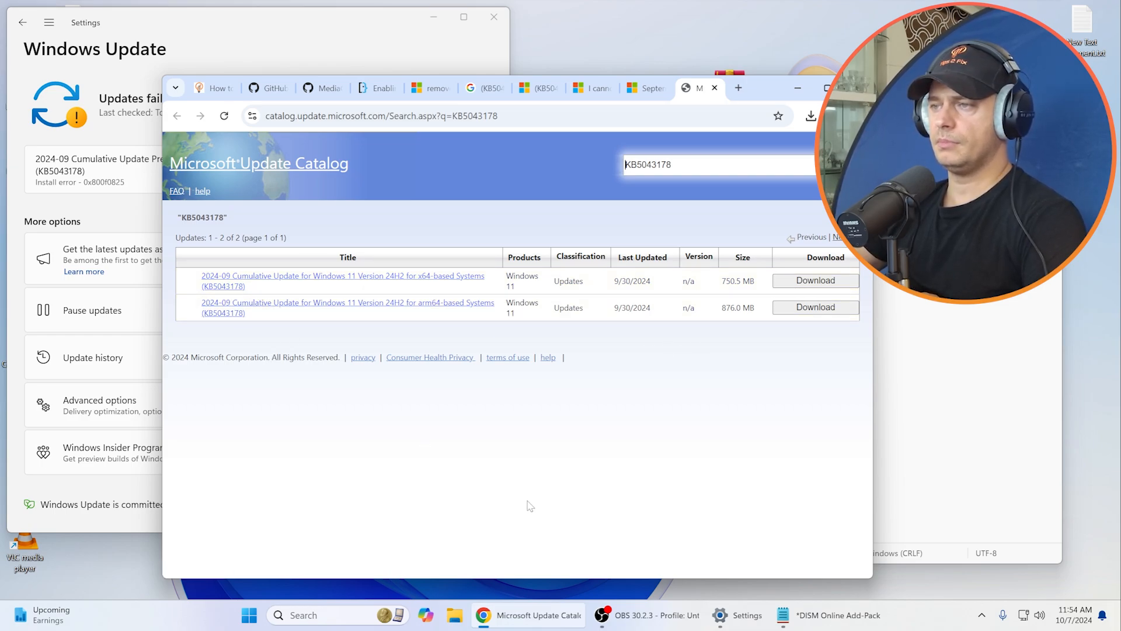
mouse_move(427, 308)
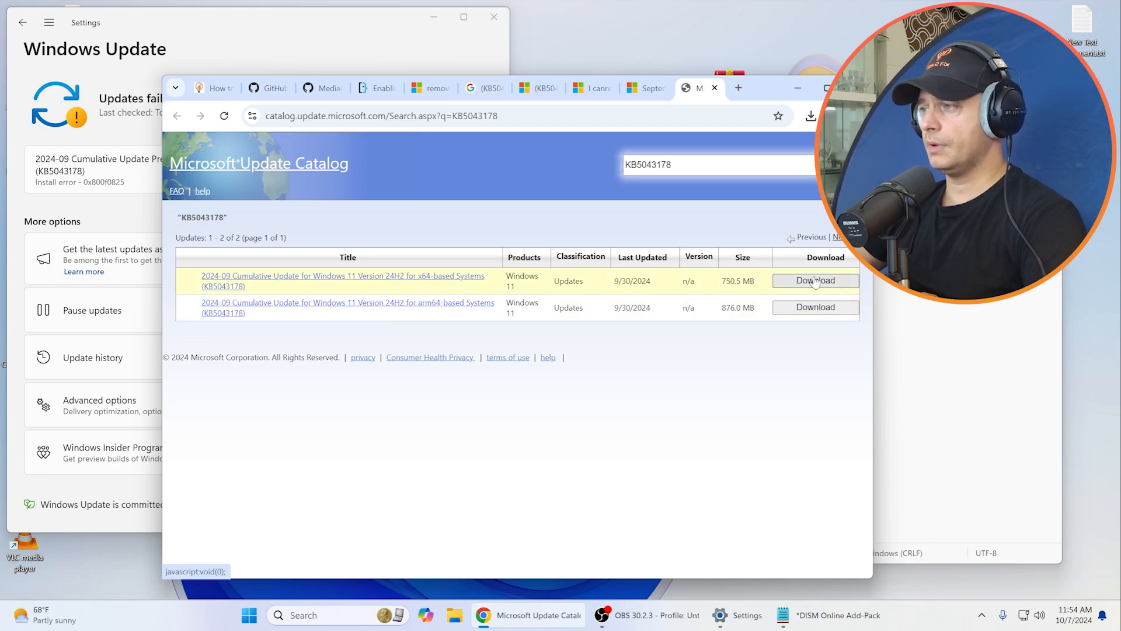
Bring up the download links for the x64 KB5043178 cumulative update
left_click(816, 280)
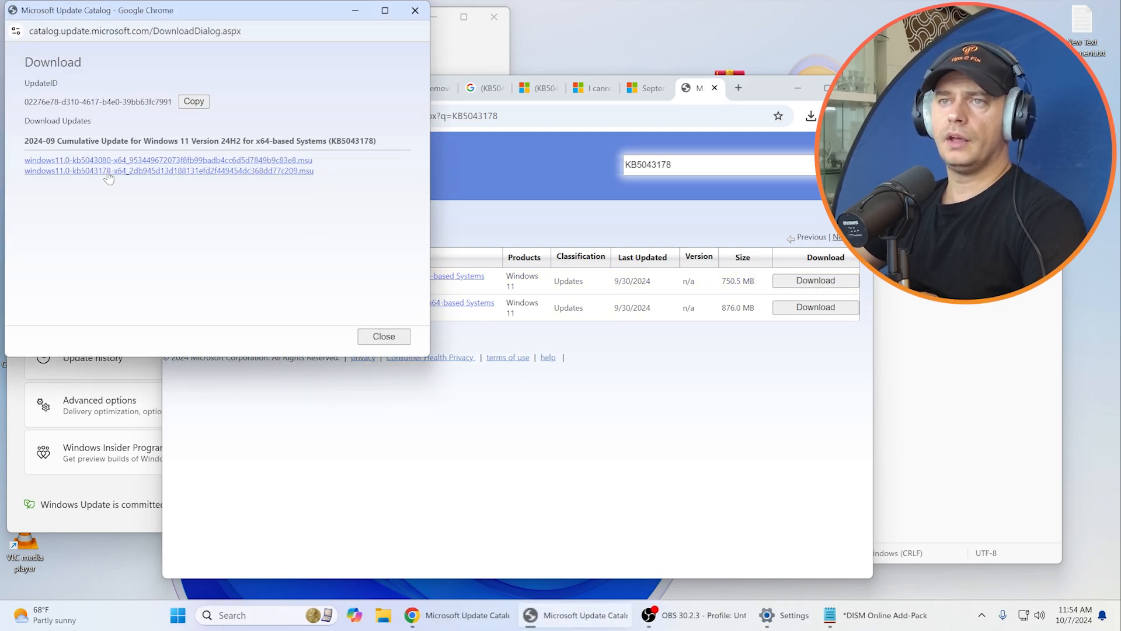
mouse_move(106, 163)
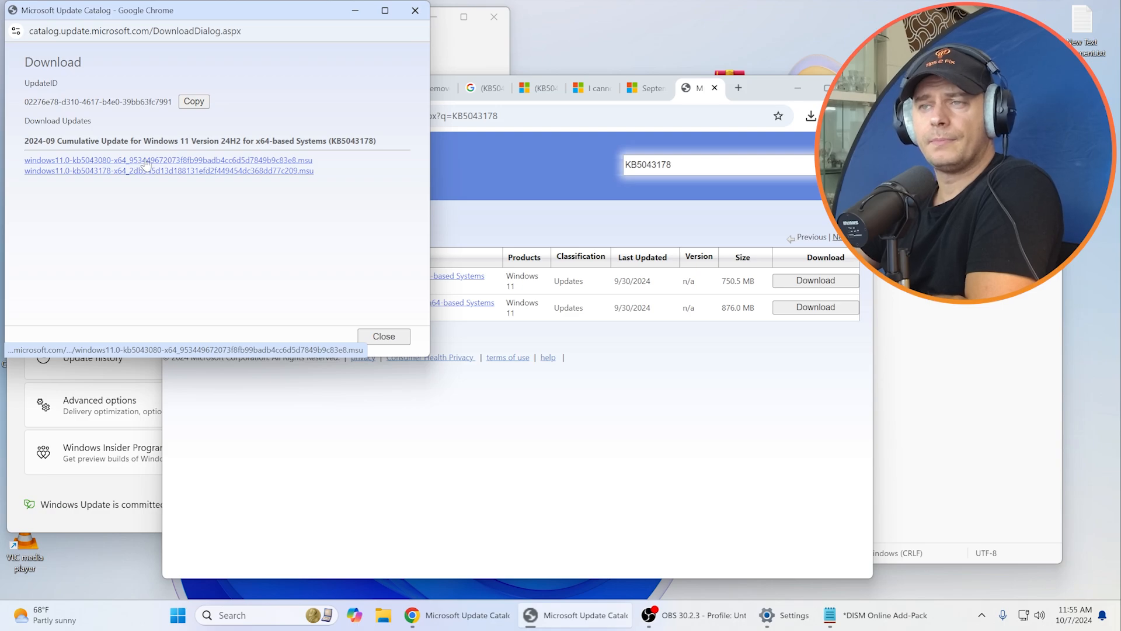
Download the KB5043080 and KB5043178 MSU packages into a new C:\packages folder and select them
left_click(168, 170)
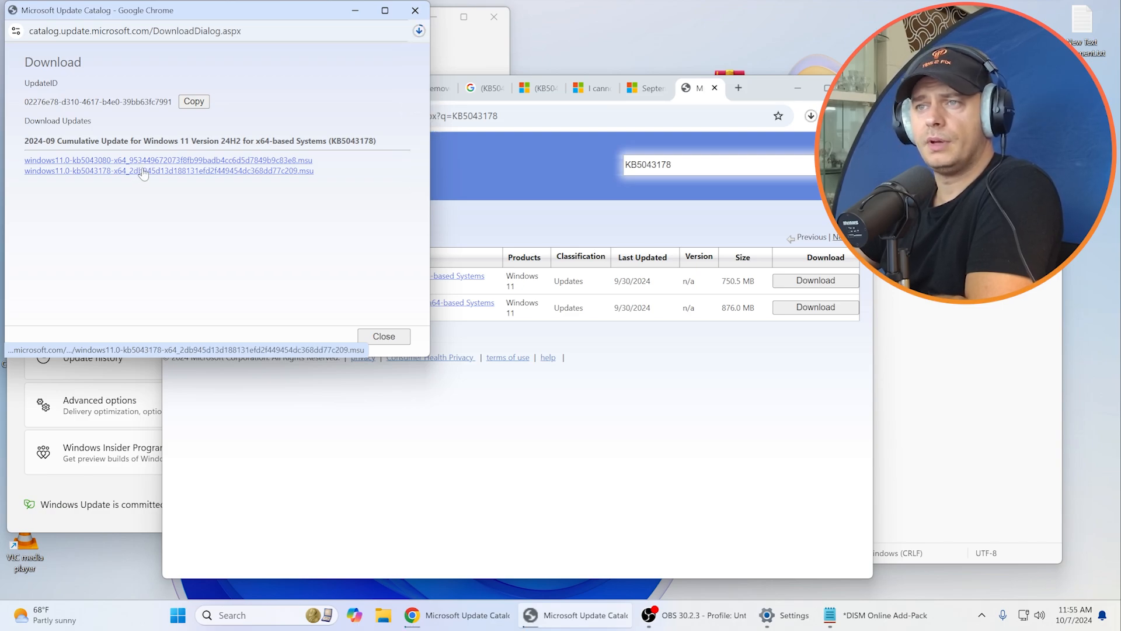
left_click(168, 170)
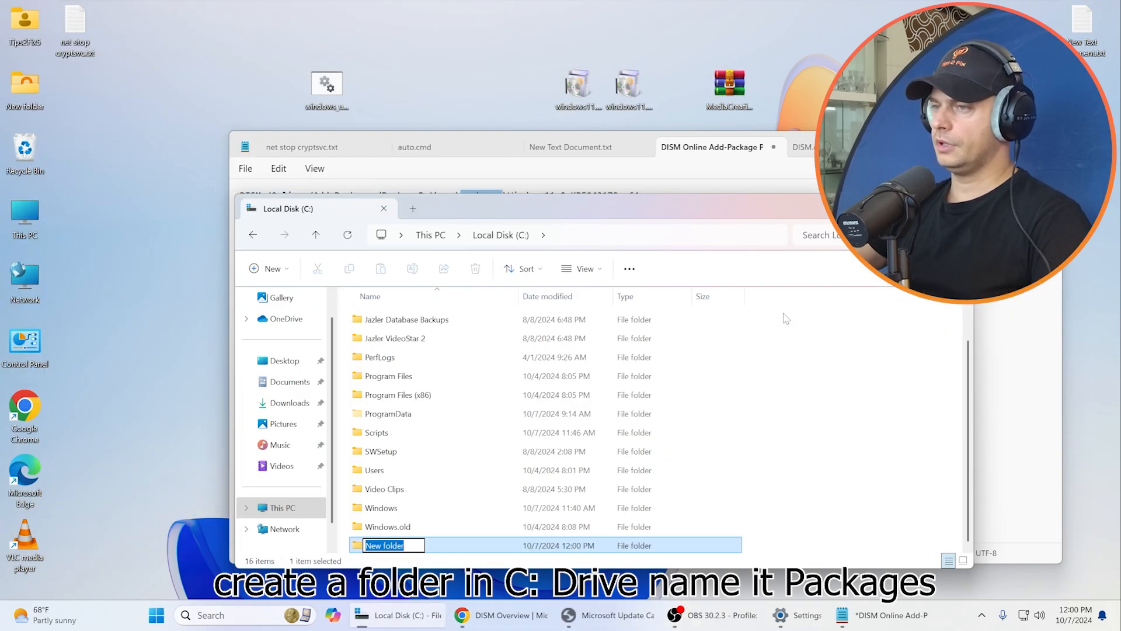
type("packages")
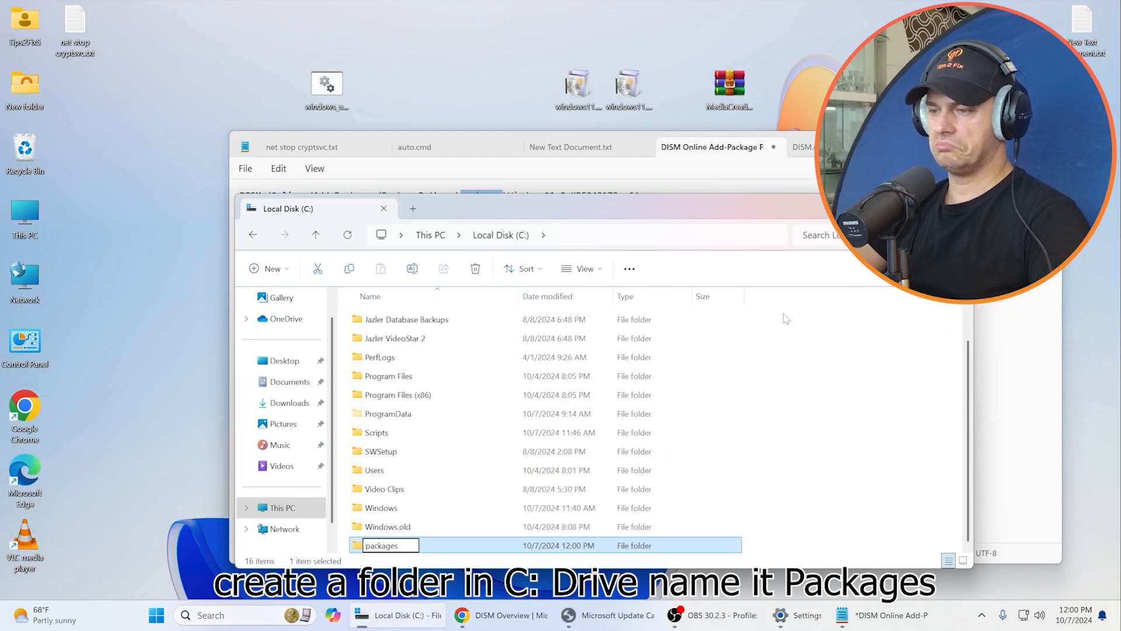
double_click(382, 545)
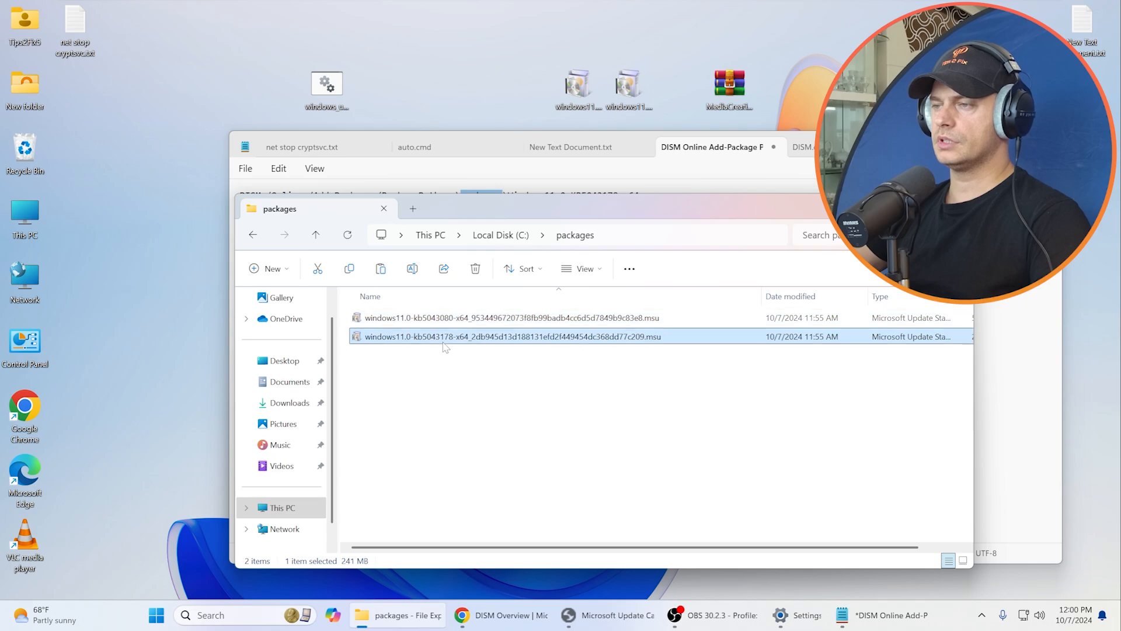
left_click(507, 318)
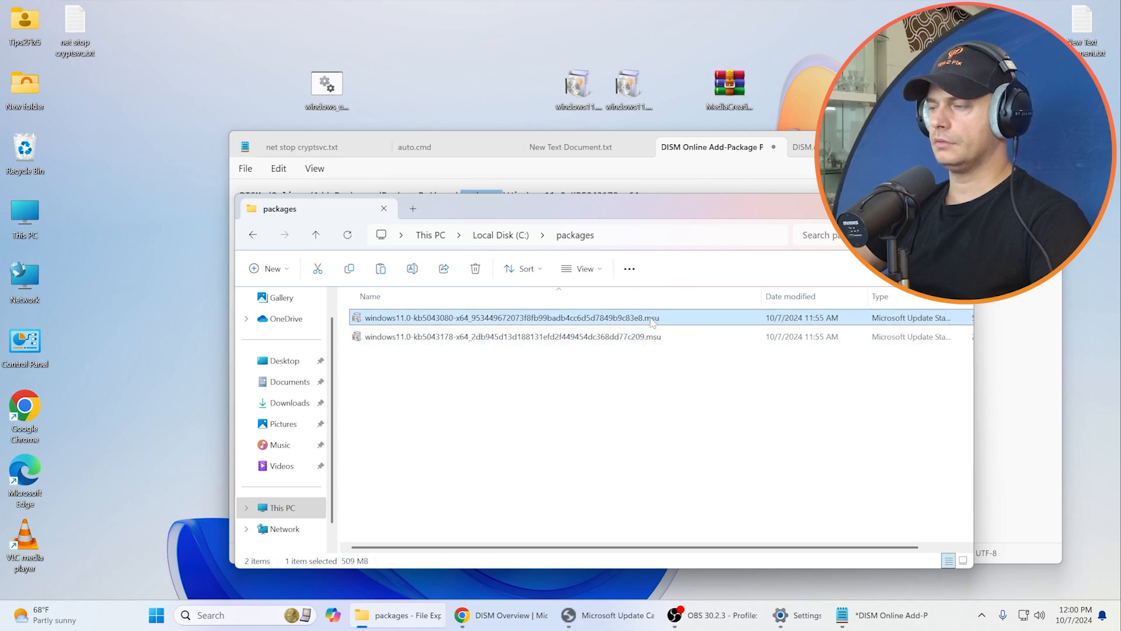
left_click(509, 318)
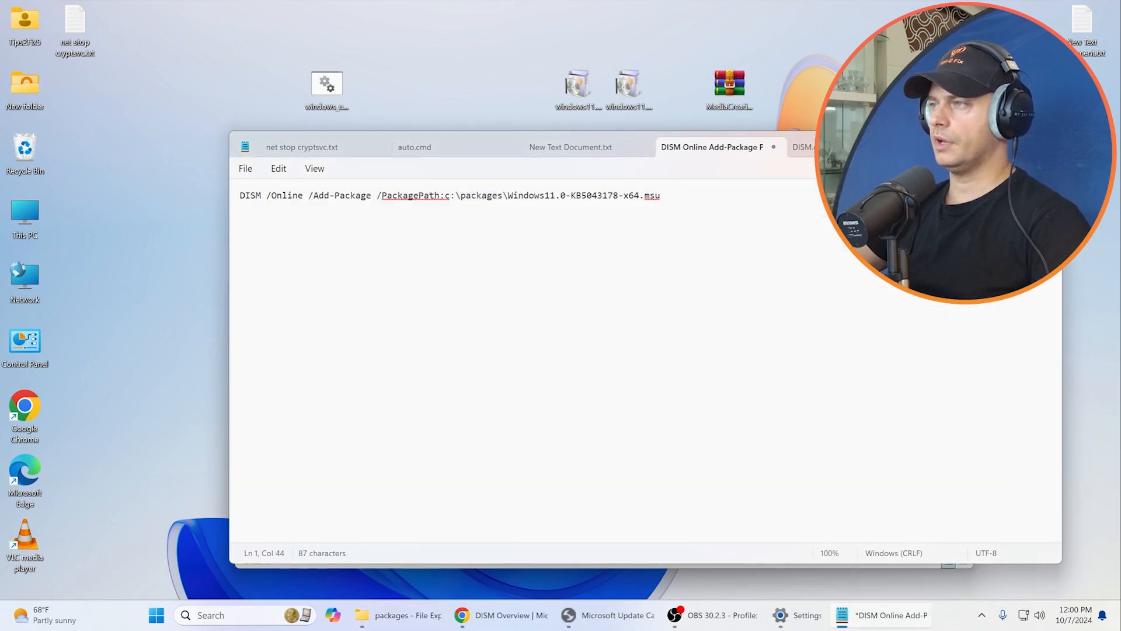
Replace the file name in the DISM command with windows11.0-kb5043080-x64_...msu
left_click_drag(458, 195, 659, 195)
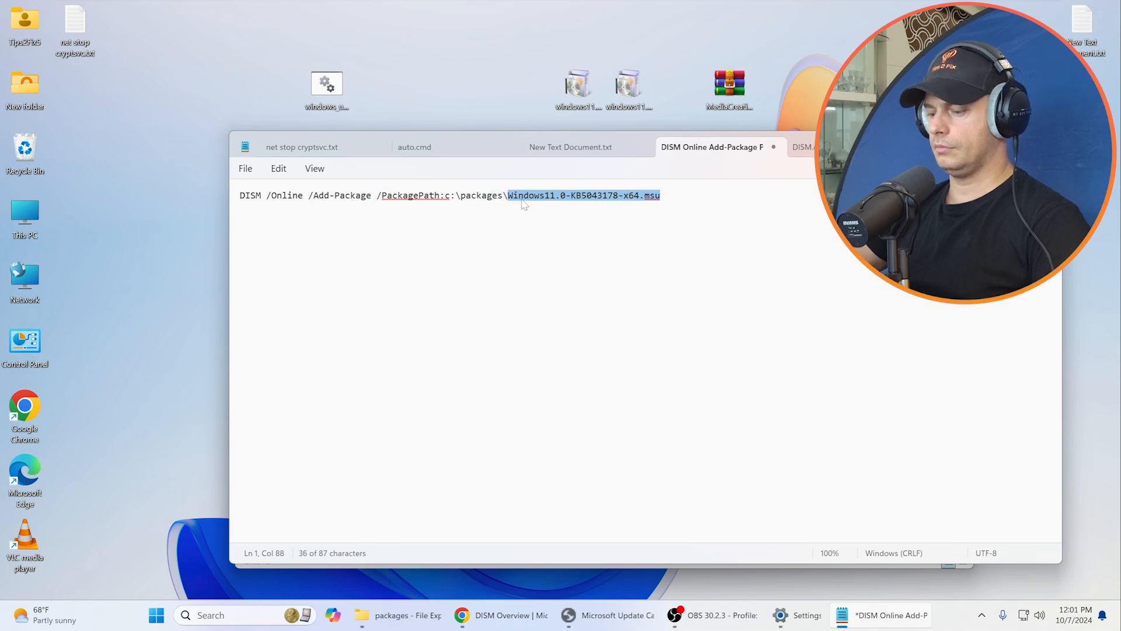
type("windows11.0-kb5043080-x64_953449672073f8fb99badb4cc6d5d7849b9c83e8.msu")
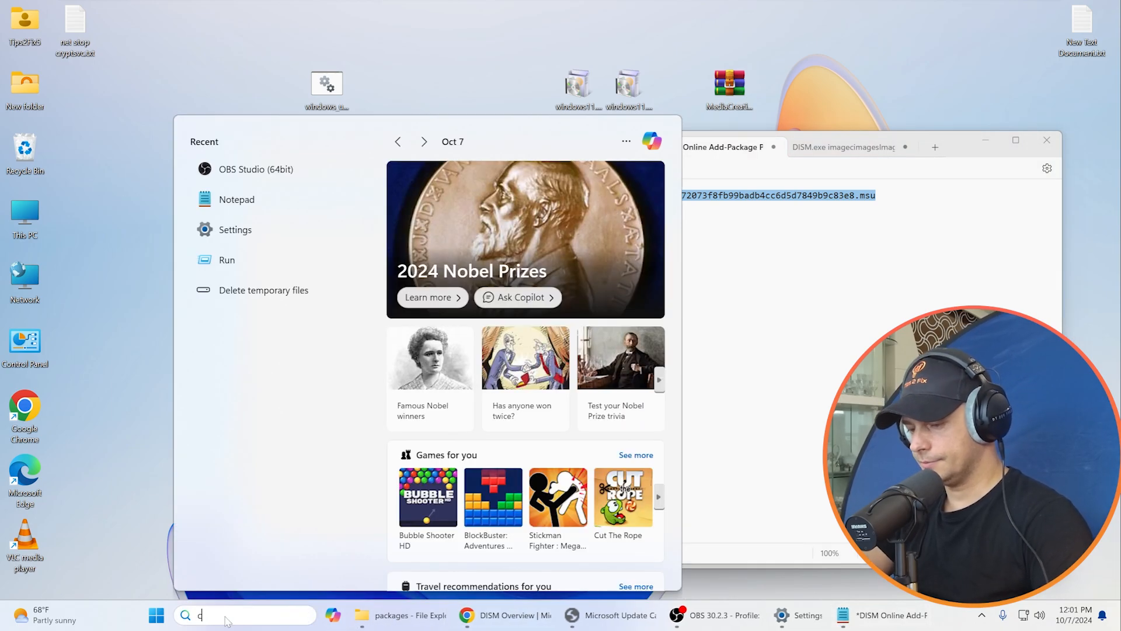
Launch an administrator Command Prompt to run the DISM Add-Package command for KB5043080
type("md")
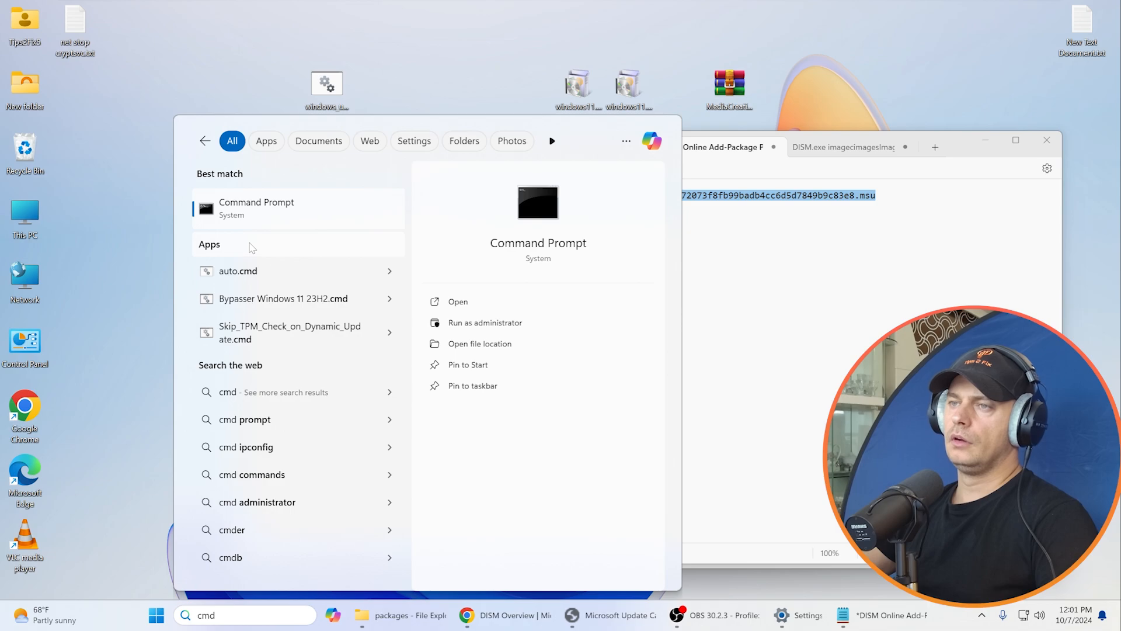
left_click(484, 322)
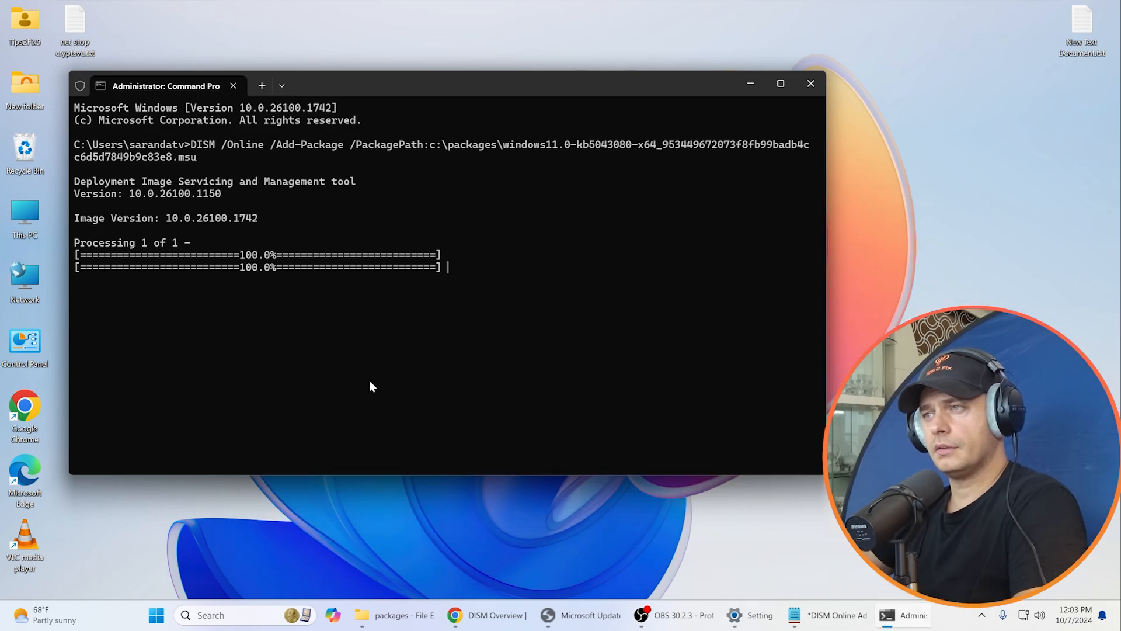
mouse_move(672, 615)
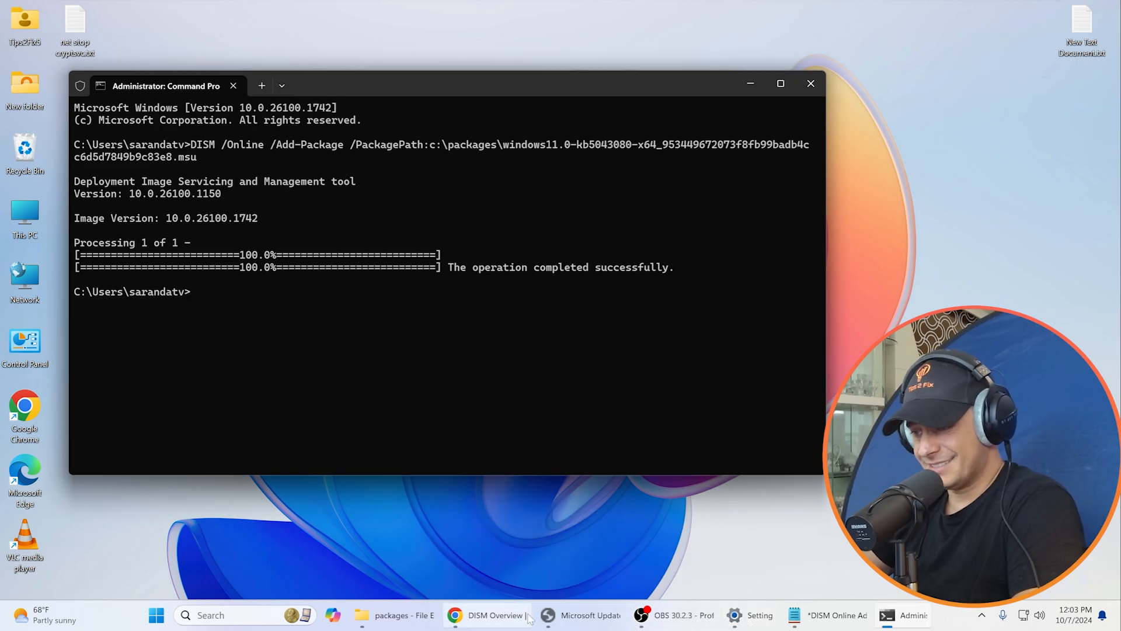
Point the second DISM command to windows11.0-kb5043178-x64_...msu in place of the kb5043080 name
left_click(488, 615)
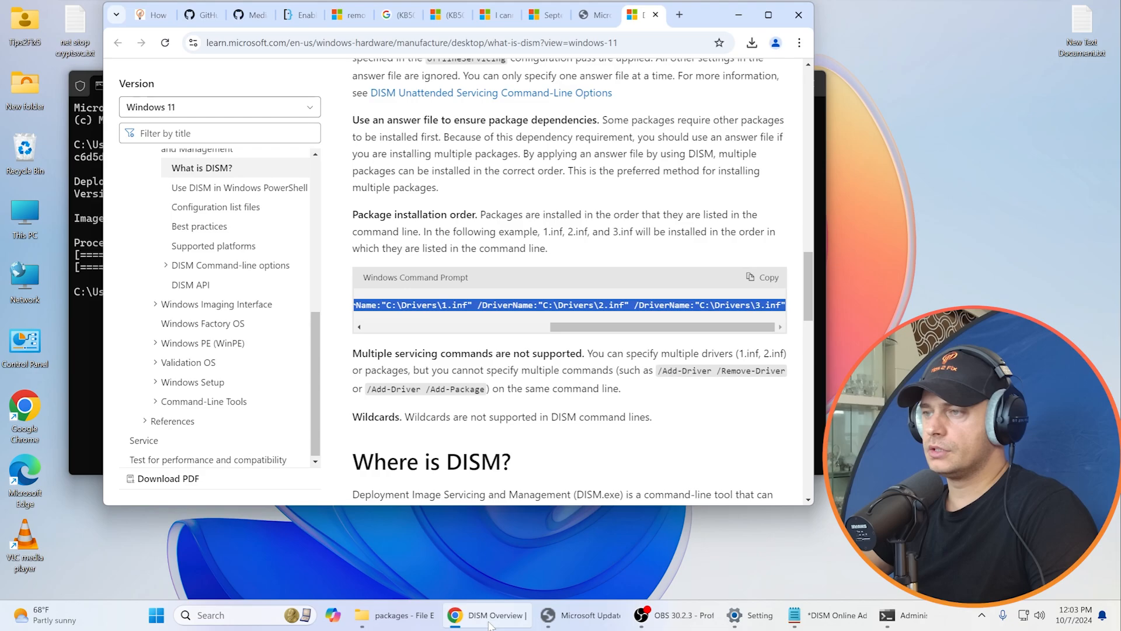
left_click(831, 615)
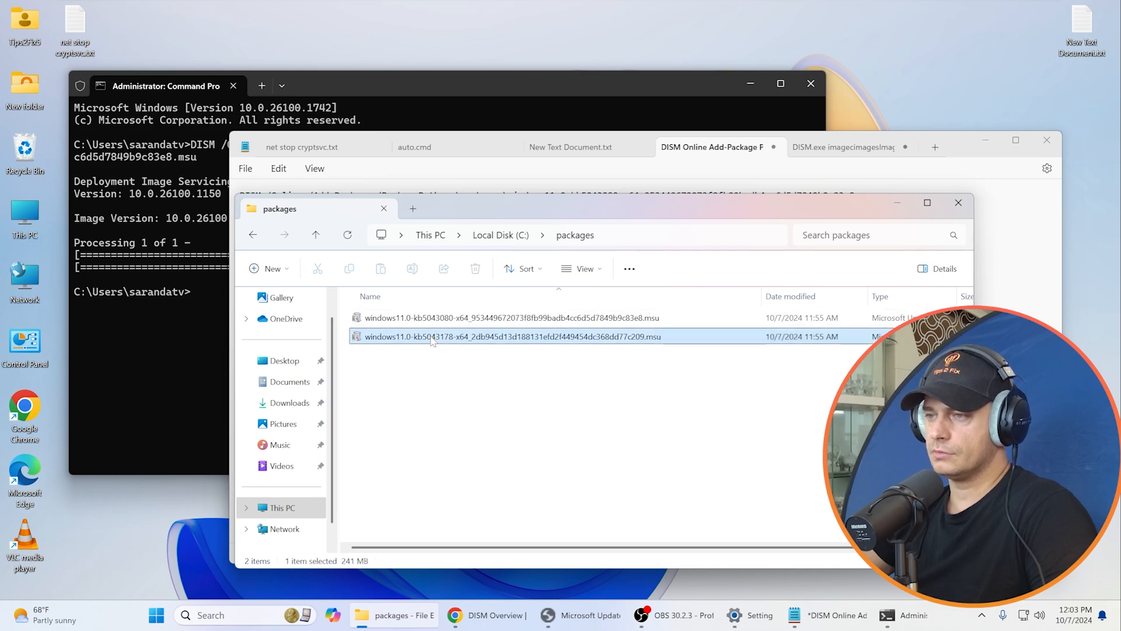
mouse_move(443, 342)
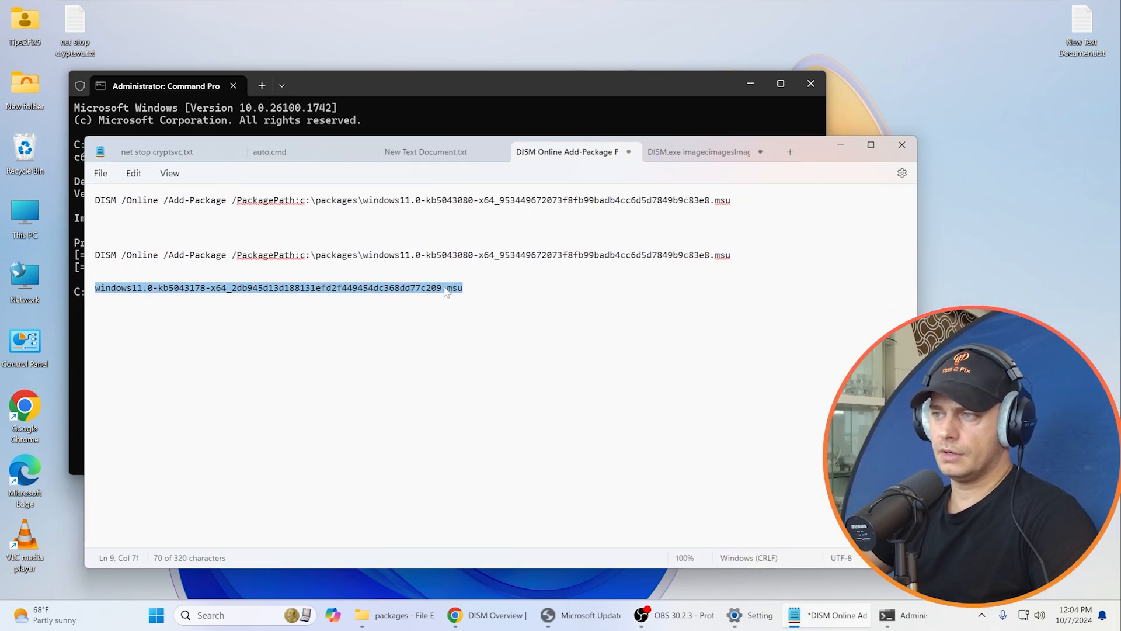
key("Delete")
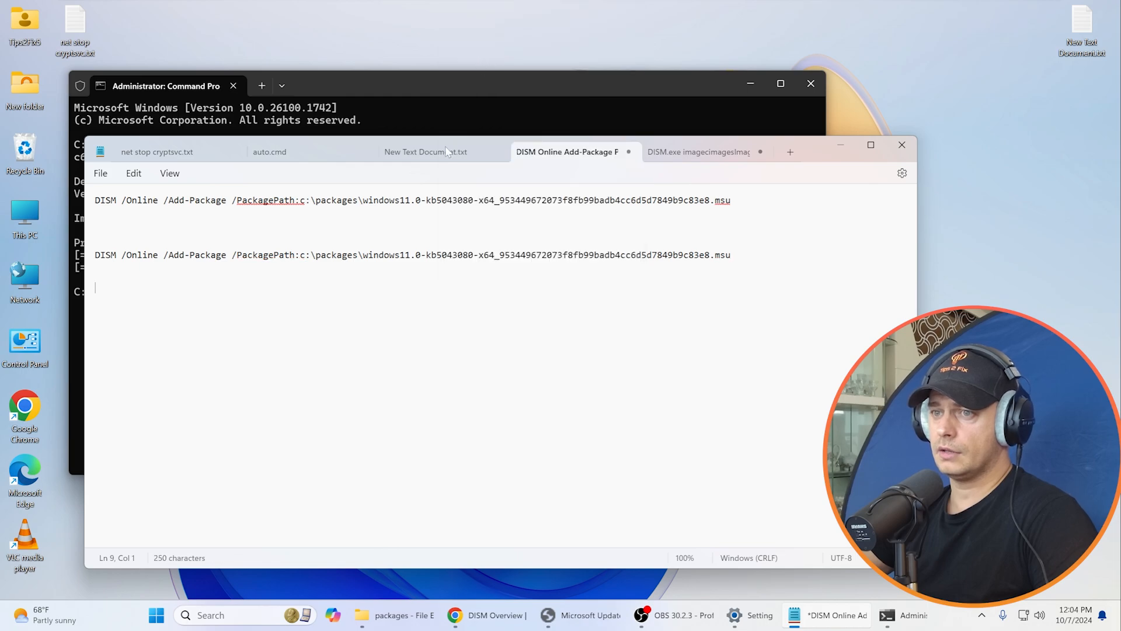
left_click_drag(363, 254, 730, 255)
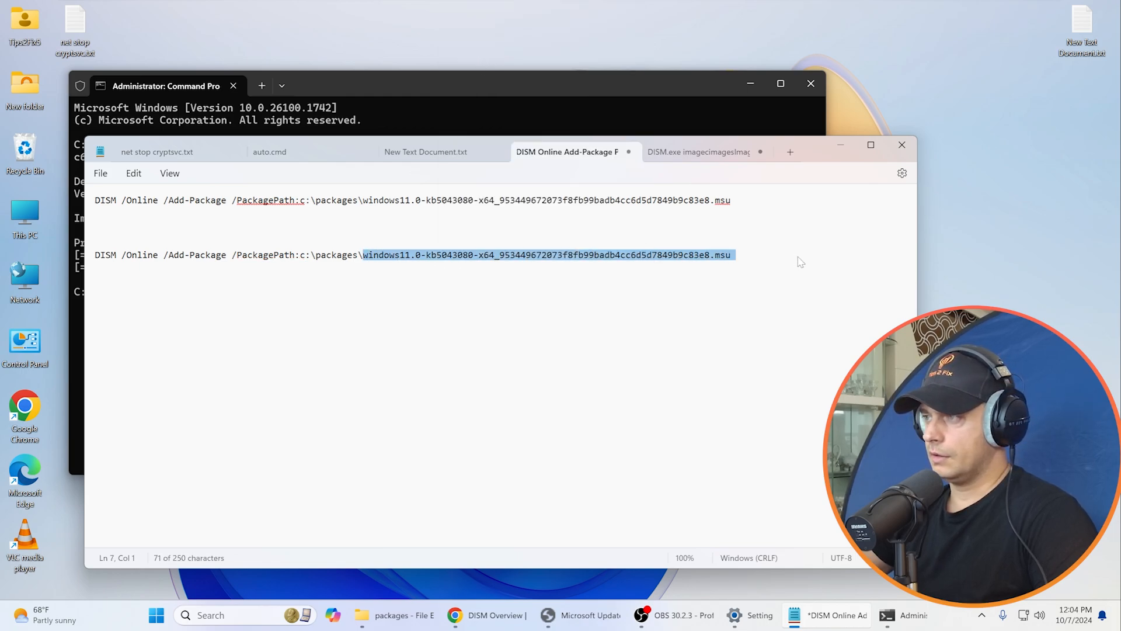
type("windows11.0-kb5043178-x64_2db945d13d188131efd2f449454dc368dd77c209.msu")
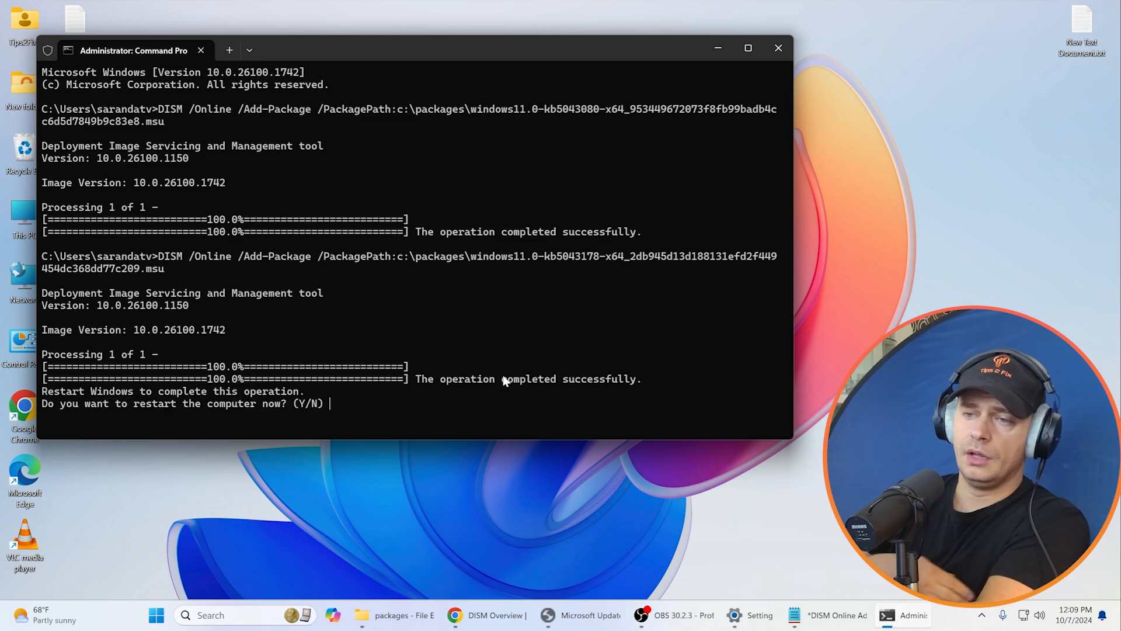
mouse_move(382, 450)
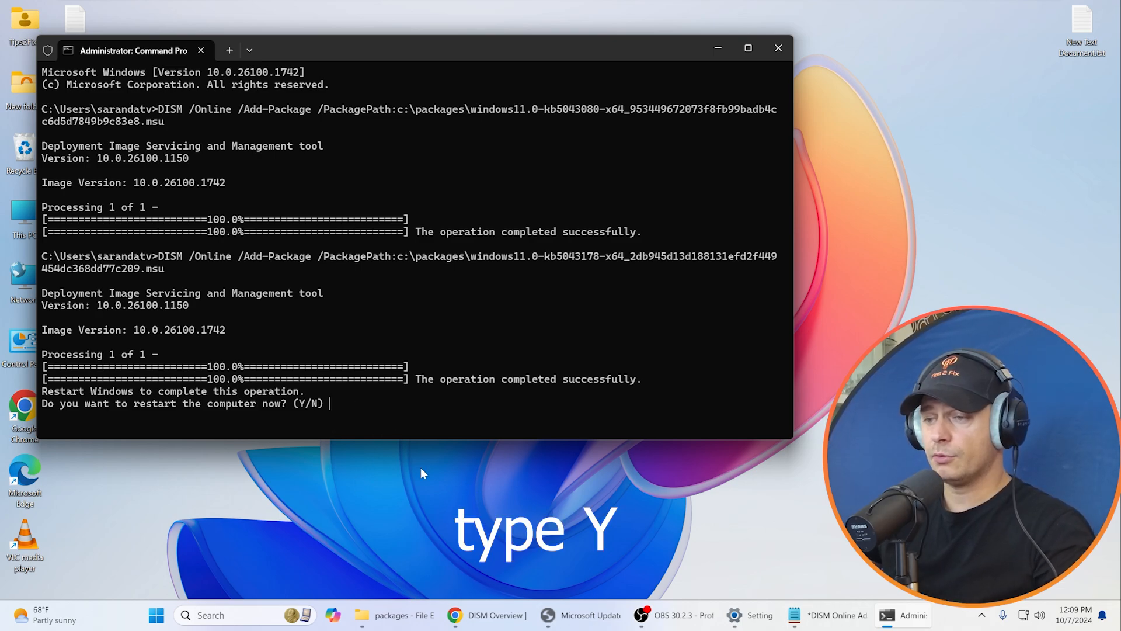
Answer Y to DISM's restart prompt after KB5043178 installs successfully
type("Y")
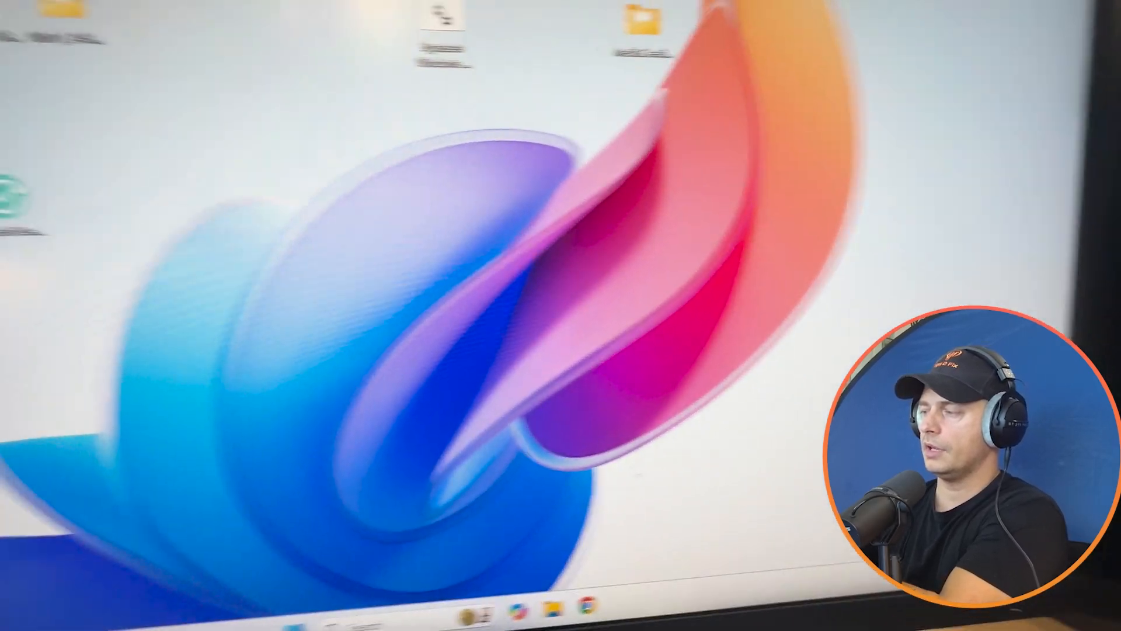
Bring up the desktop context menu once Windows returns after the reboot
right_click(25, 214)
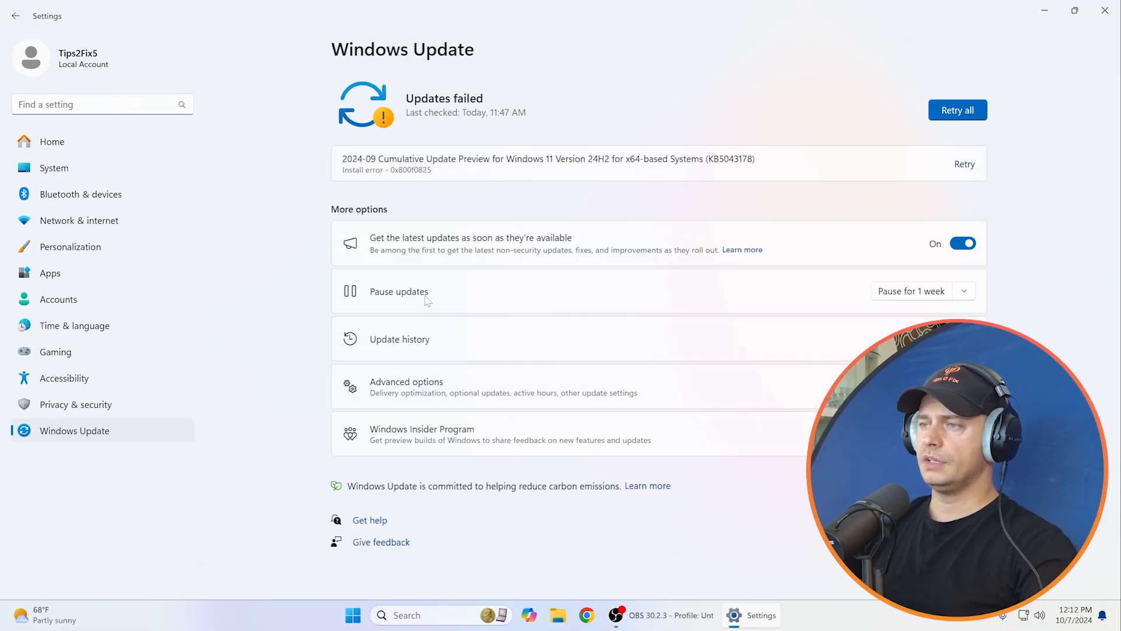
Confirm KB5043178 among installed updates, then check for updates to see the PC reported up to date
left_click(399, 339)
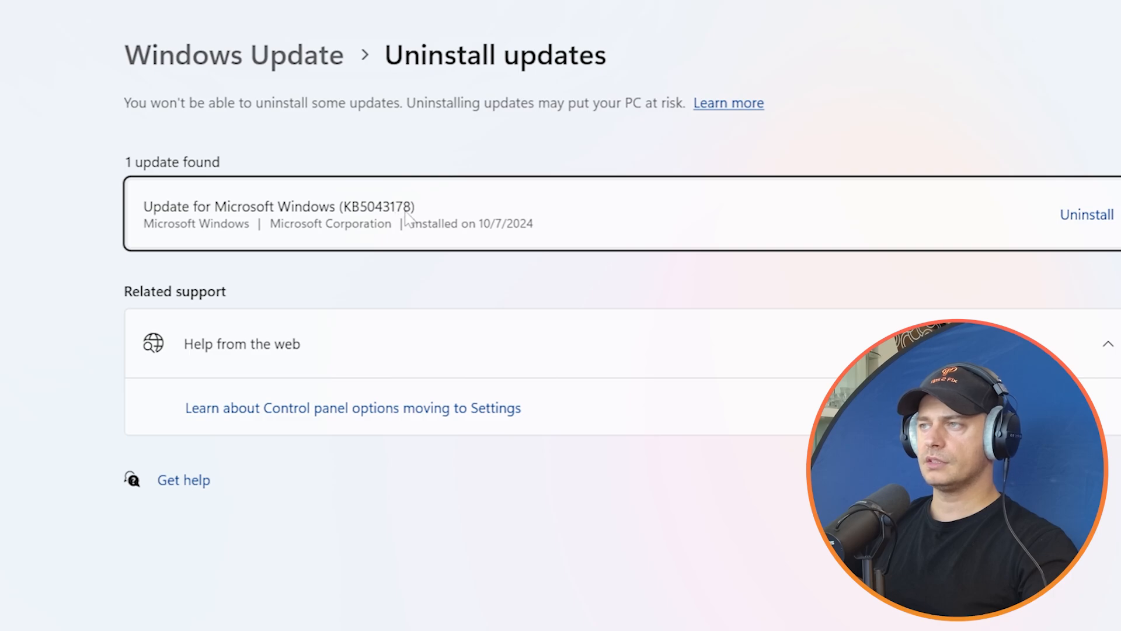
mouse_move(1086, 214)
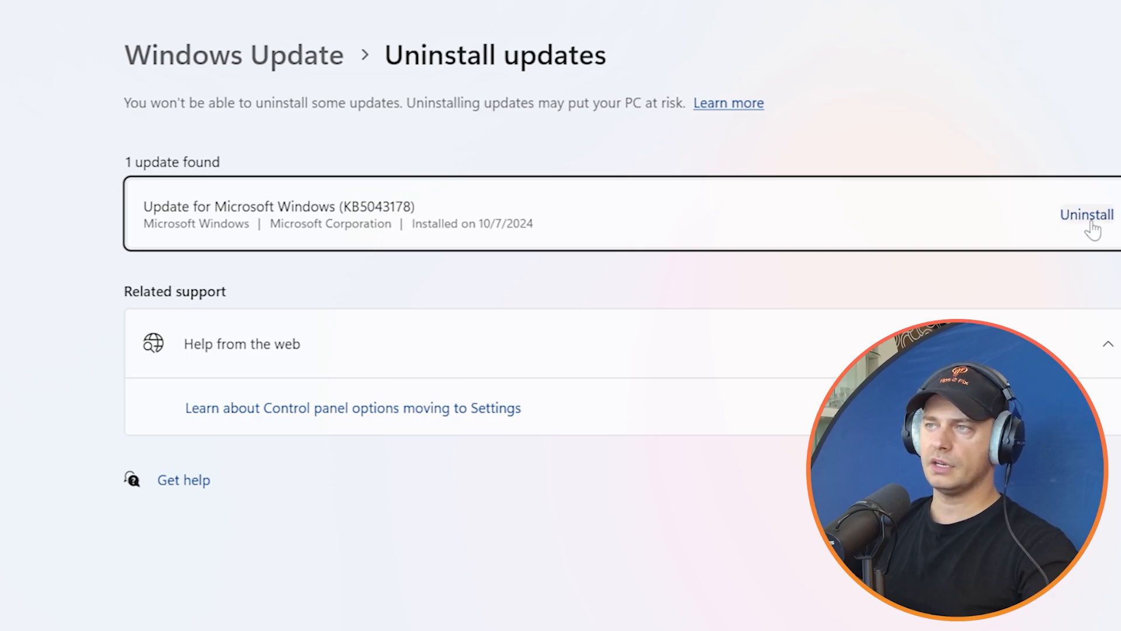
left_click(16, 16)
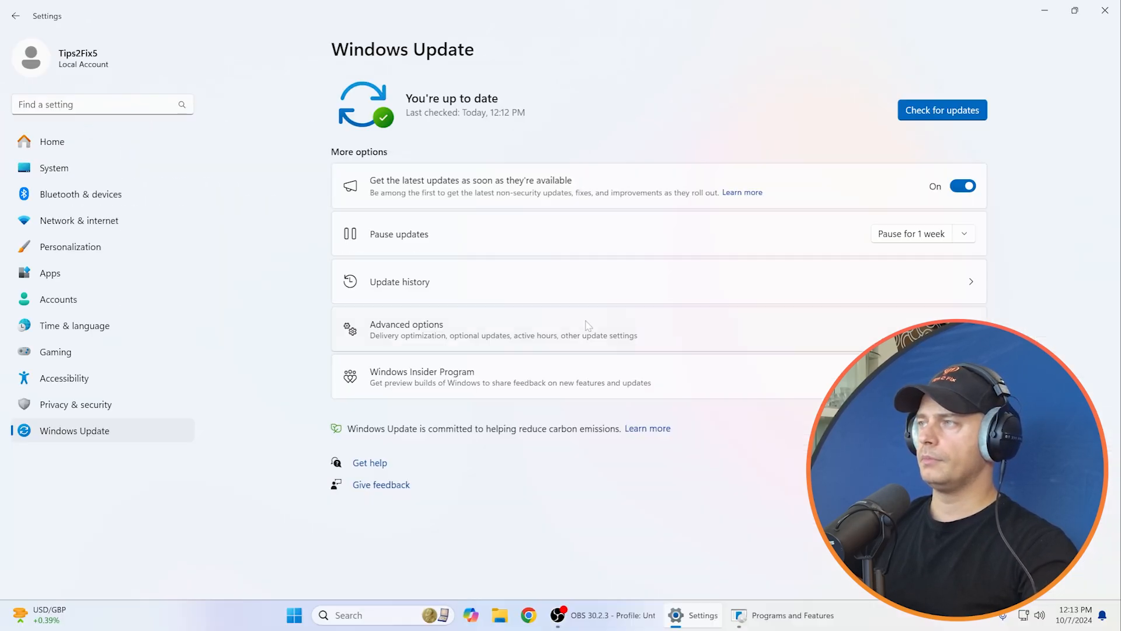
left_click(941, 109)
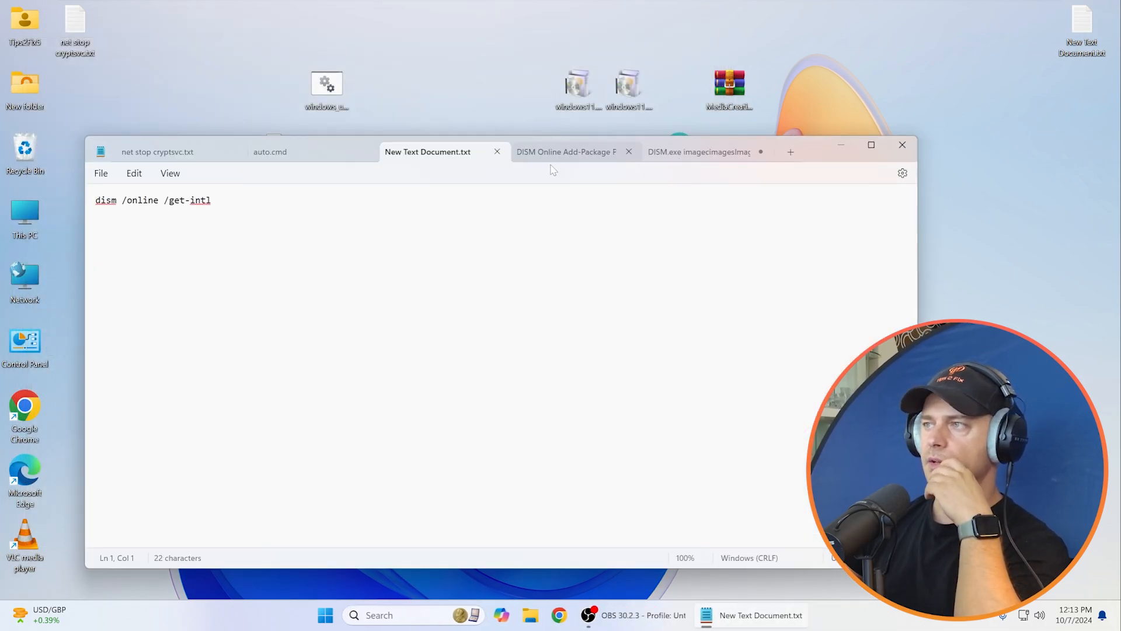
Show the DISM Add-Package notes and select the packages folder part of the path
left_click(566, 152)
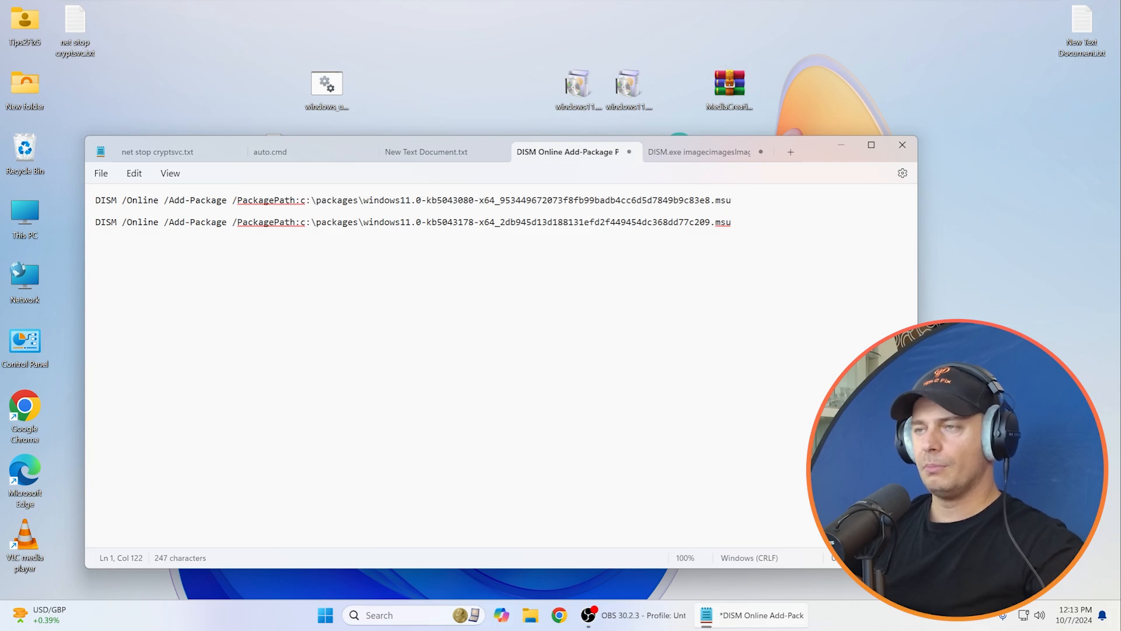
double_click(335, 200)
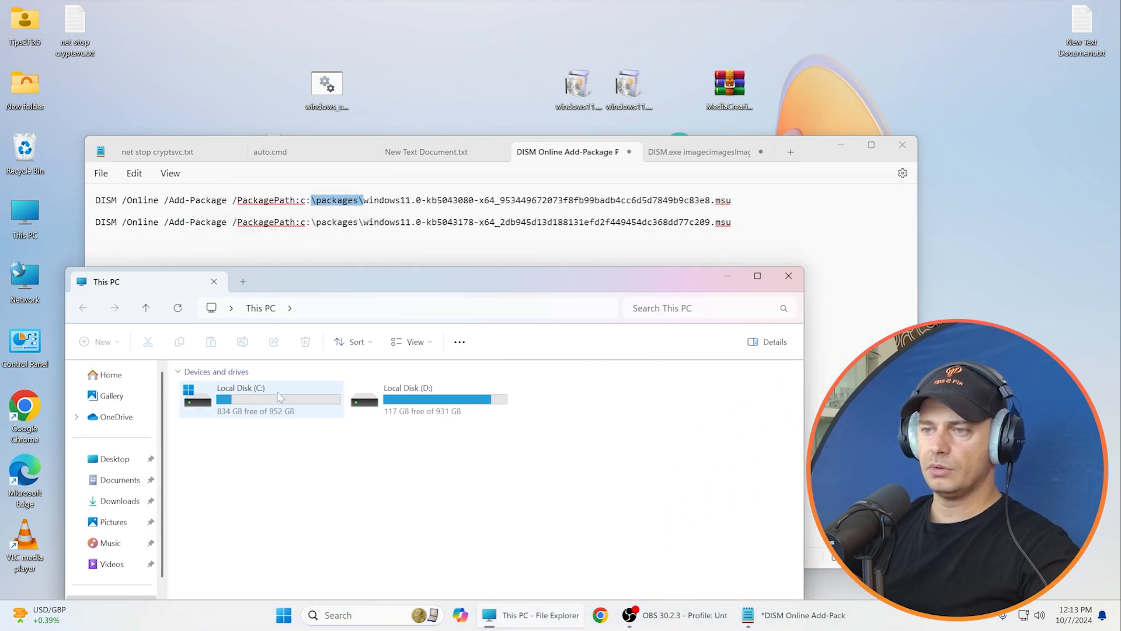
Browse to C:\packages on Local Disk C and select both MSU package files
double_click(260, 399)
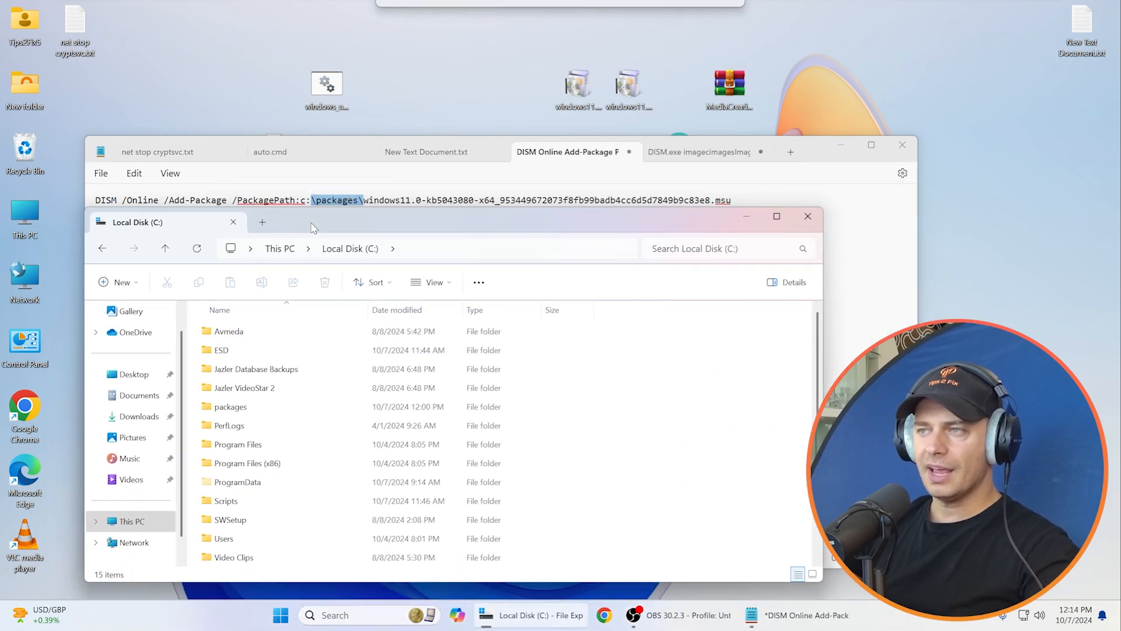
left_click(236, 446)
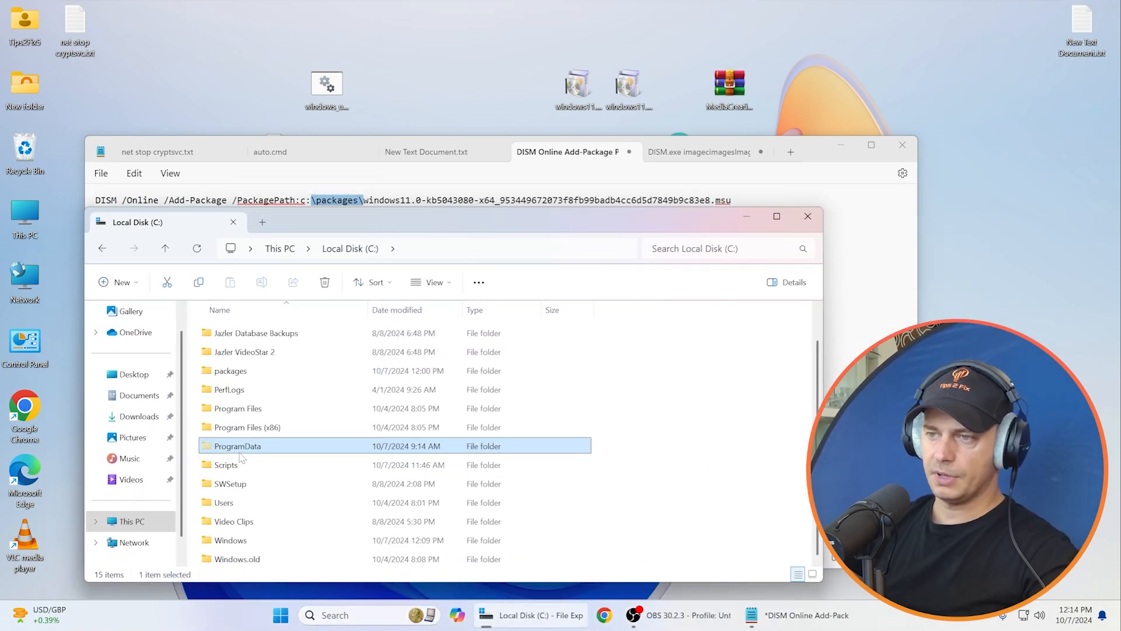
double_click(230, 371)
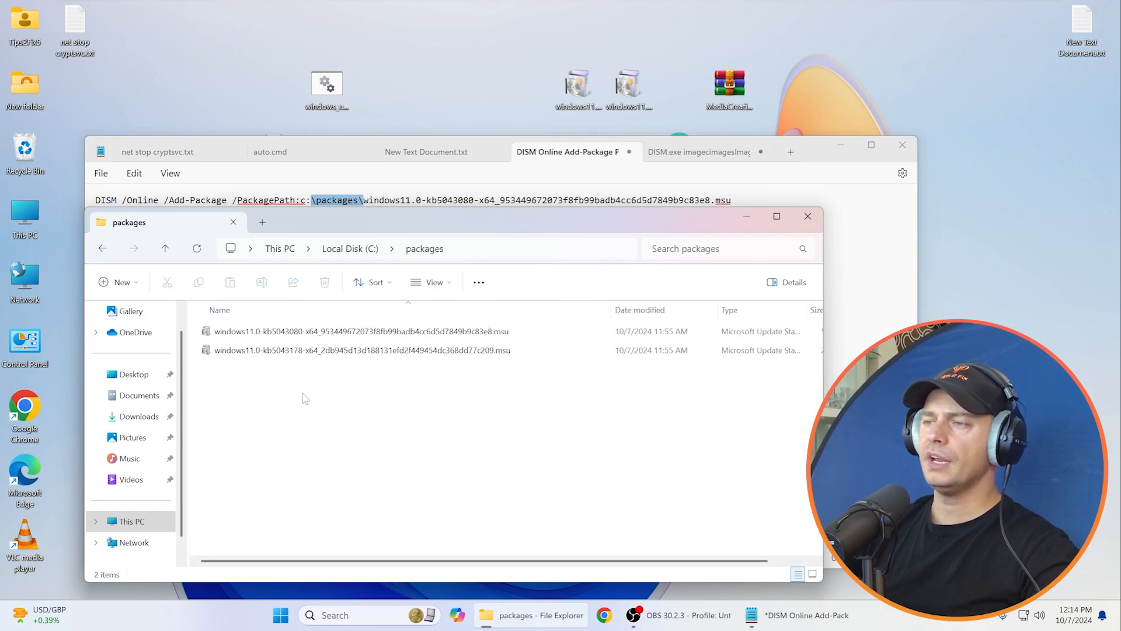
mouse_move(358, 517)
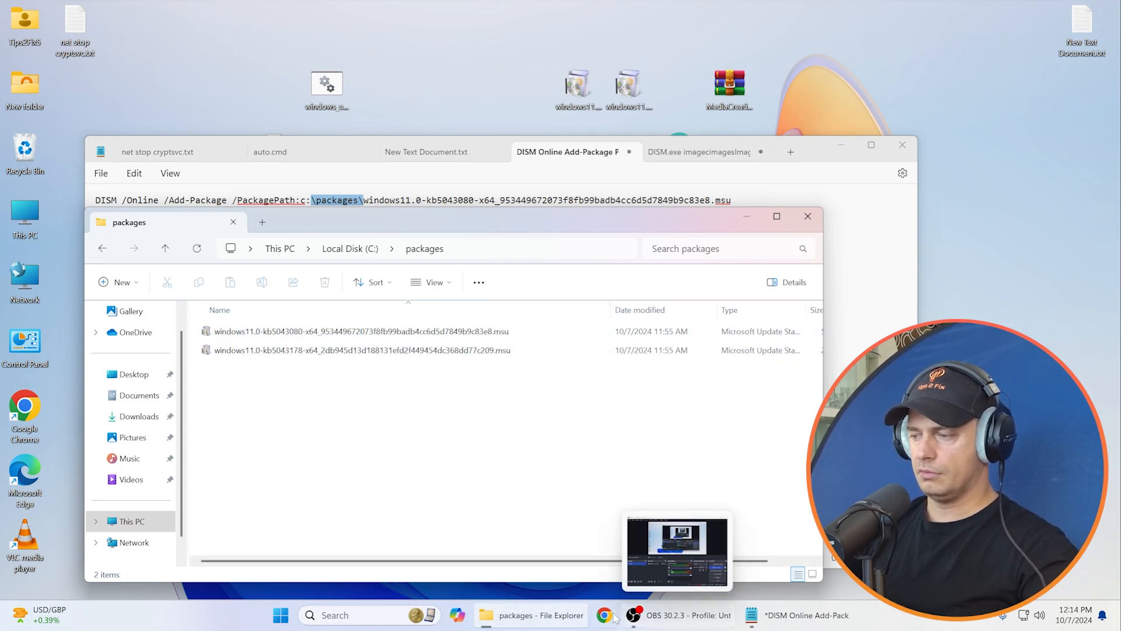
left_click(604, 615)
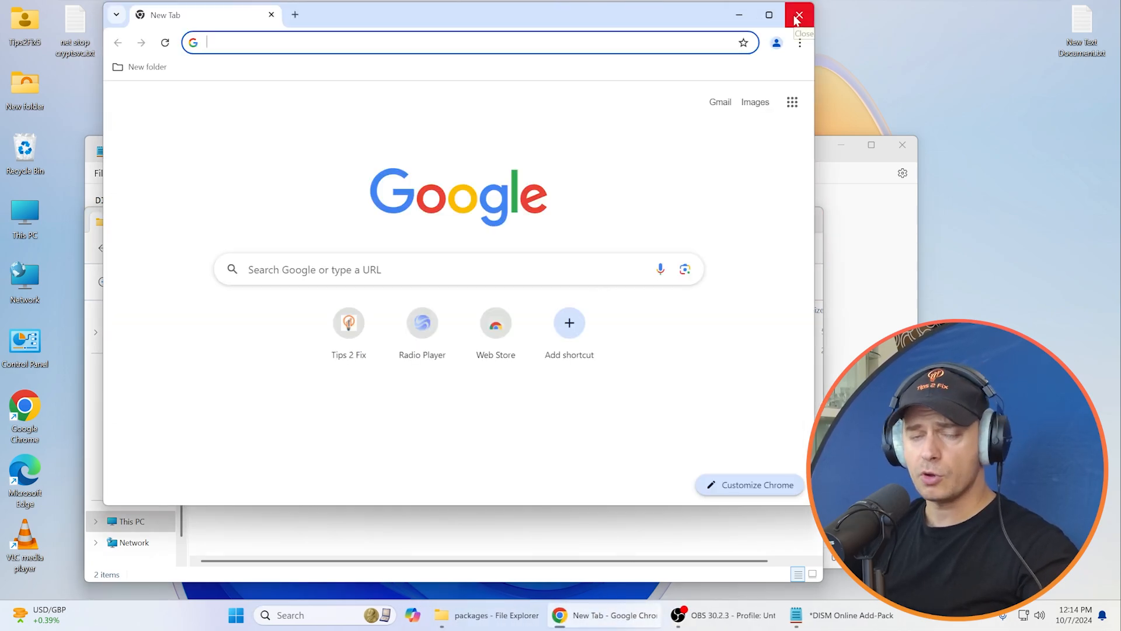
left_click(798, 15)
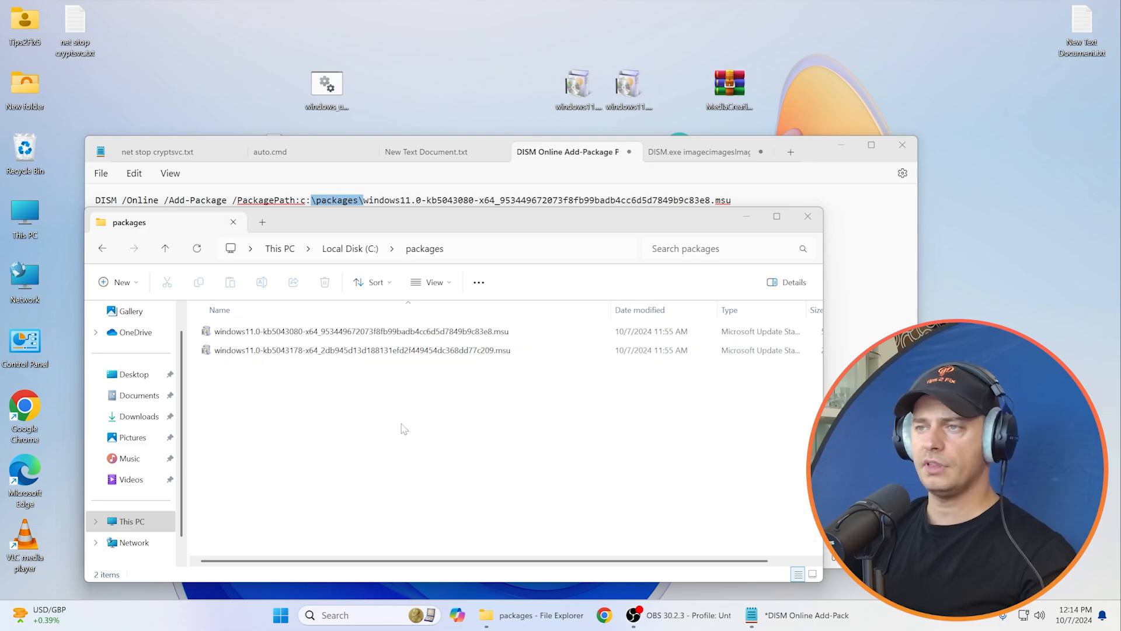
left_click(304, 331)
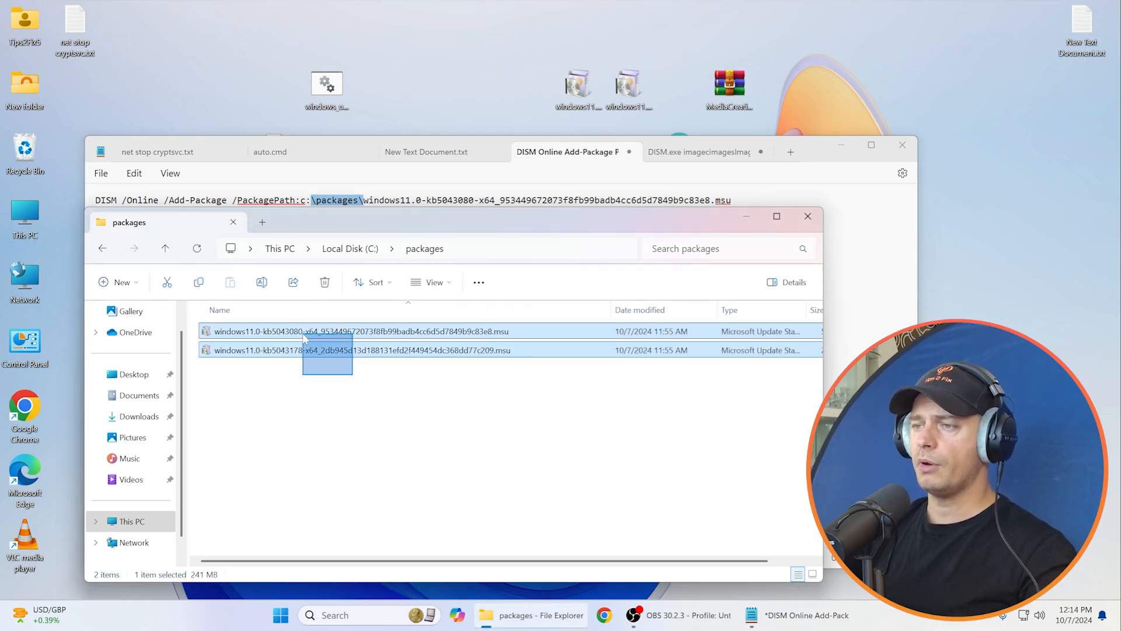